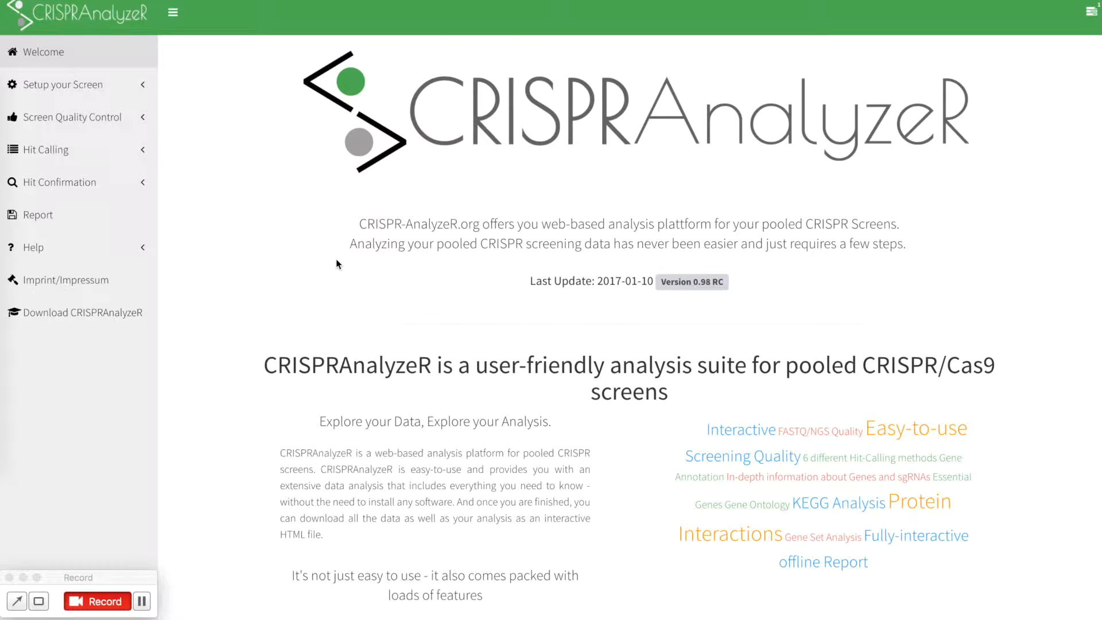
mouse_move(78, 84)
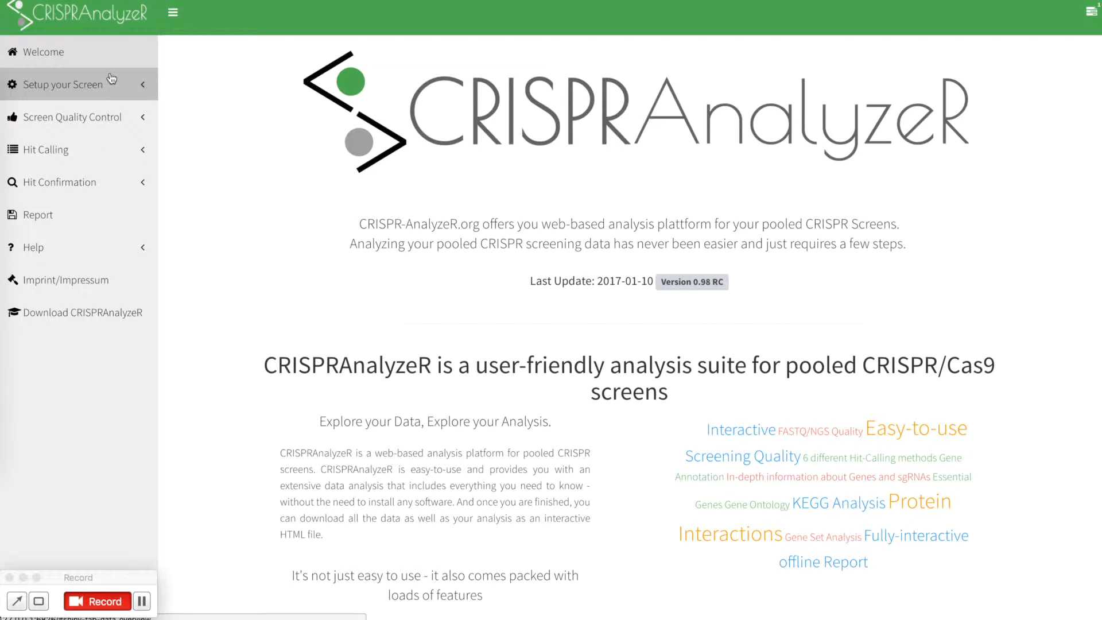
- Expand Setup, Quality Control, Hit Calling and Hit Confirmation, then open Report and expand Help
left_click(63, 84)
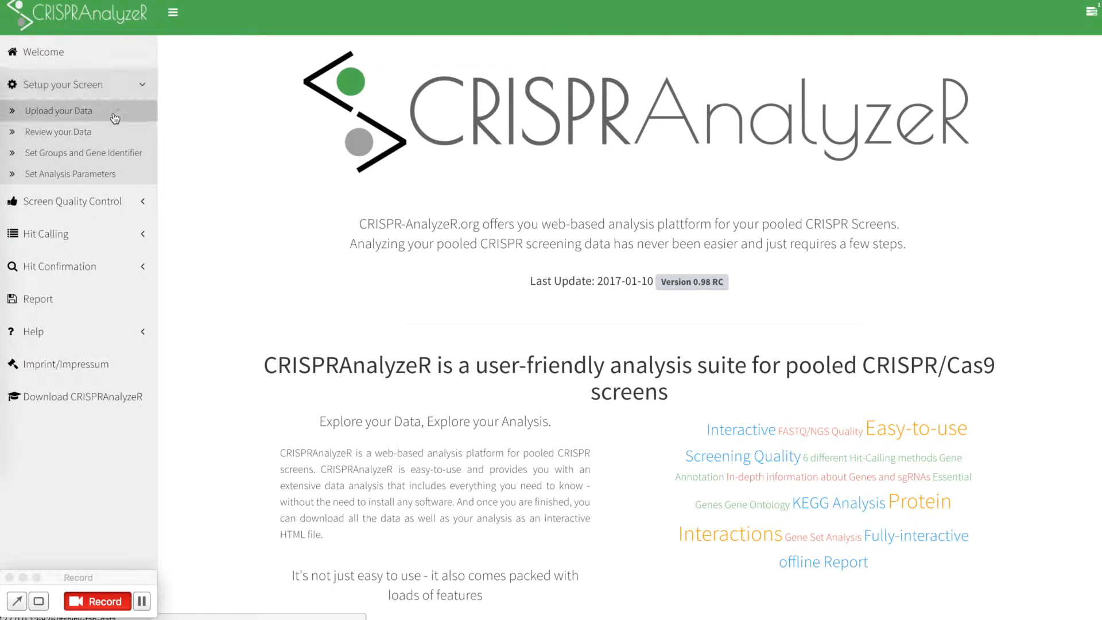
mouse_move(69, 174)
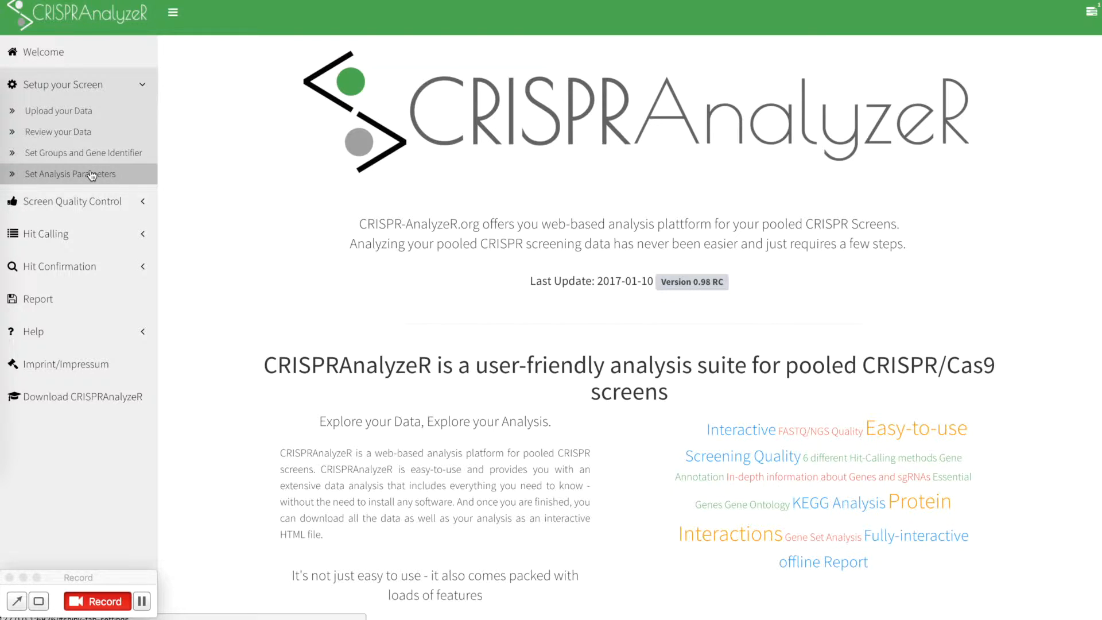
left_click(74, 201)
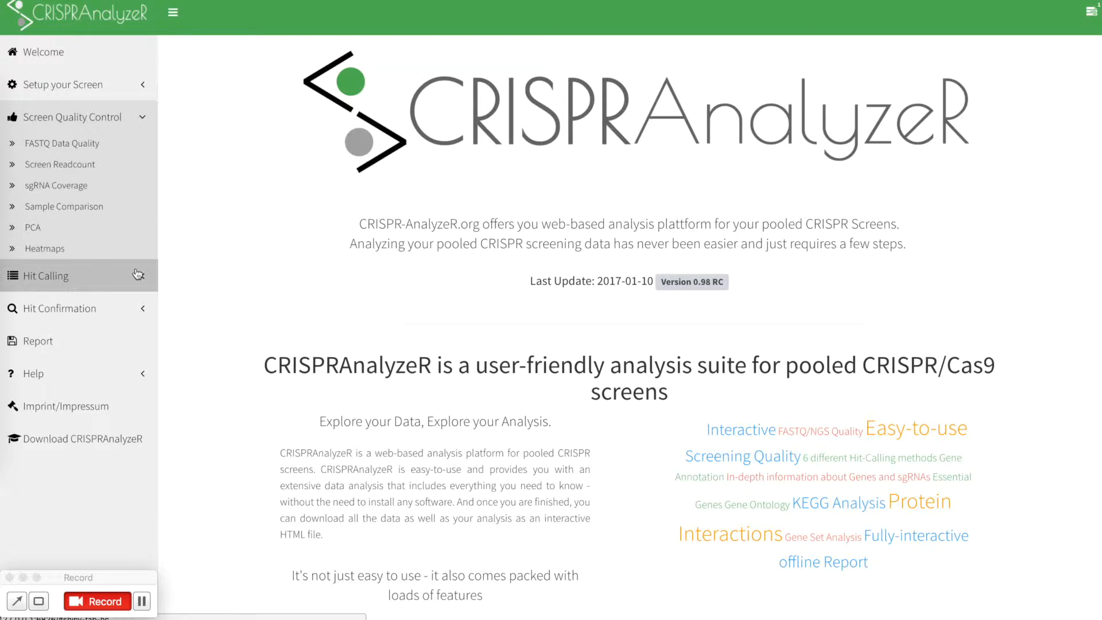
left_click(46, 275)
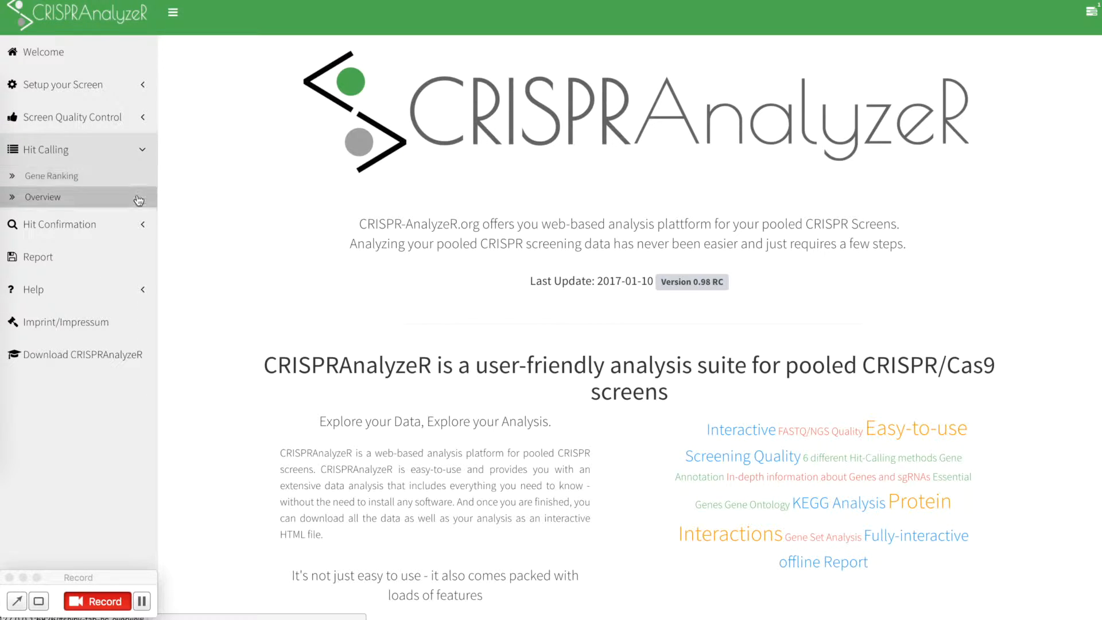
mouse_move(138, 214)
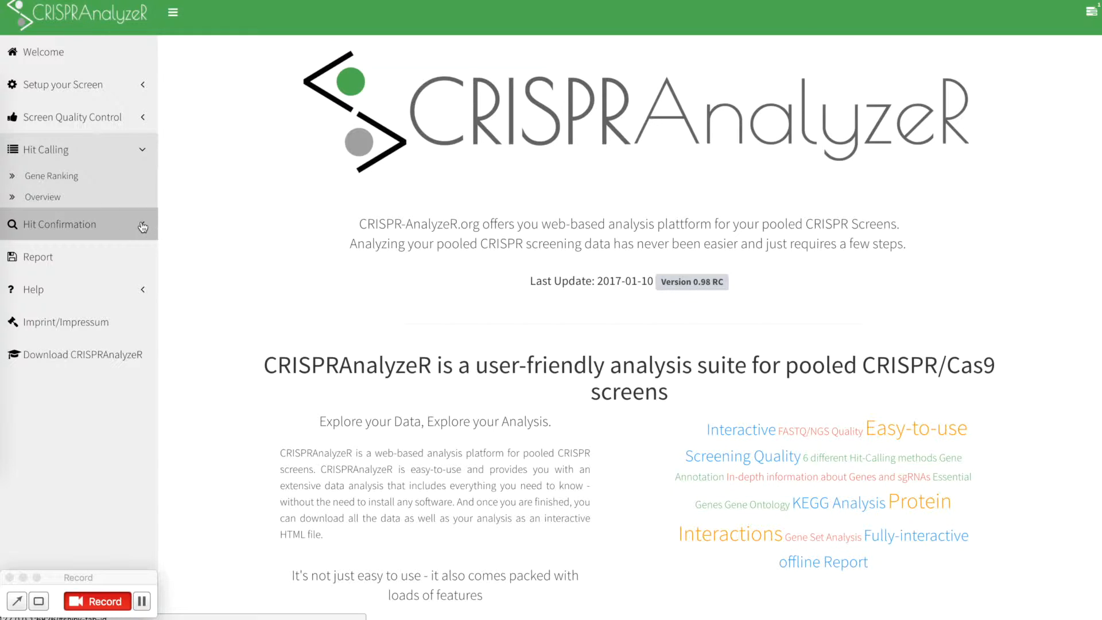
left_click(60, 224)
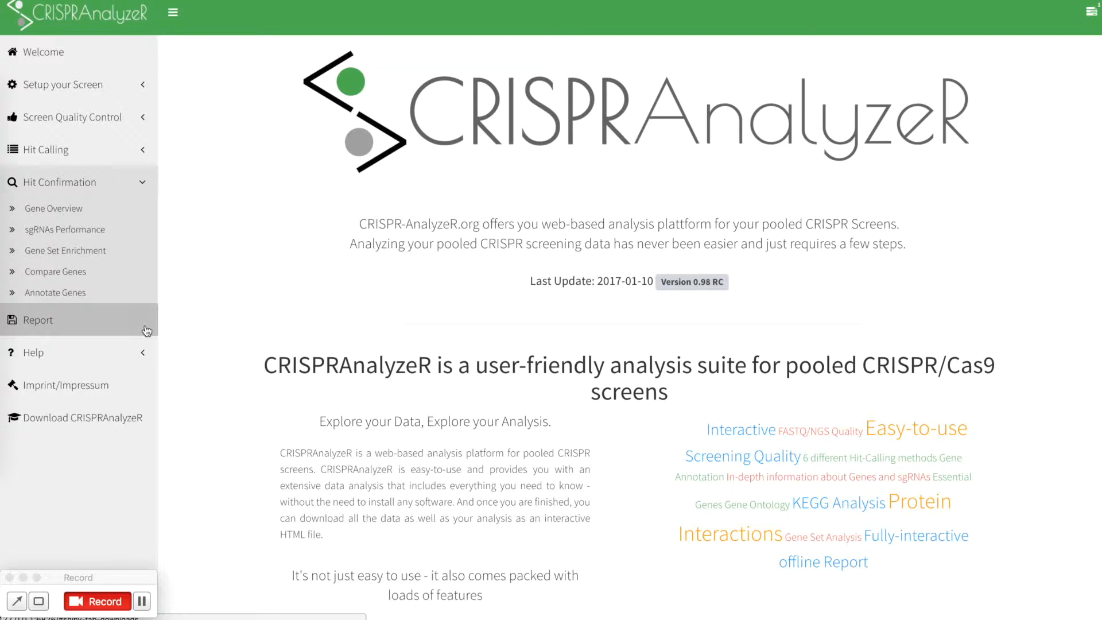
left_click(38, 319)
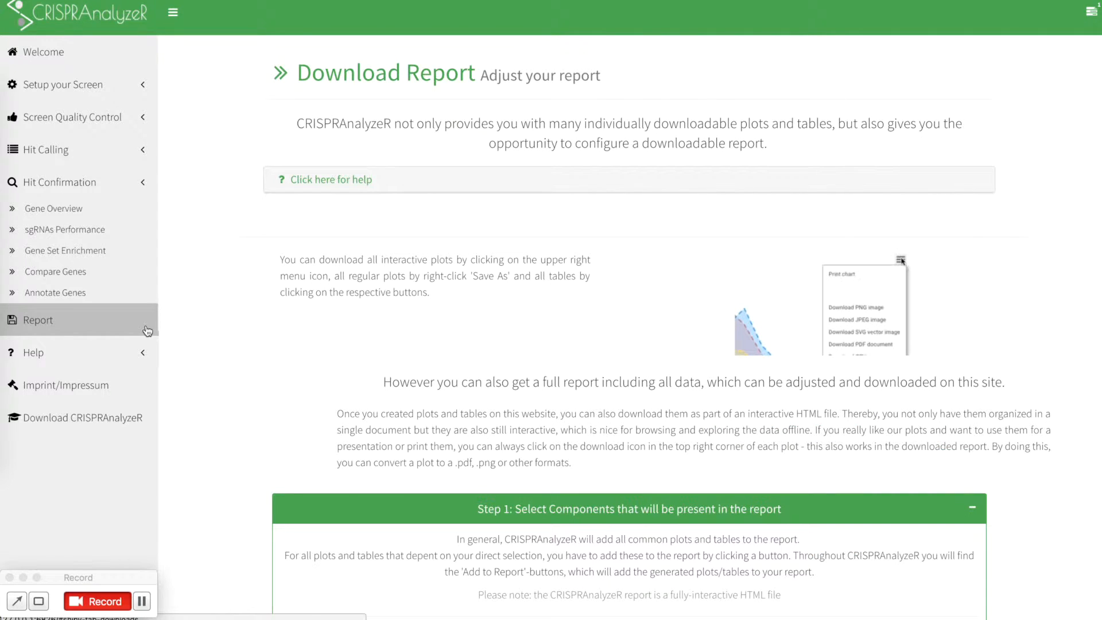
left_click(33, 352)
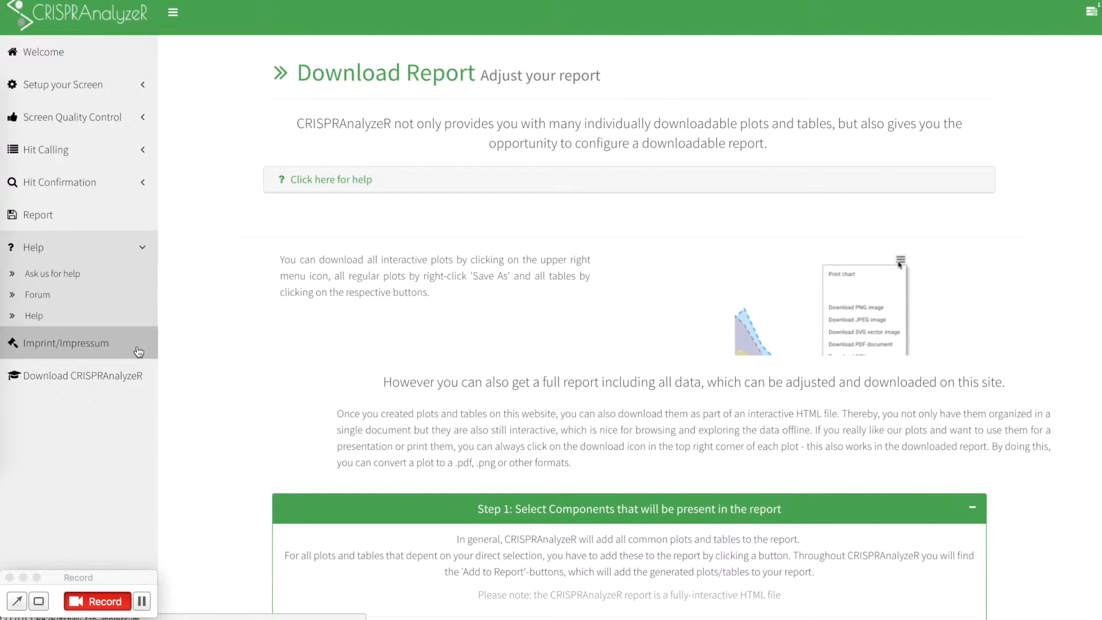
mouse_move(136, 553)
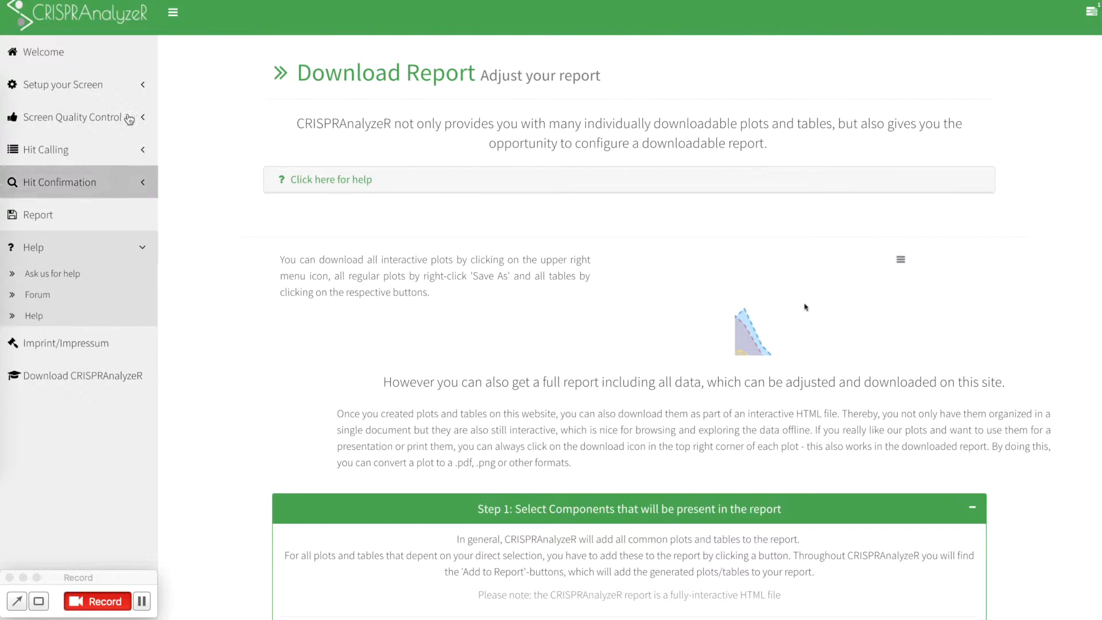
- Upload pilotscreen.fasta as the sgRNA library on the Upload your Data page
left_click(43, 51)
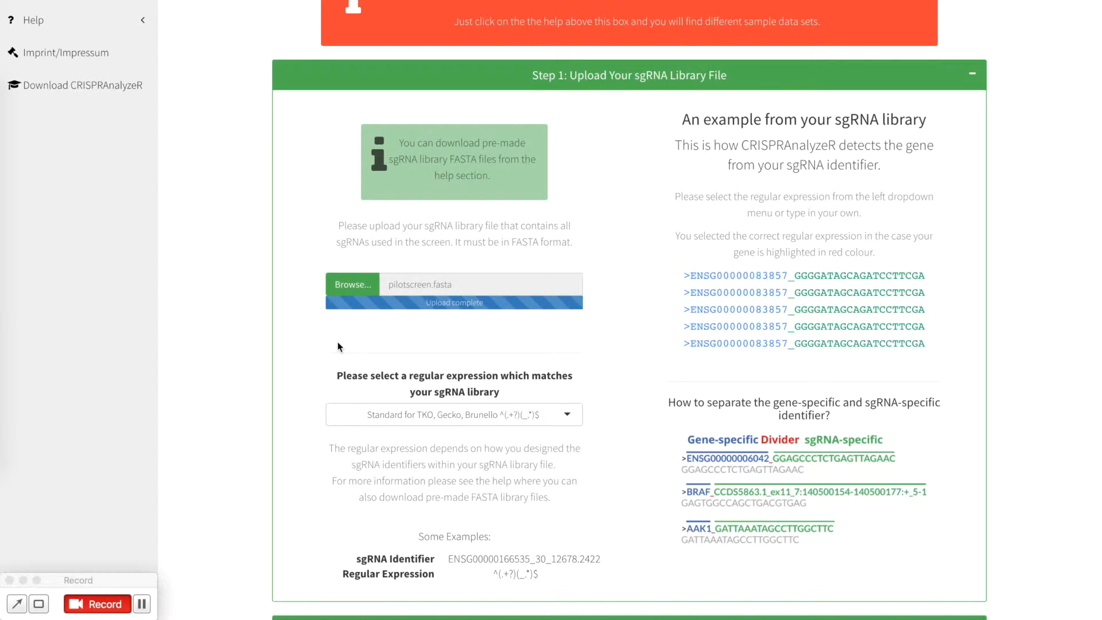
scroll("down", 3)
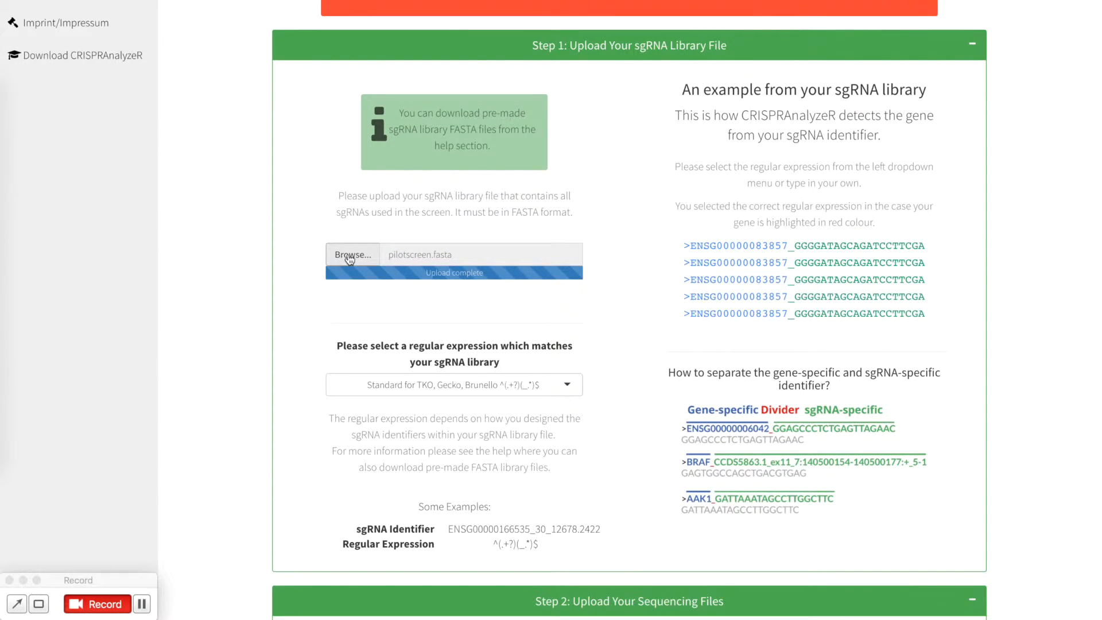
left_click(351, 254)
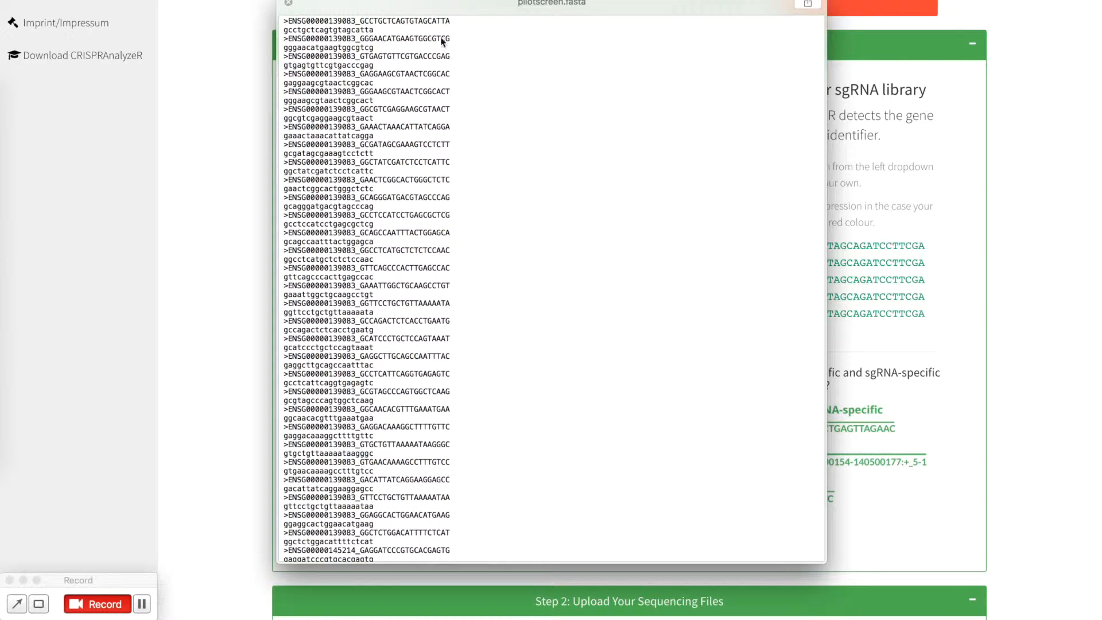
mouse_move(288, 56)
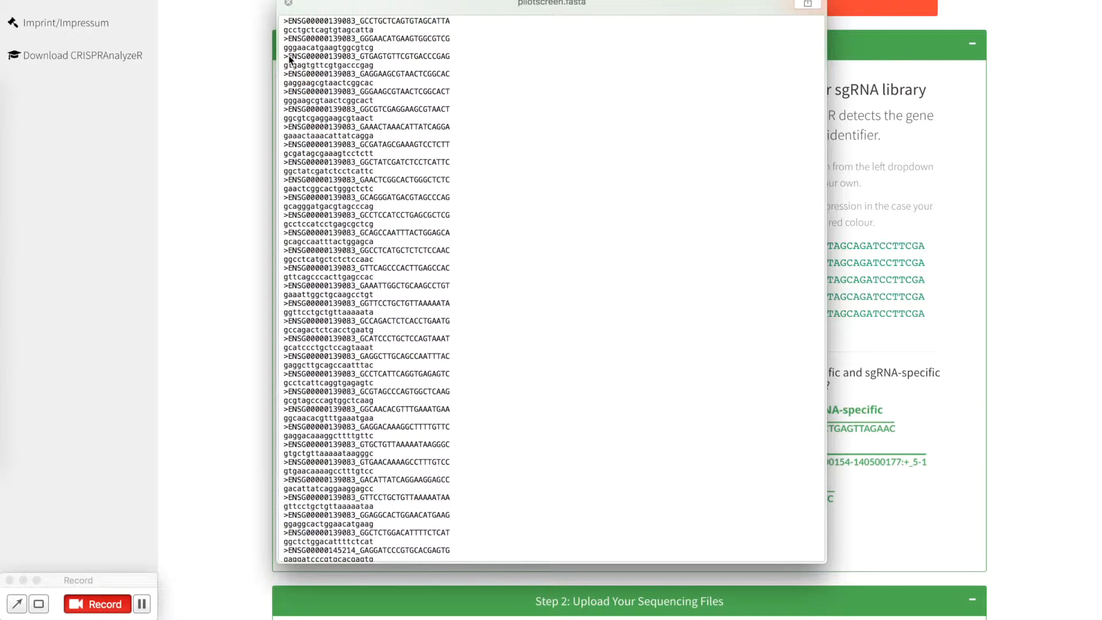
mouse_move(395, 71)
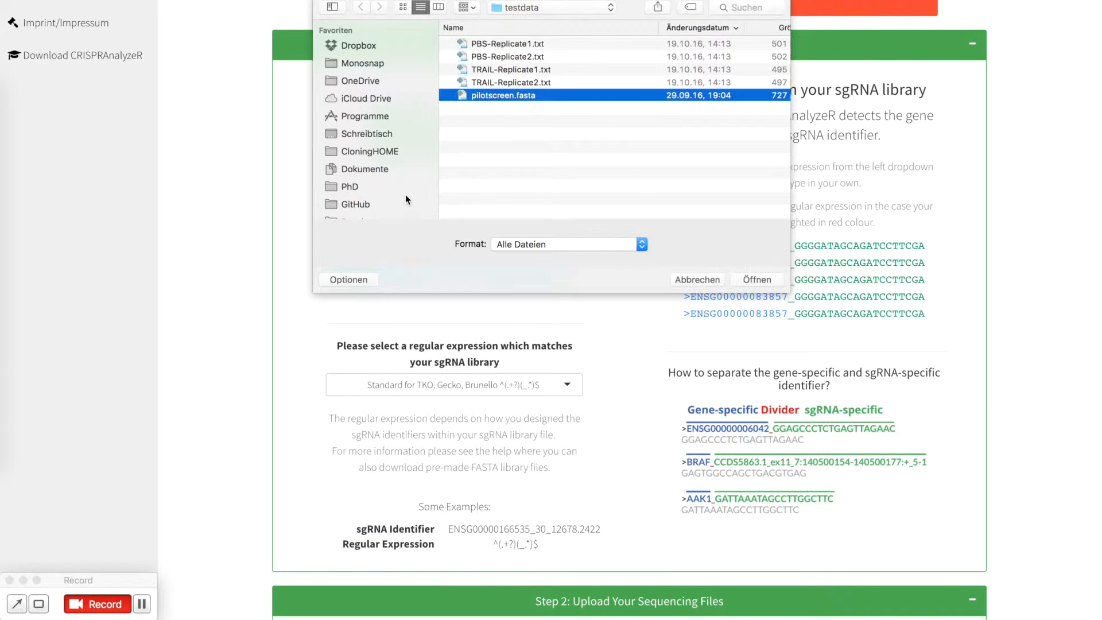
left_click(757, 279)
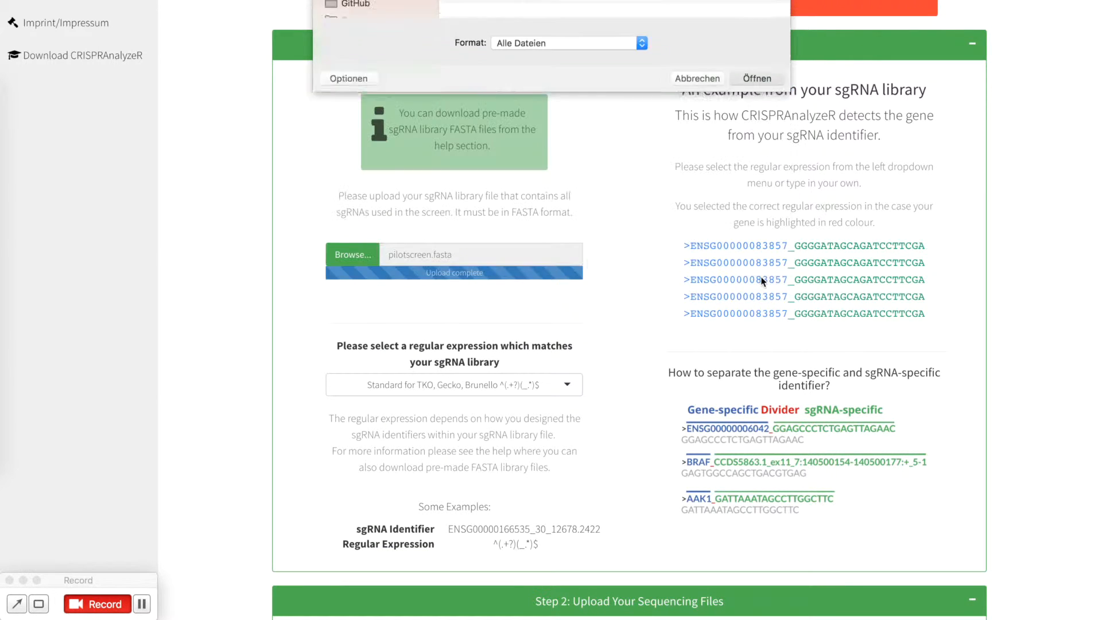
left_click(756, 78)
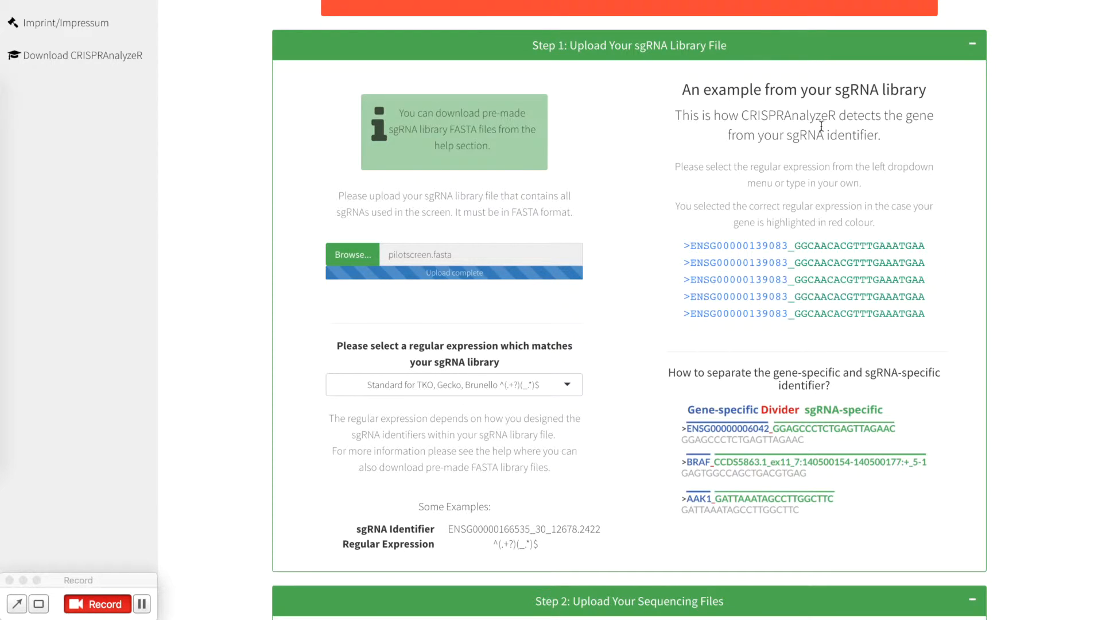
mouse_move(657, 256)
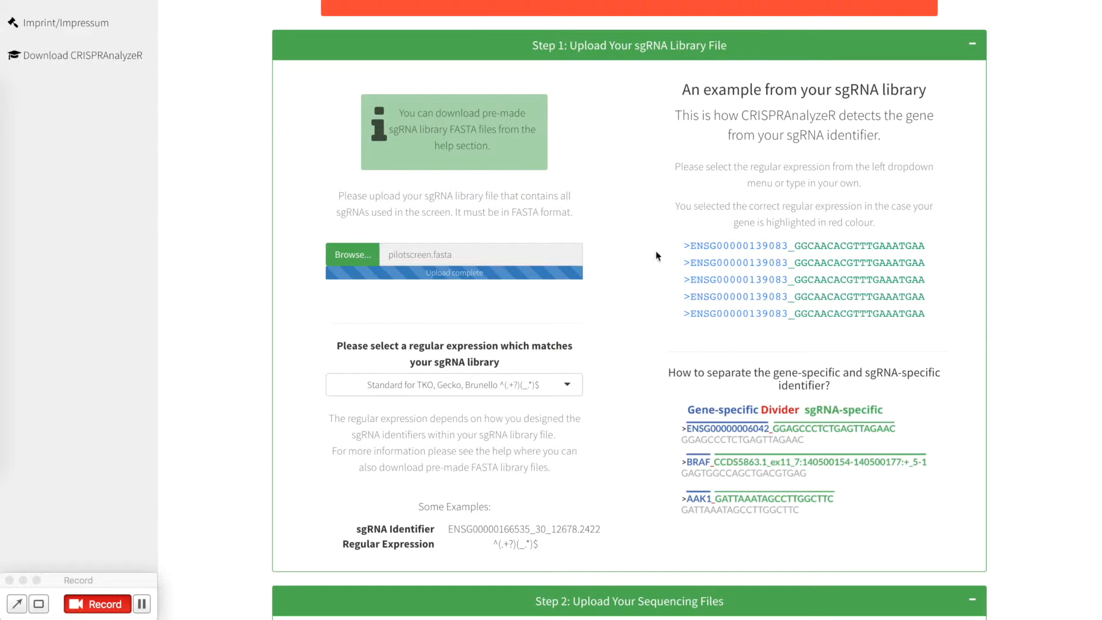
- Try the Human Lentiviral and GENE1 CCDS patterns, then reselect Standard for TKO, Gecko, Brunello
scroll("down", 3)
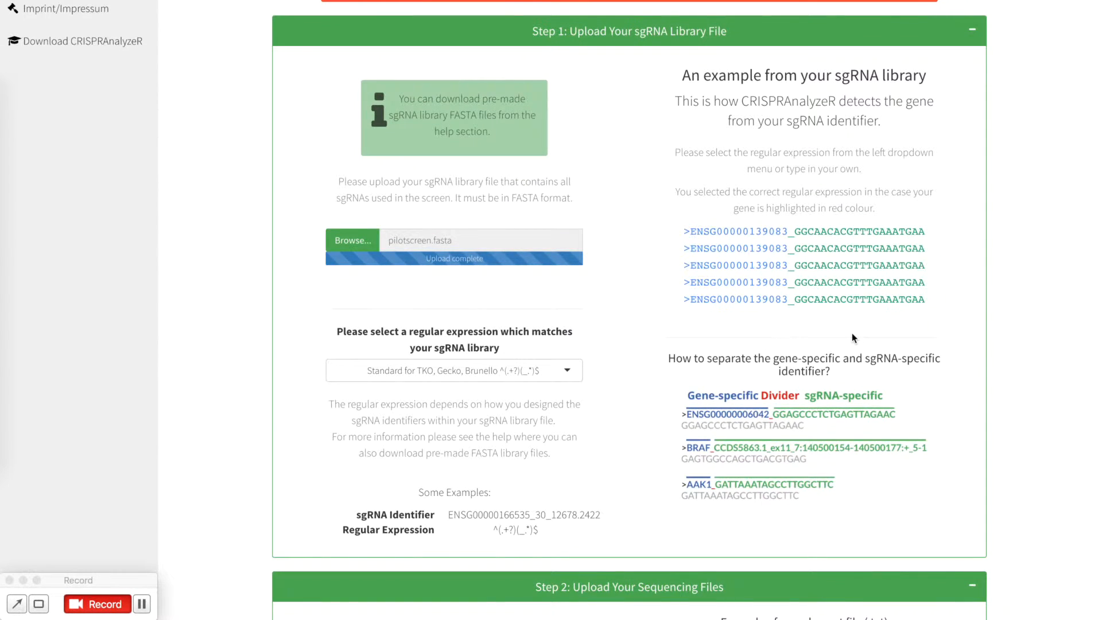
mouse_move(690, 330)
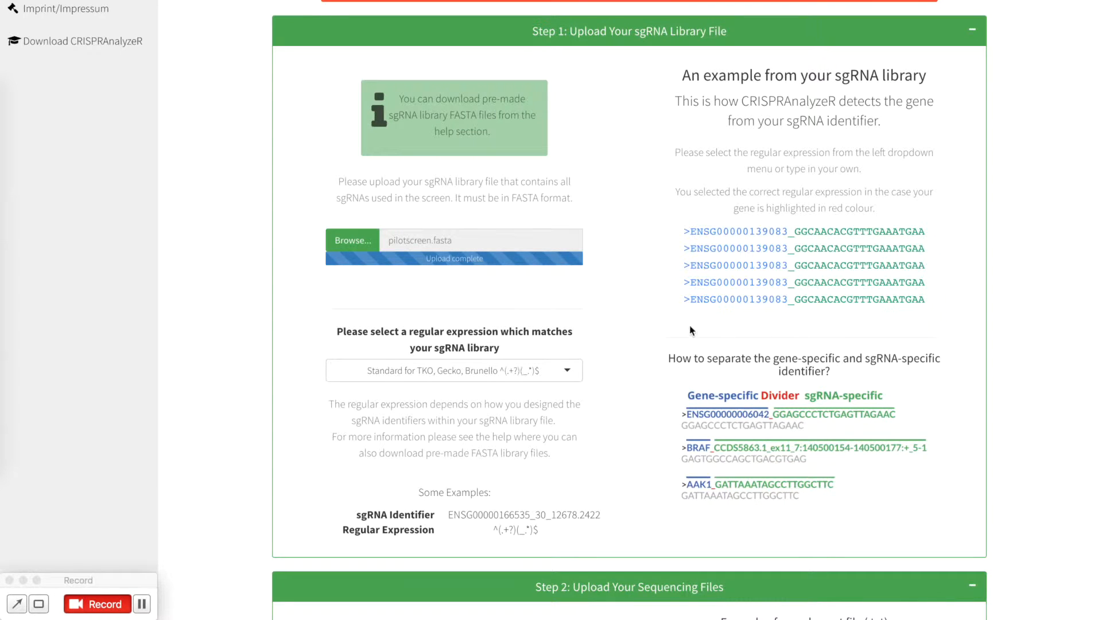
mouse_move(335, 334)
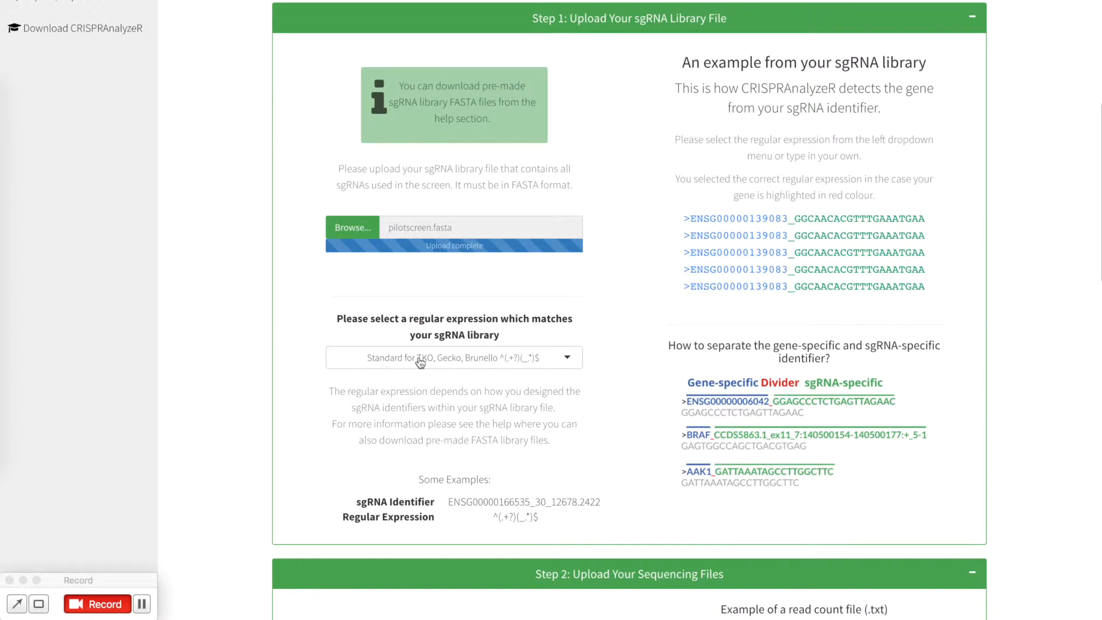
mouse_move(484, 369)
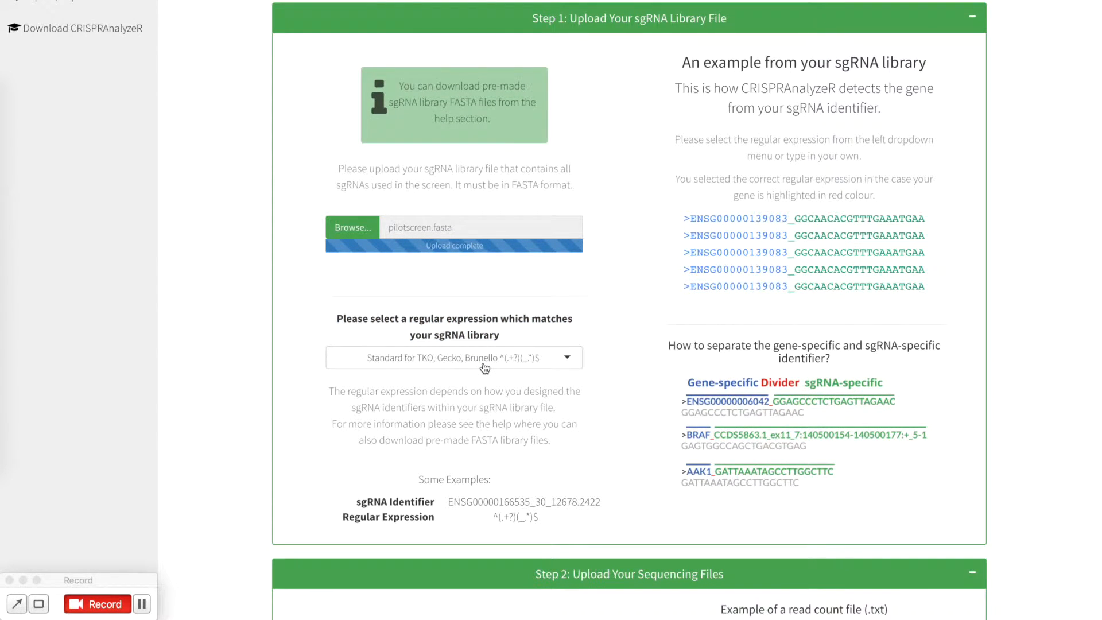
left_click(454, 357)
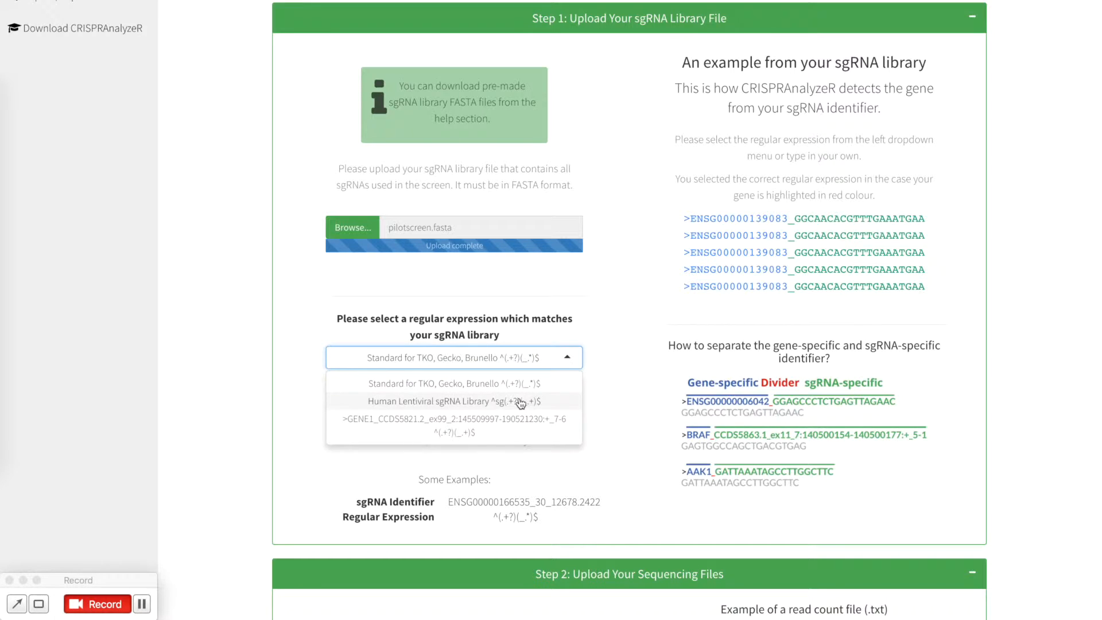
mouse_move(530, 395)
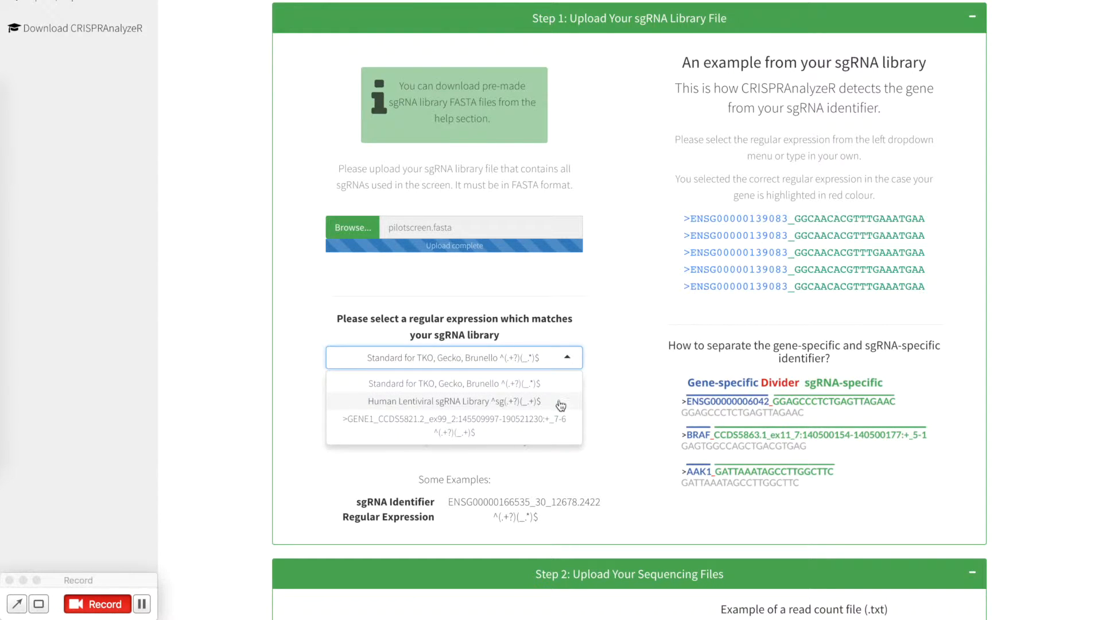
left_click(436, 401)
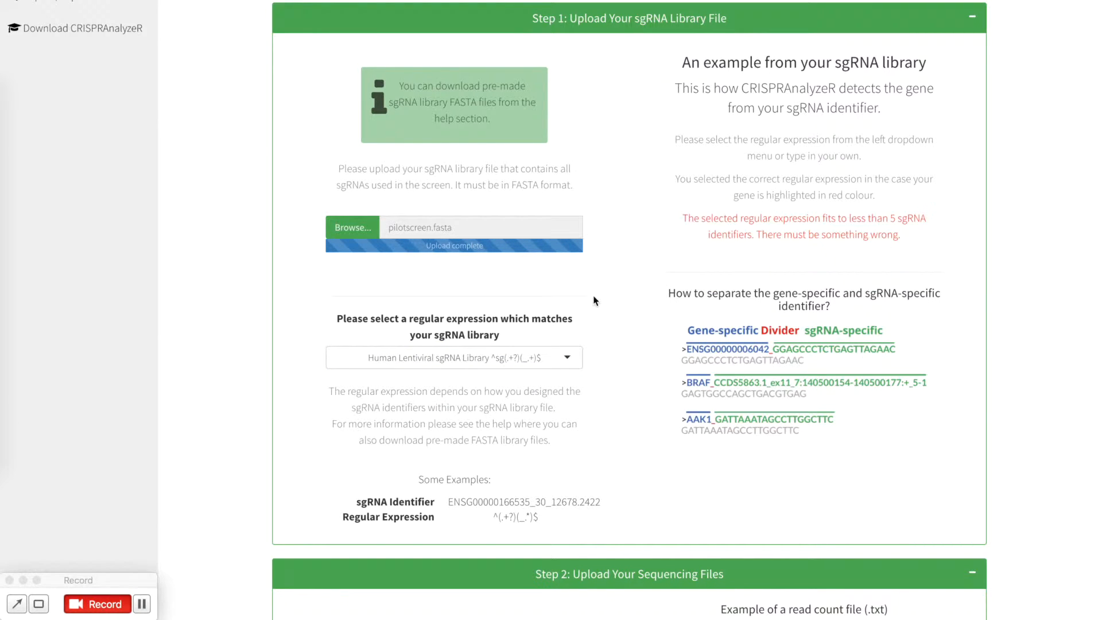
left_click(453, 357)
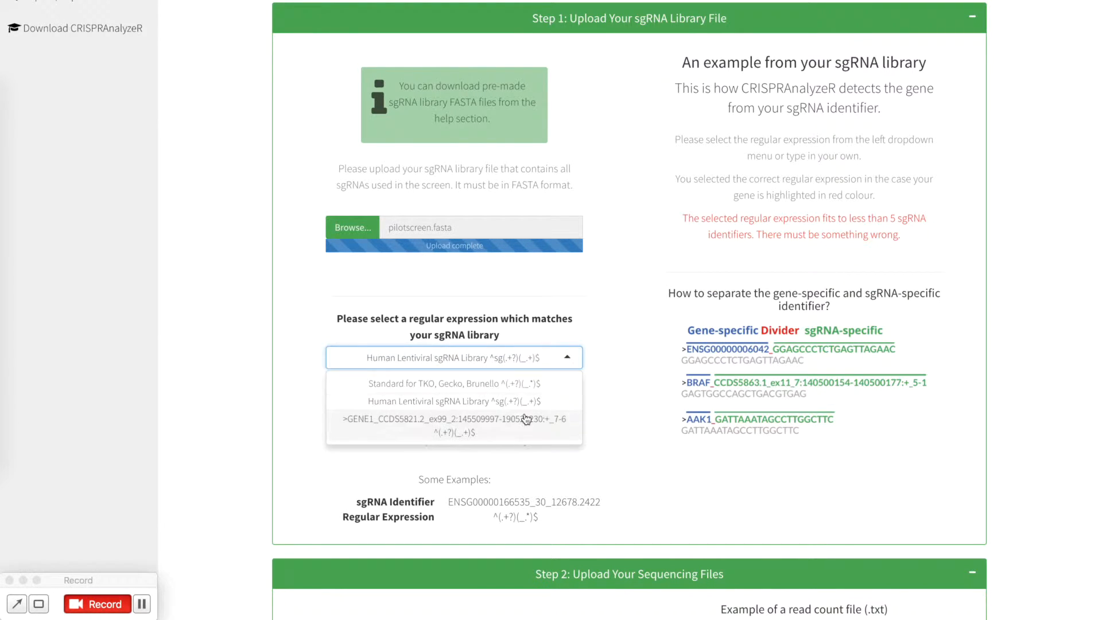
left_click(454, 419)
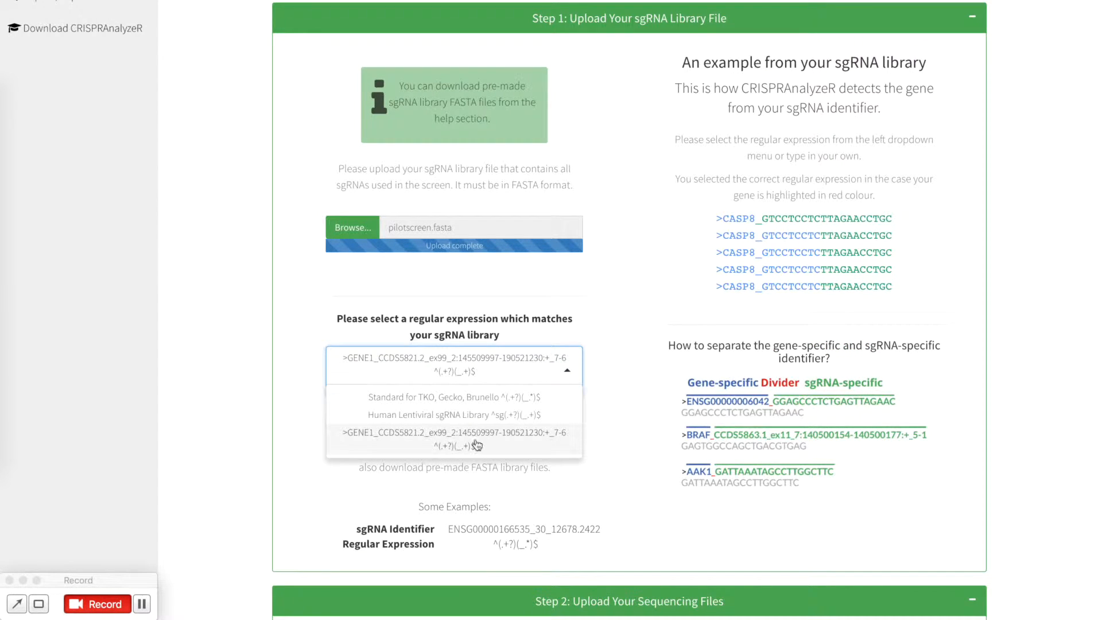
left_click(454, 397)
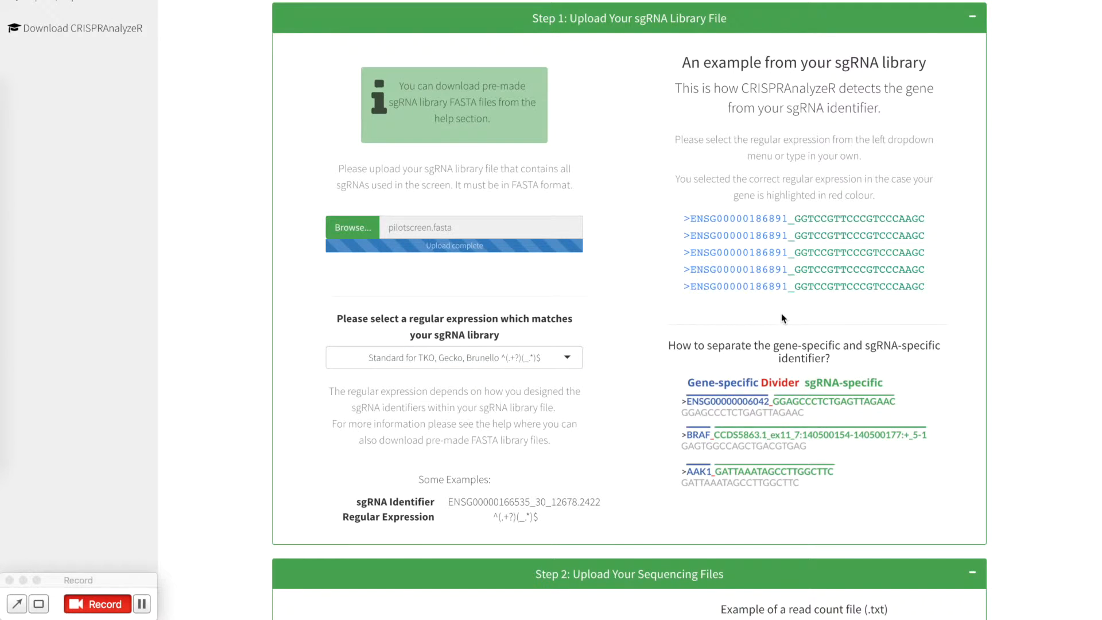
scroll("down", 3)
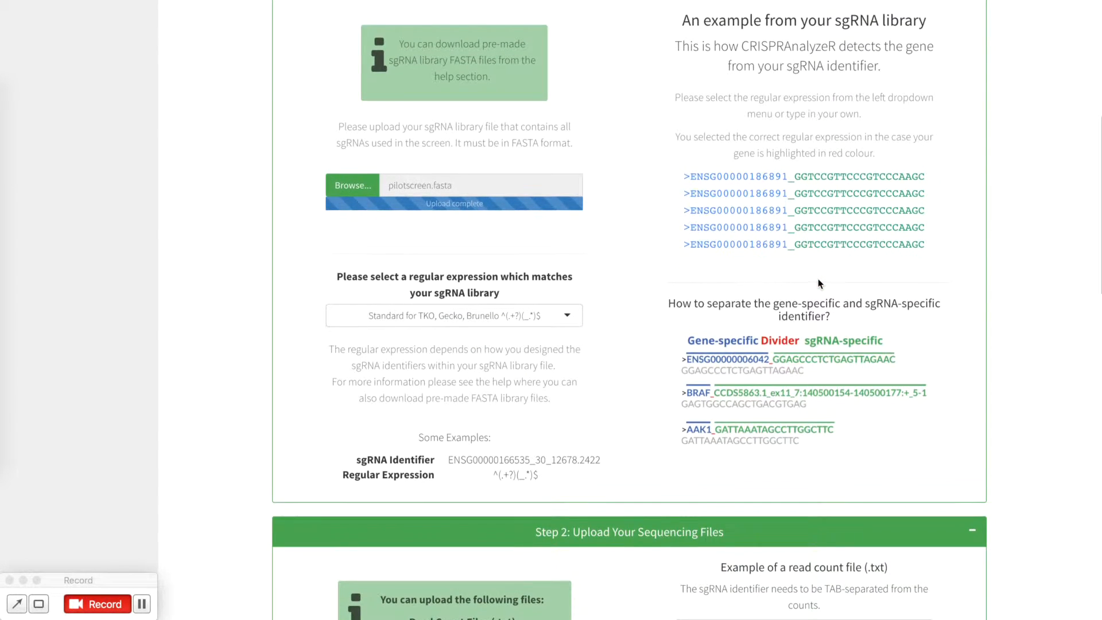
- Upload PBS-Replicate1/2 and TRAIL-Replicate1/2.txt from testdata as read count files
scroll("down", 3)
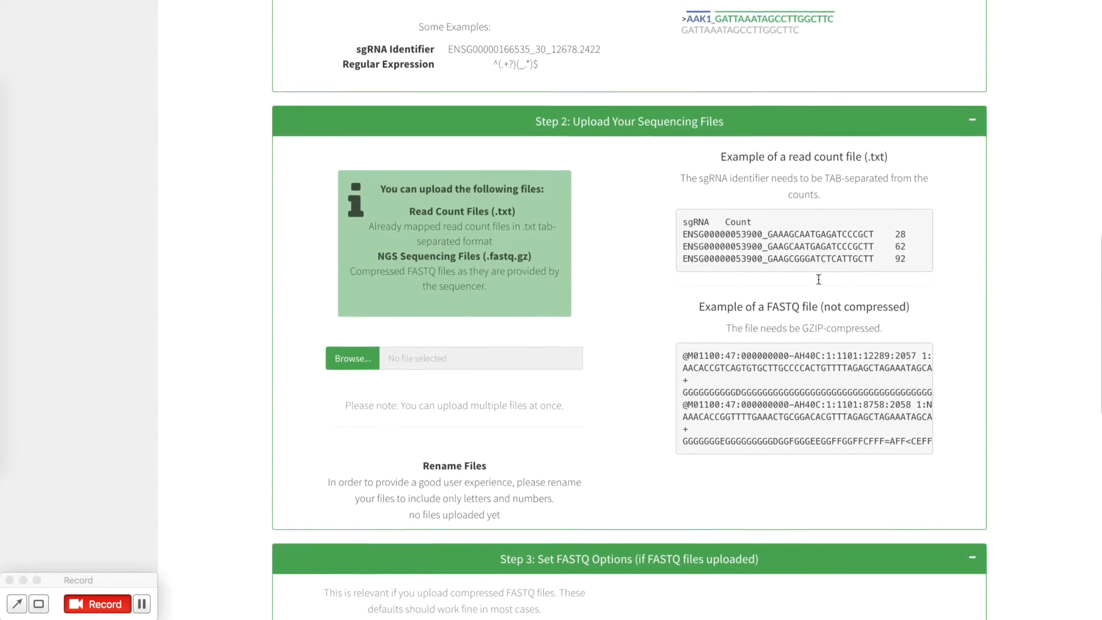
scroll("down", 3)
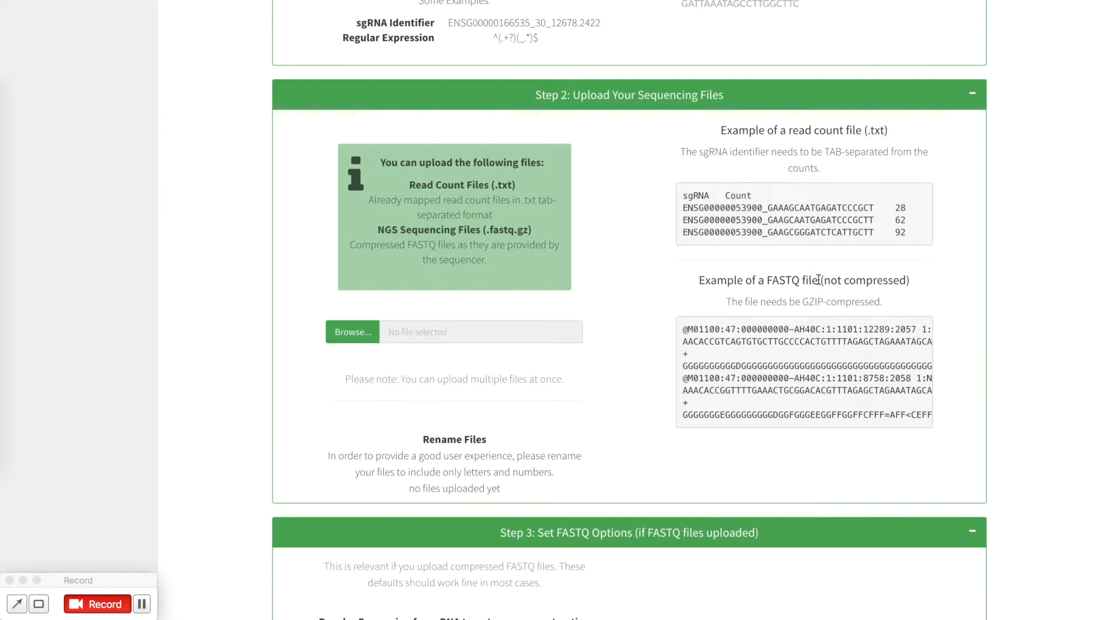
mouse_move(411, 185)
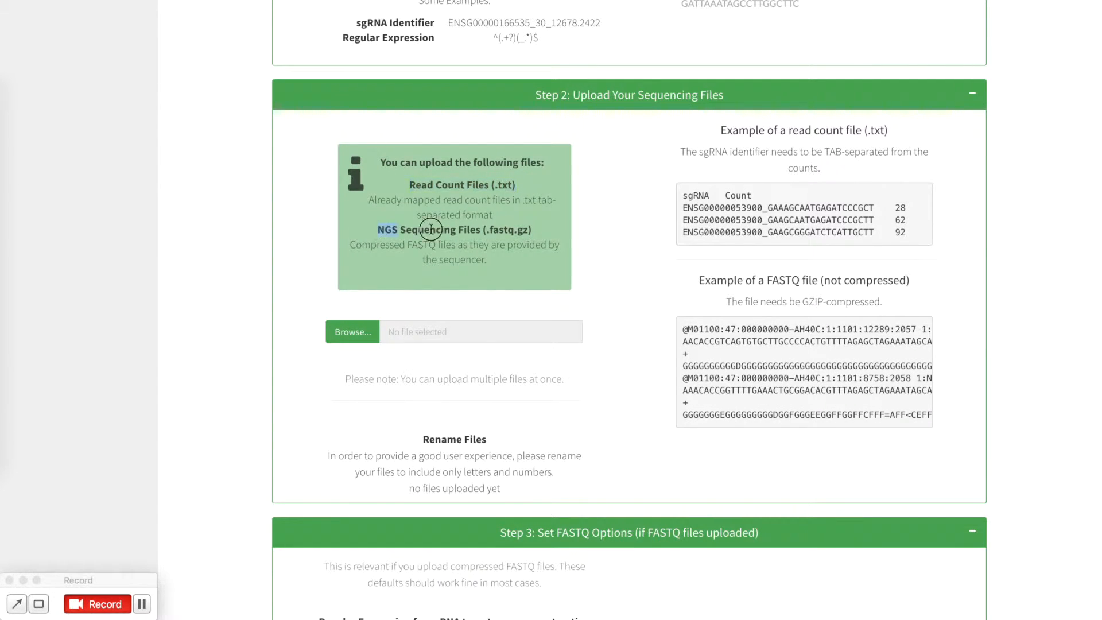
mouse_move(781, 184)
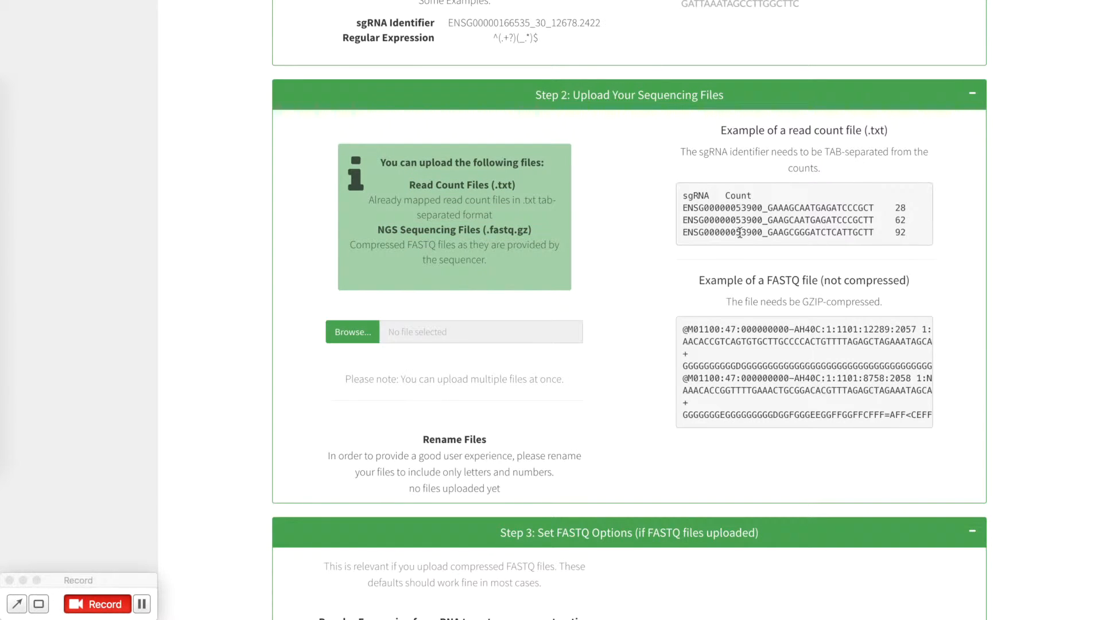
mouse_move(411, 369)
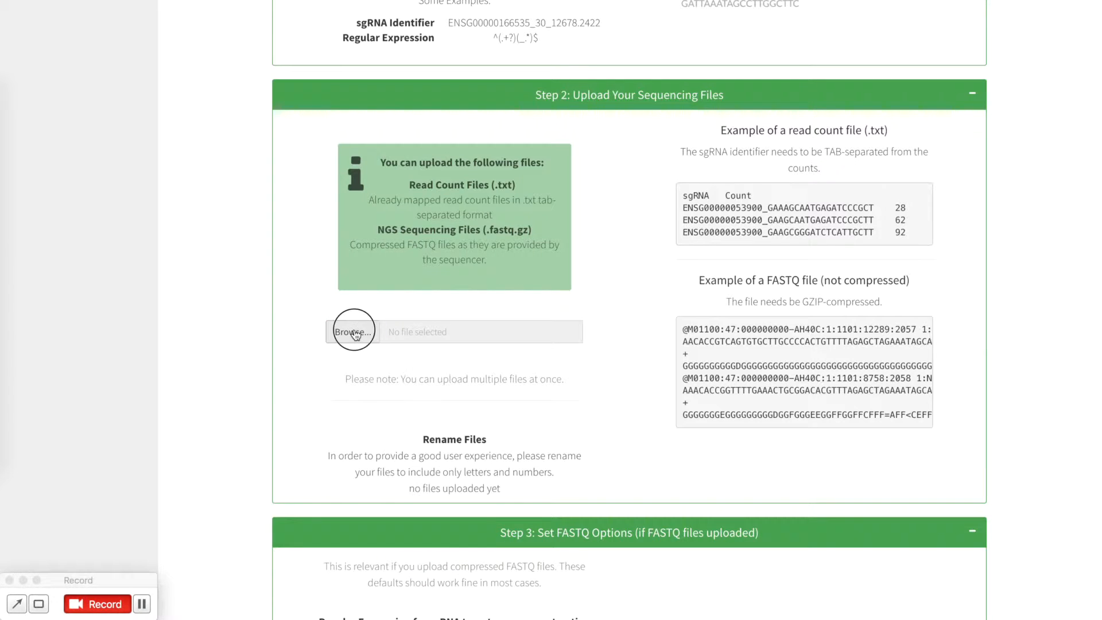
left_click(352, 331)
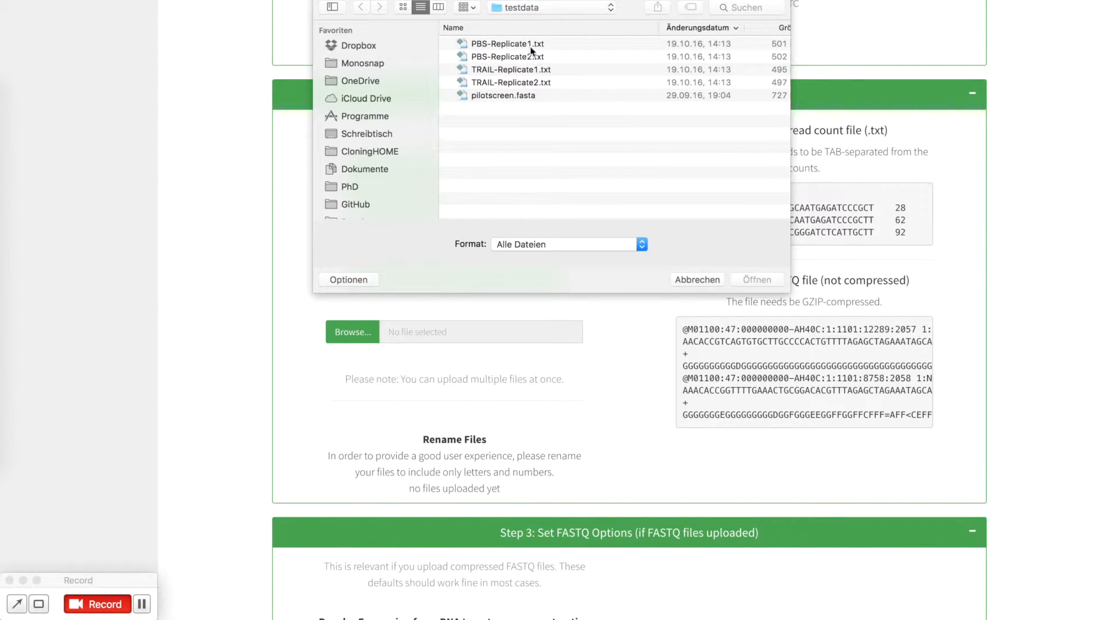
double_click(507, 43)
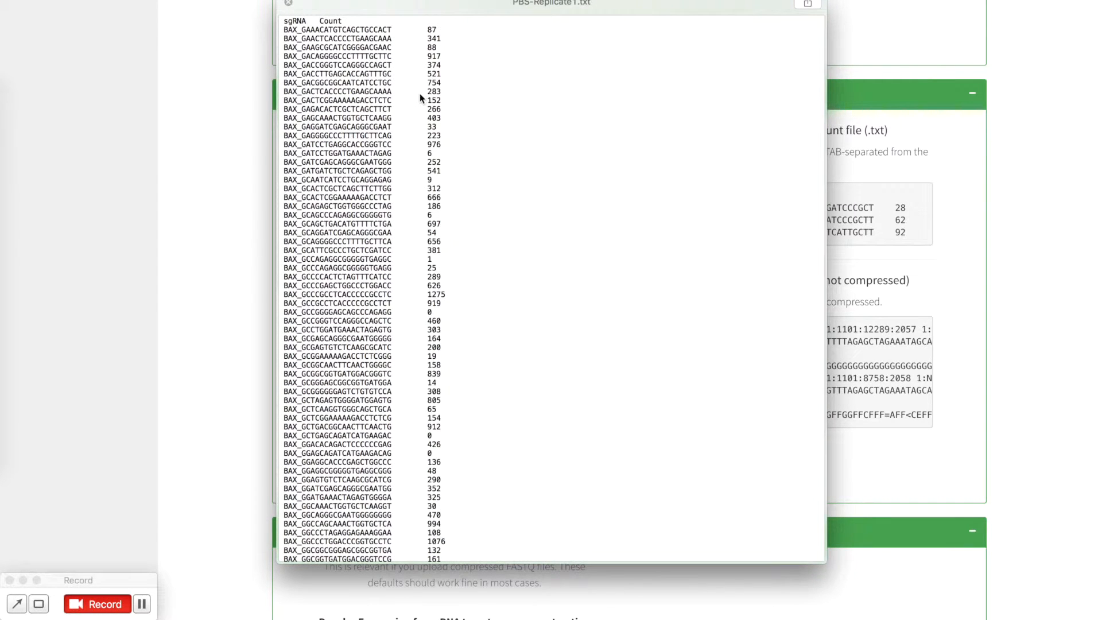
mouse_move(306, 32)
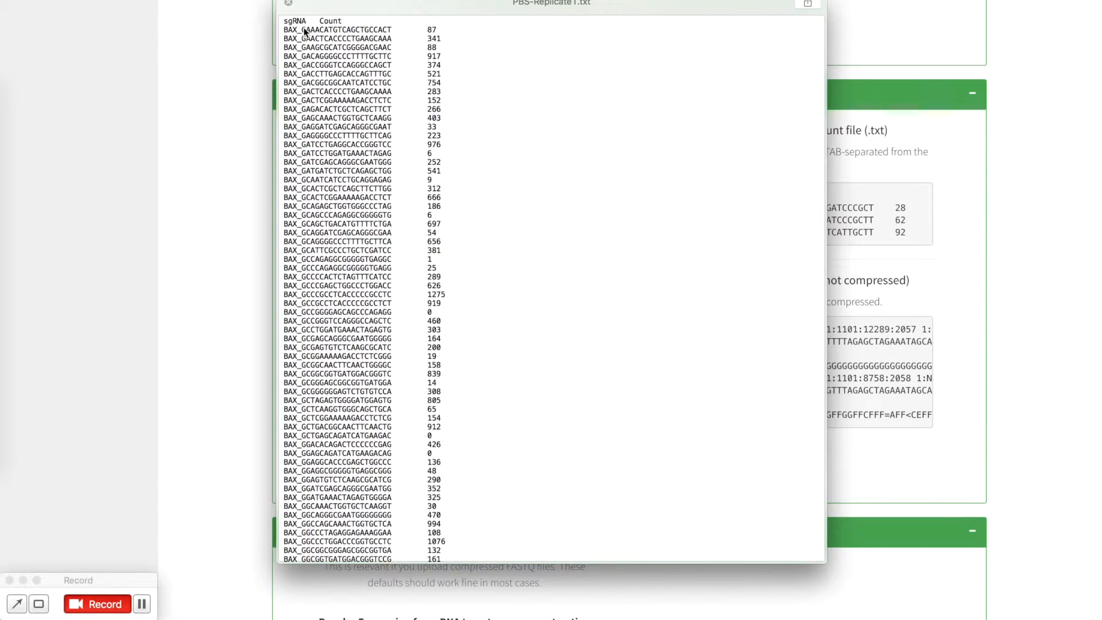
mouse_move(359, 74)
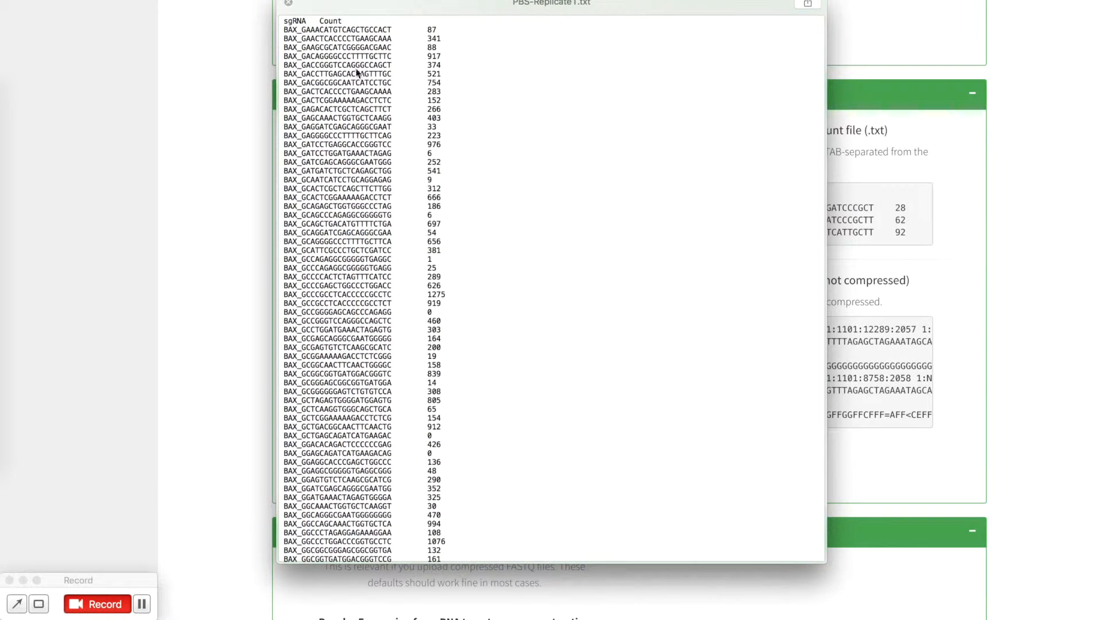
mouse_move(434, 50)
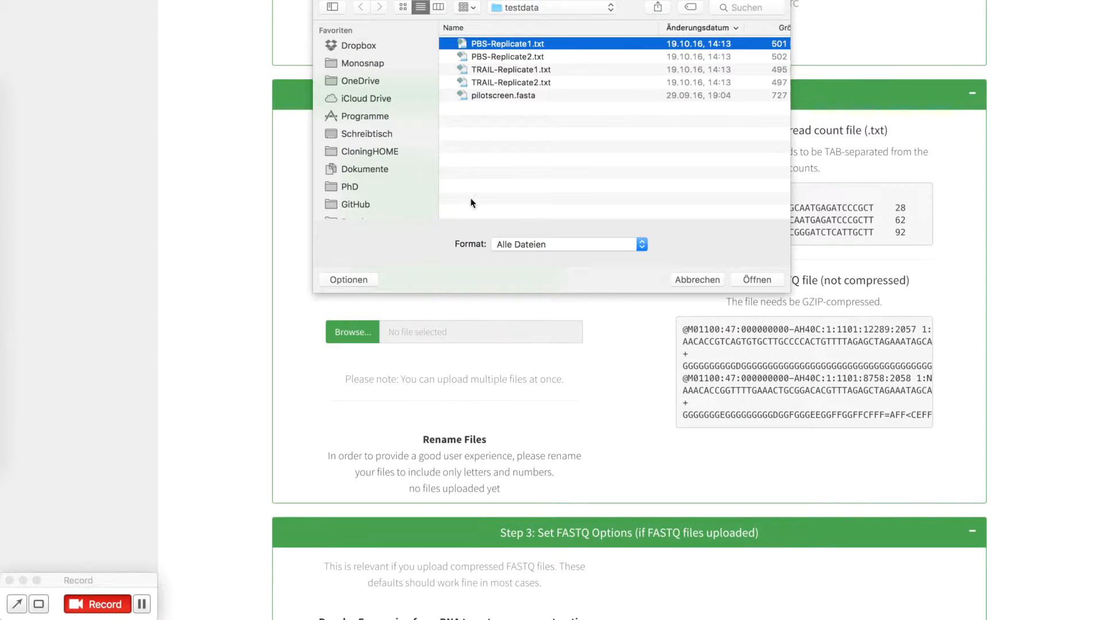
left_click(512, 82)
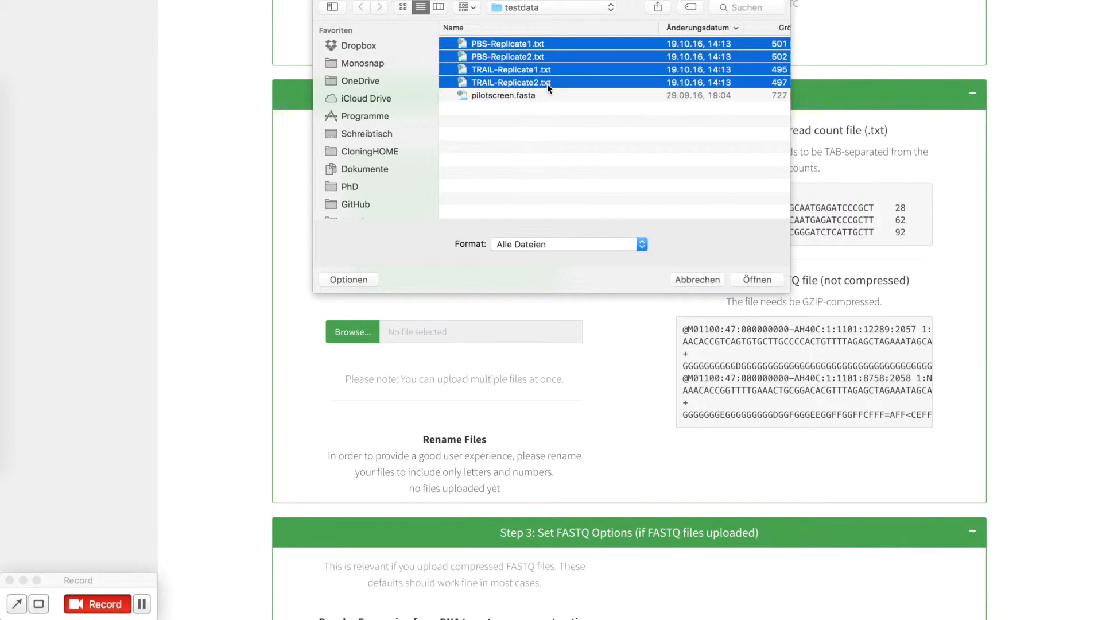
mouse_move(771, 280)
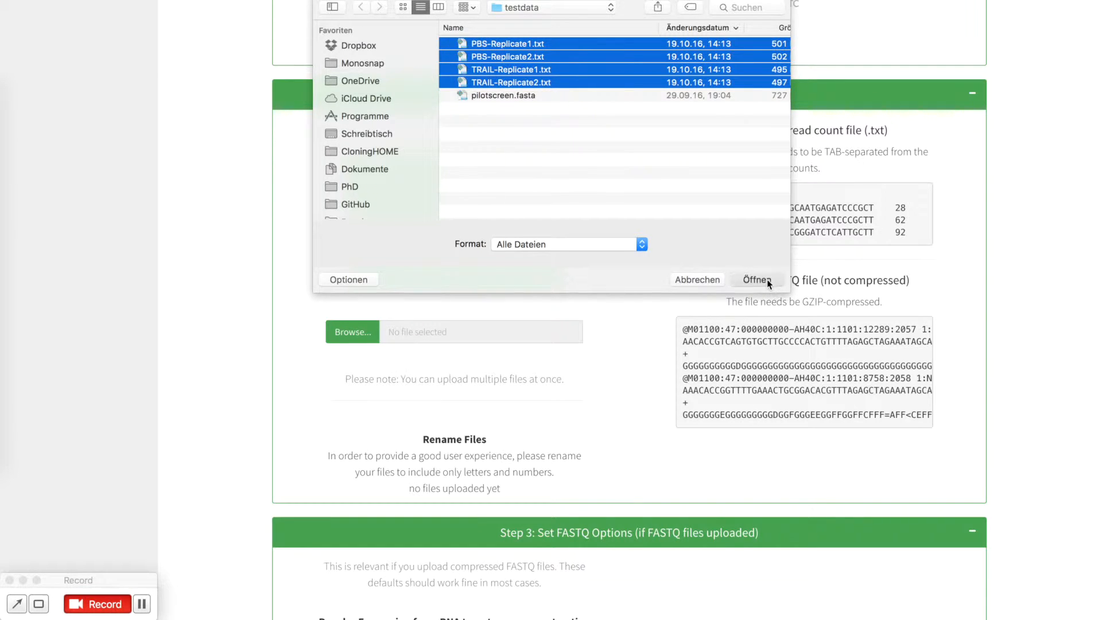
left_click(756, 280)
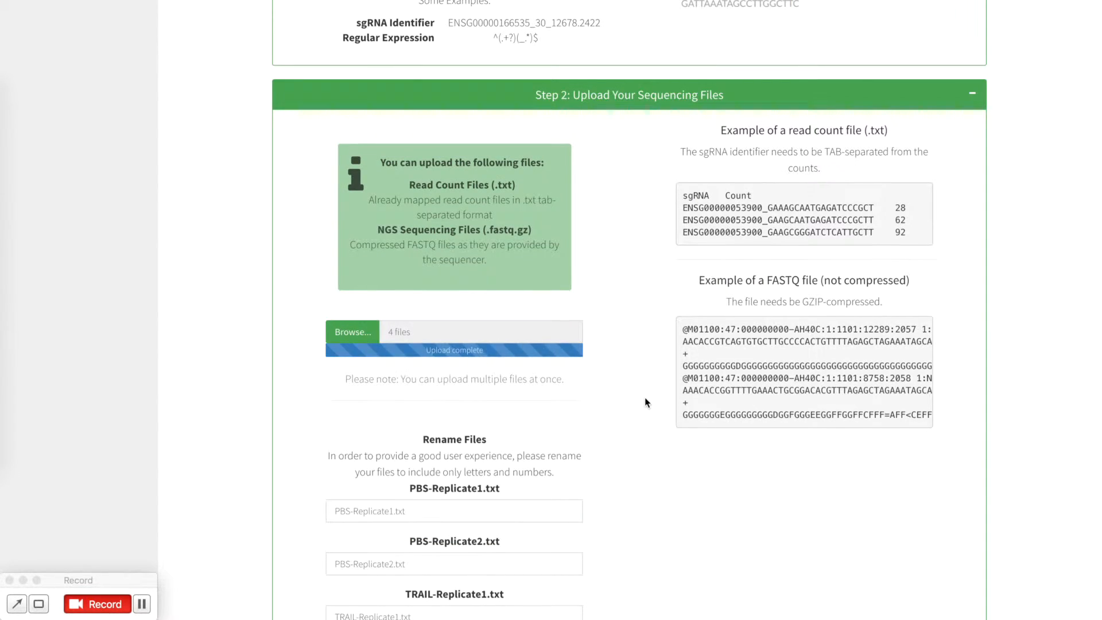
- Rename the read count files to PBS1, PBS2, TRAIL1 and TRAIL2, leaving FASTQ options at defaults
scroll("down", 3)
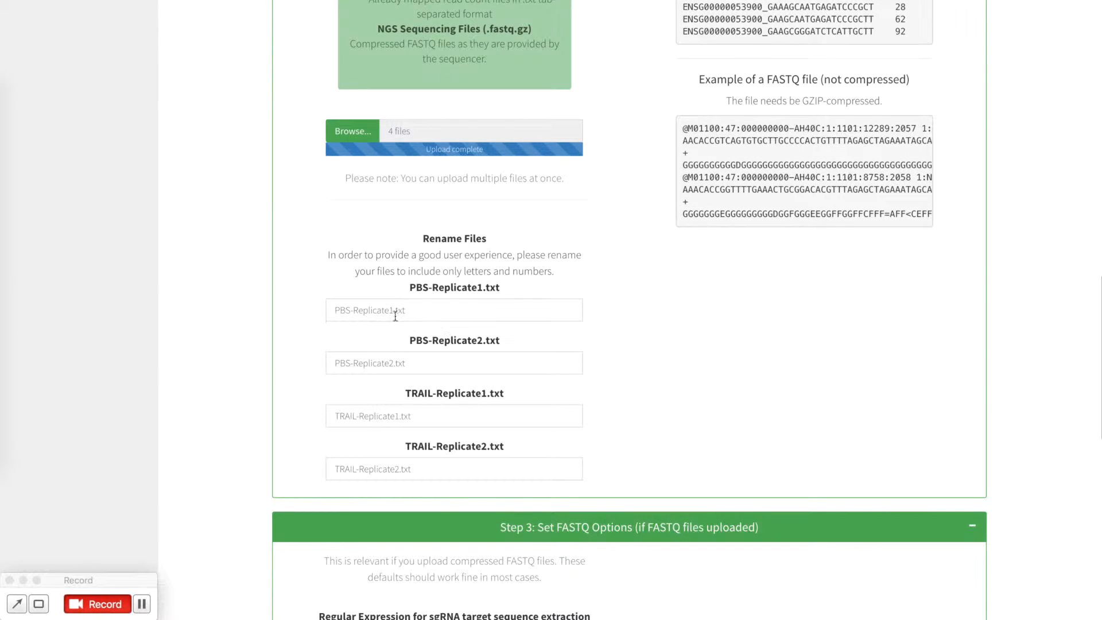
double_click(369, 310)
type("PBS1")
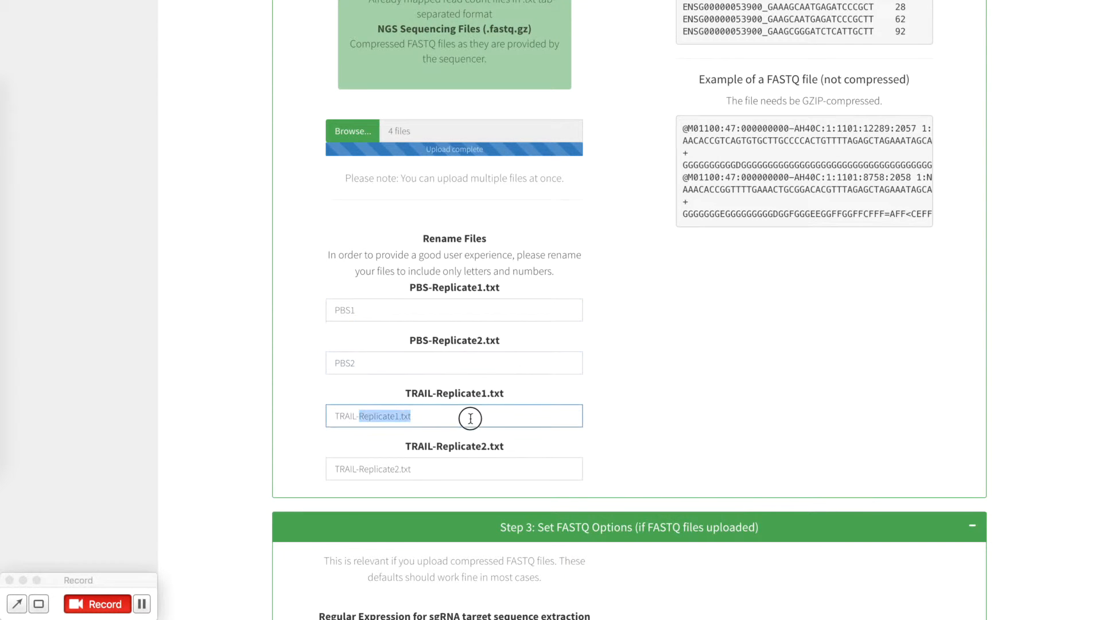
type("TRAIL1")
left_click(454, 469)
type("TRAIL2")
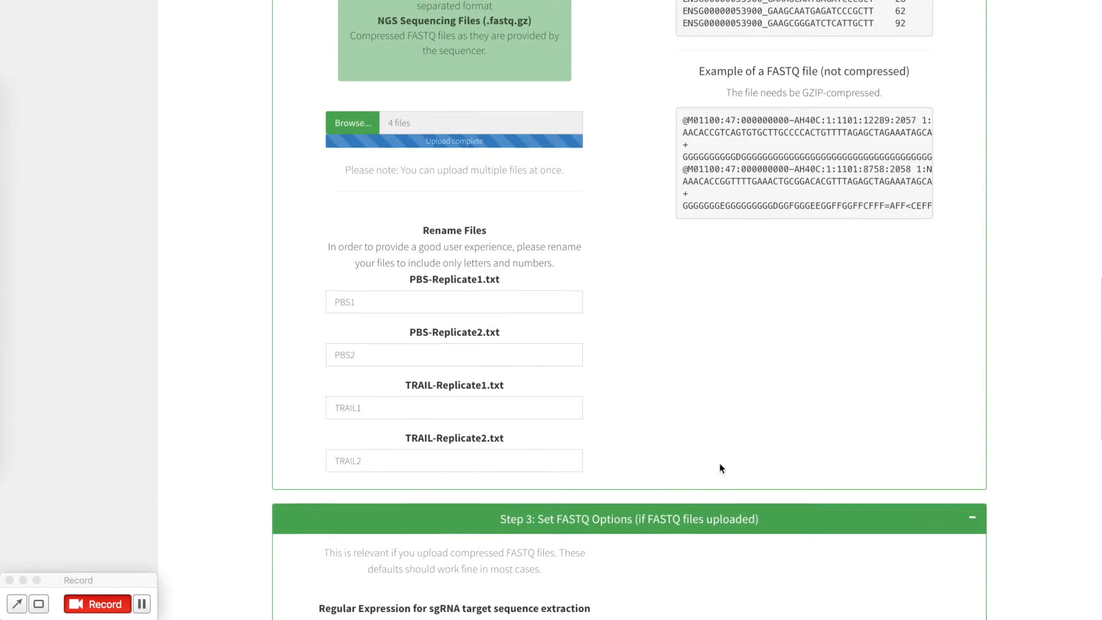
scroll("down", 3)
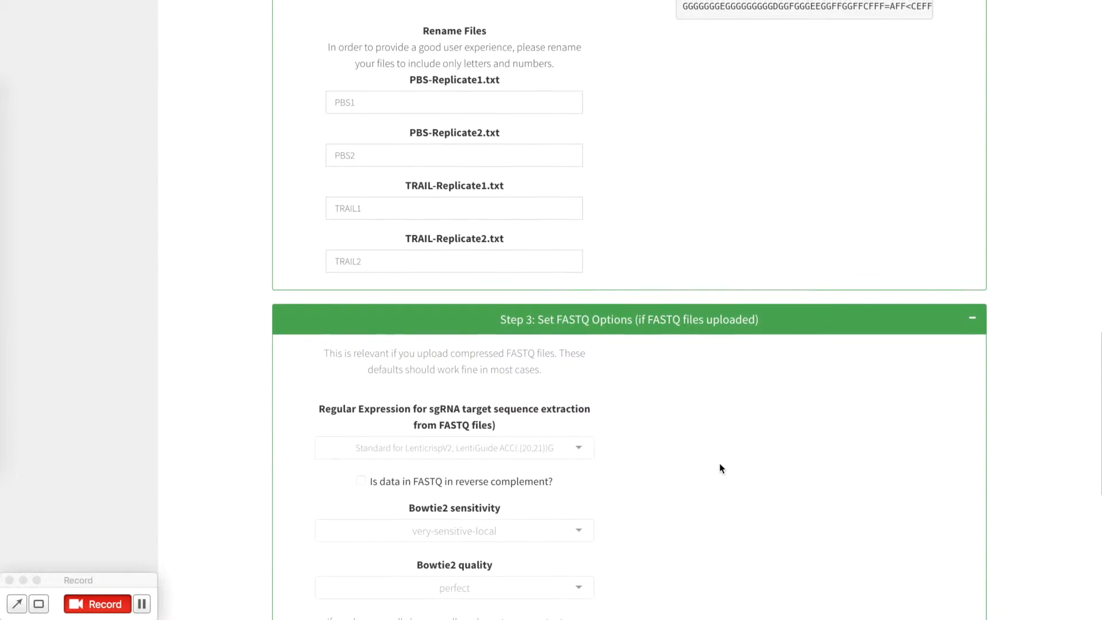
scroll("down", 3)
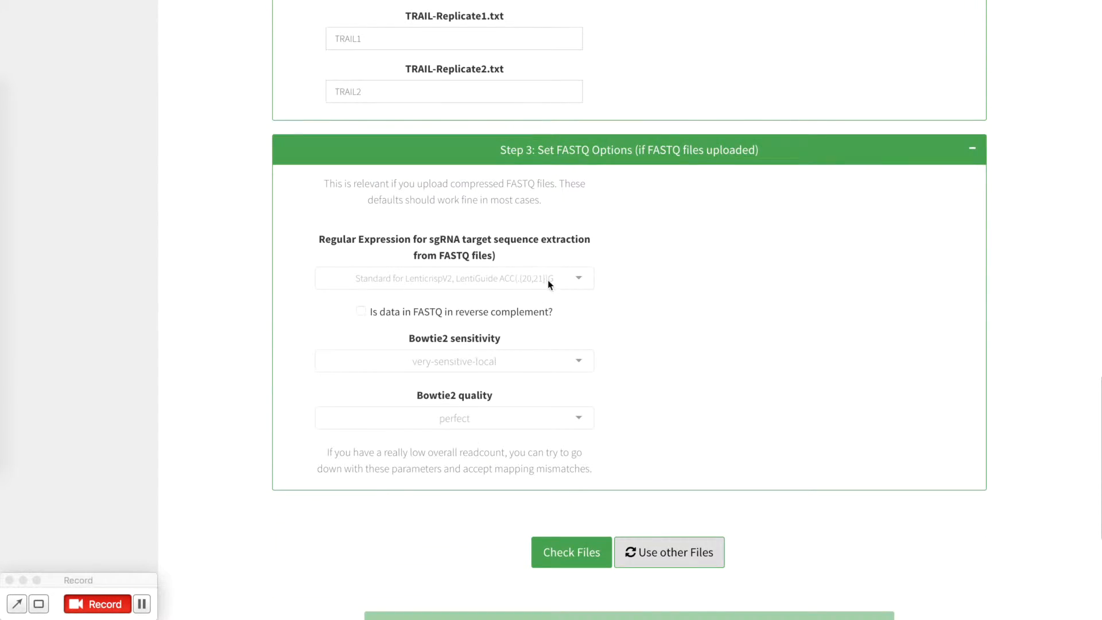
scroll("down", 3)
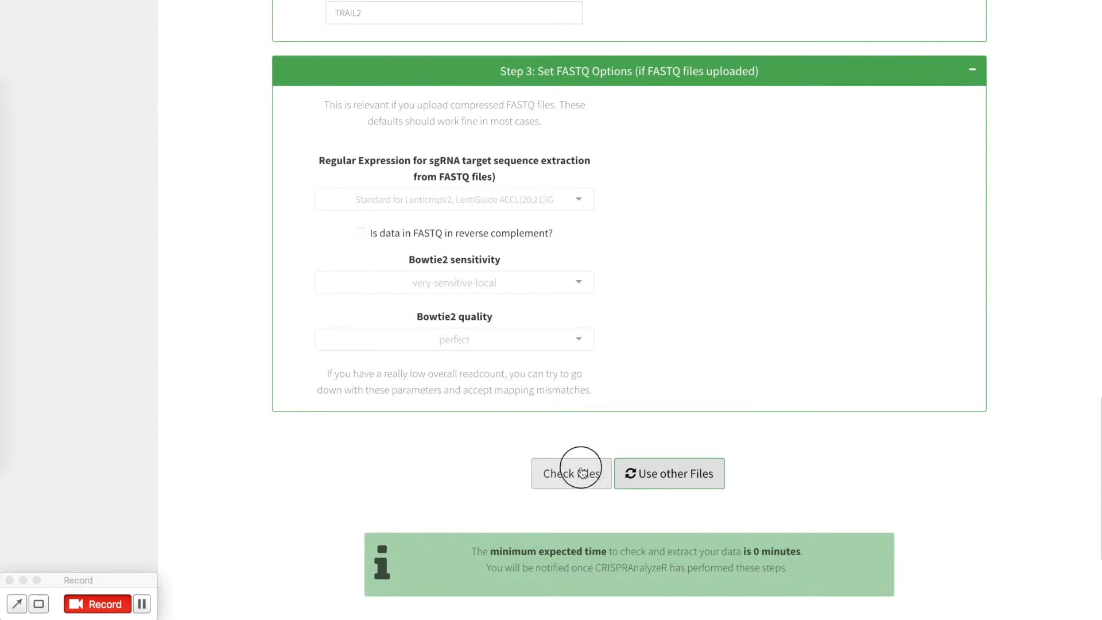
- Run Check Files on the four uploads and close the 'Data Upload and Data Check finished' dialog
left_click(571, 473)
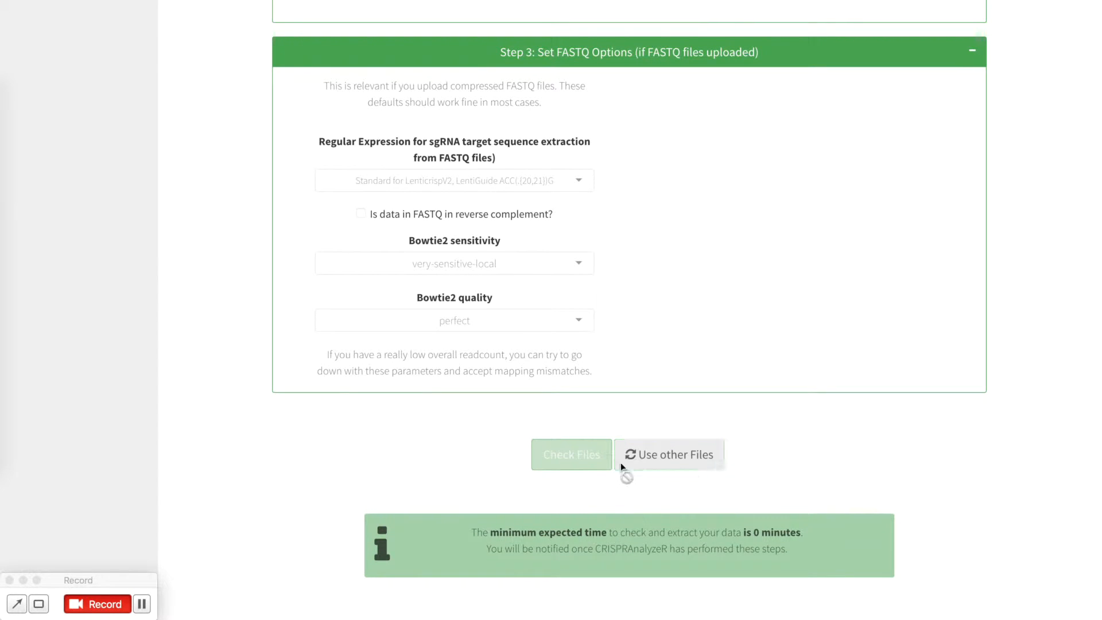
mouse_move(685, 524)
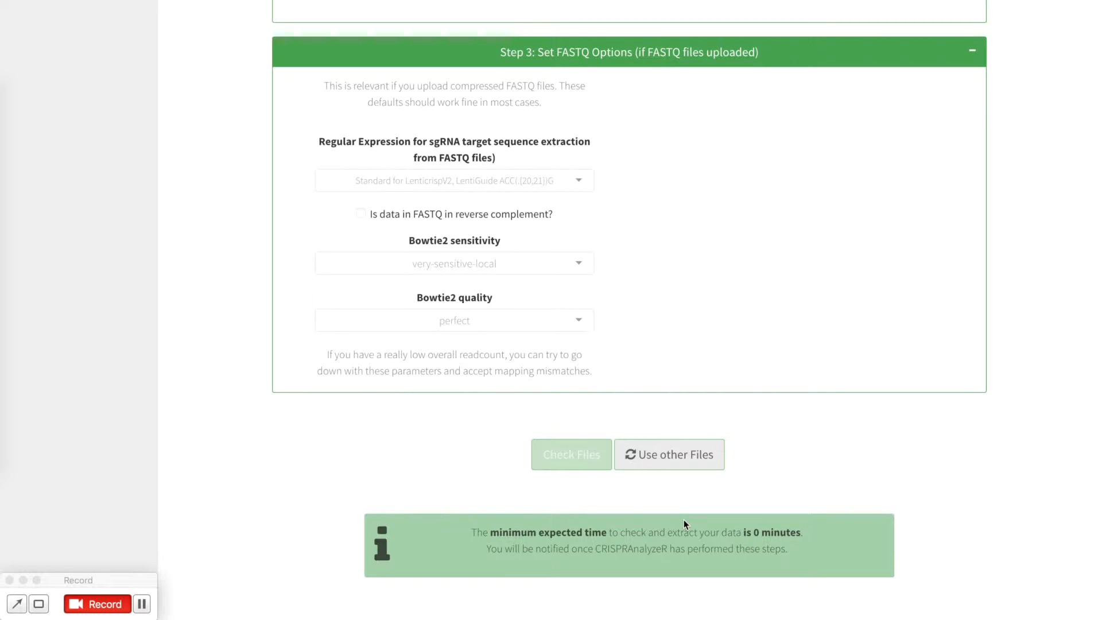
left_click(571, 454)
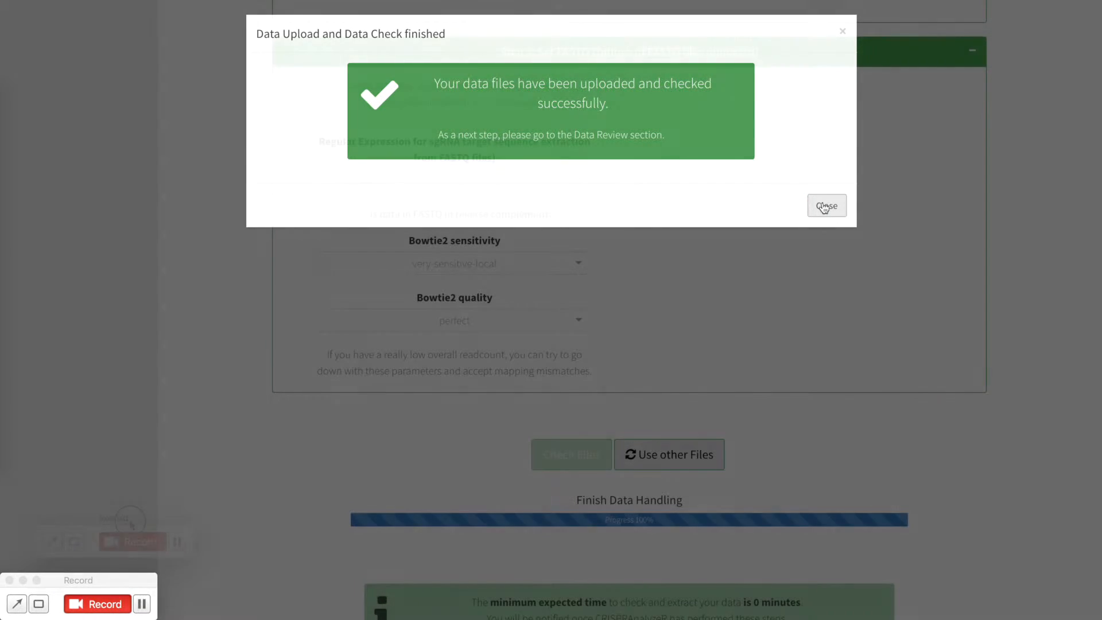
left_click(827, 206)
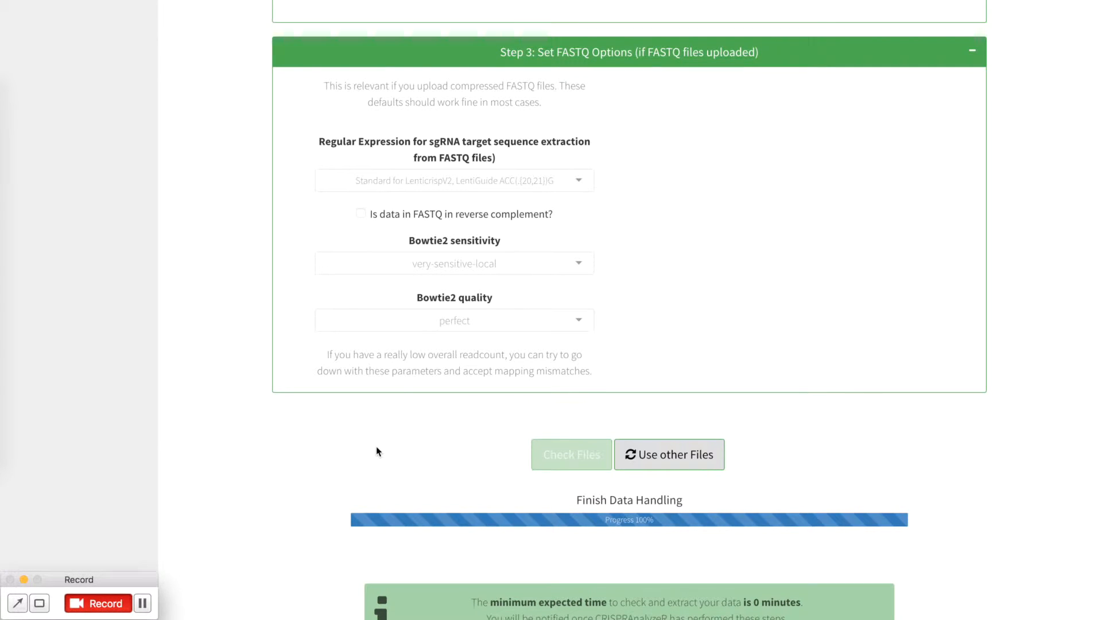
mouse_move(505, 370)
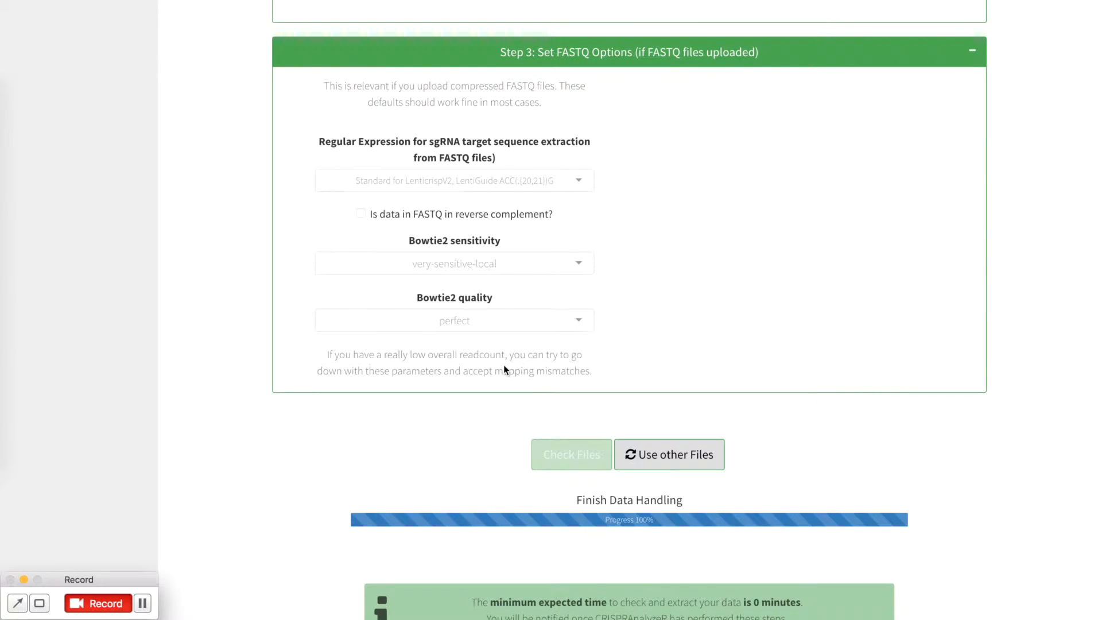
mouse_move(635, 407)
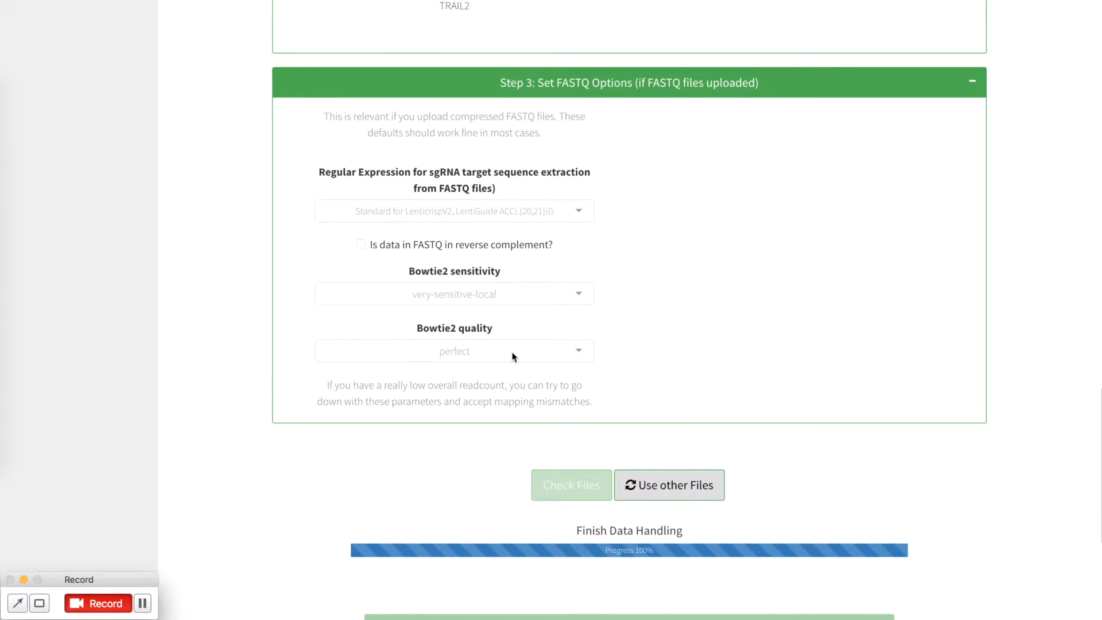
- Download the read count files from Data Review and review the 4-sample, 12402-sgRNA overview
scroll("up", 3)
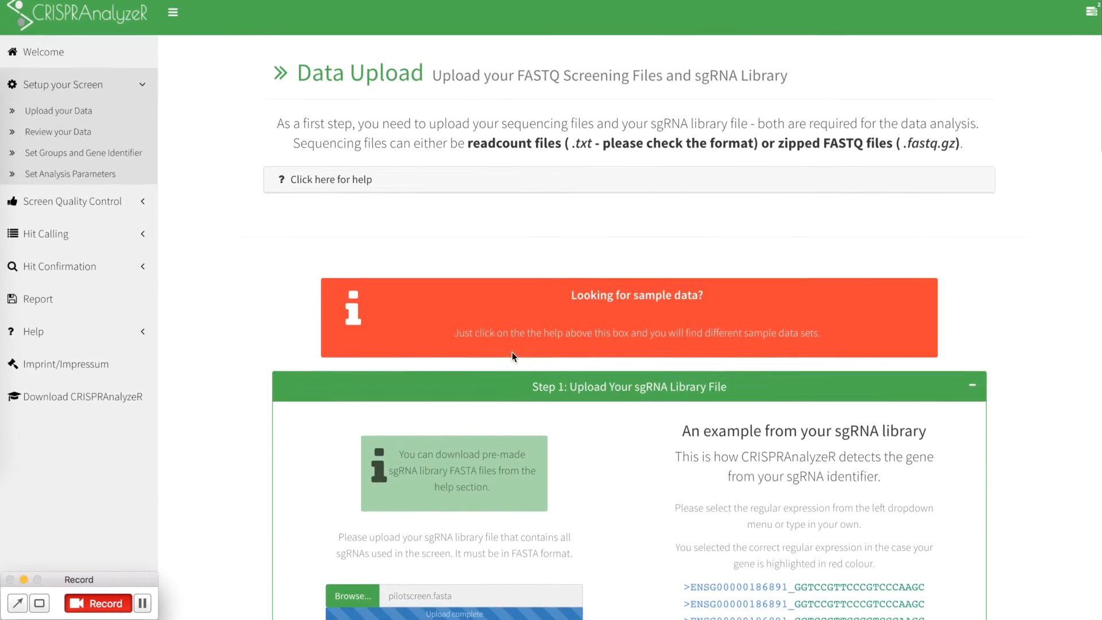
mouse_move(68, 112)
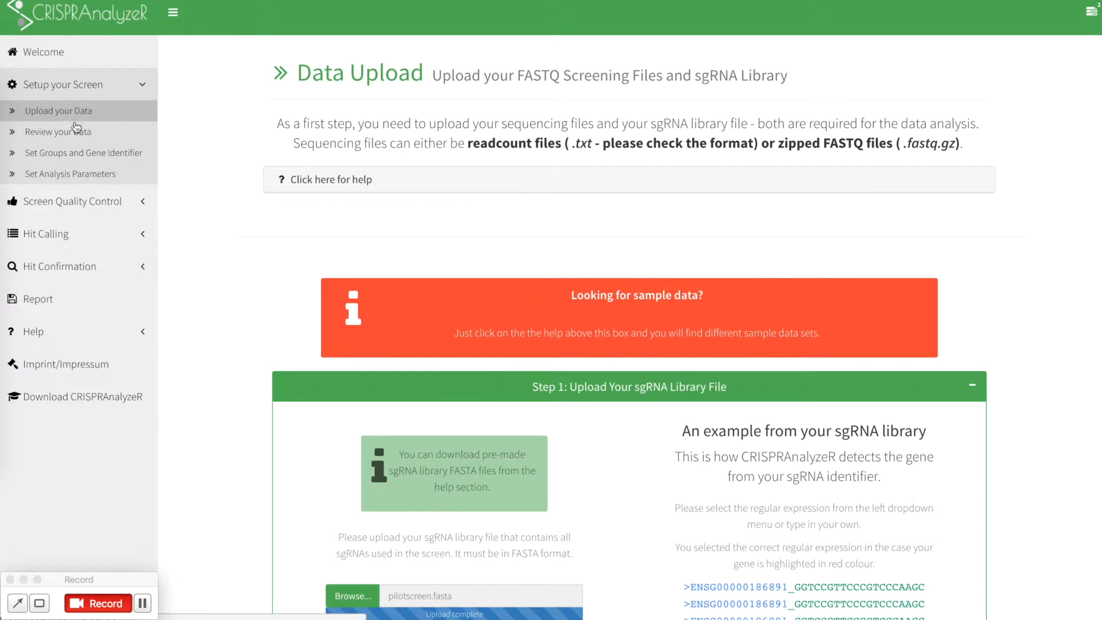
left_click(58, 132)
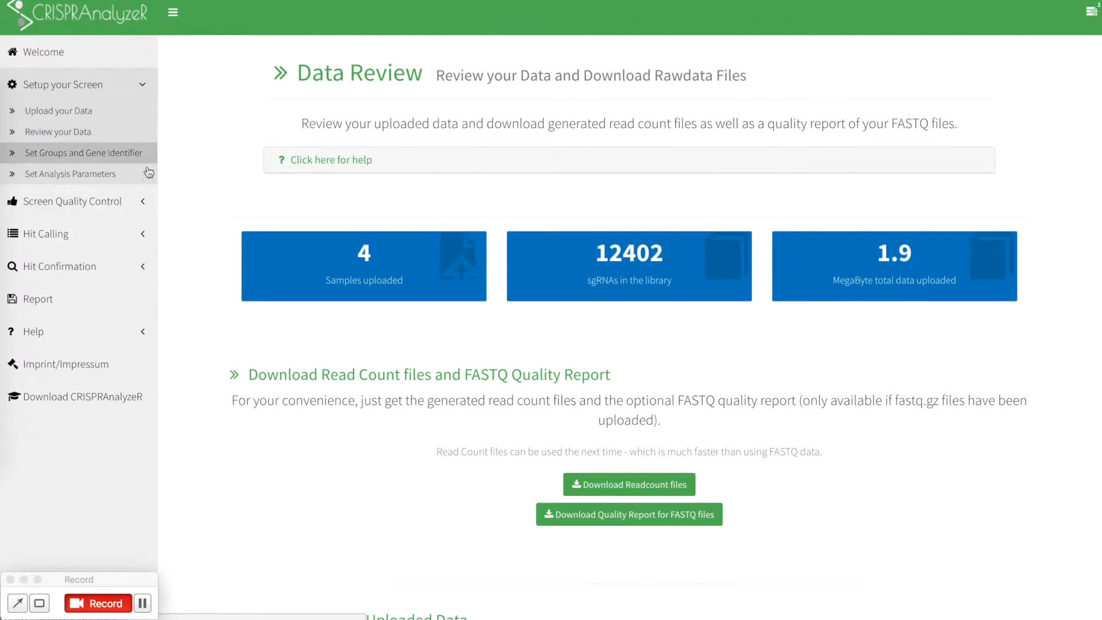
scroll("down", 3)
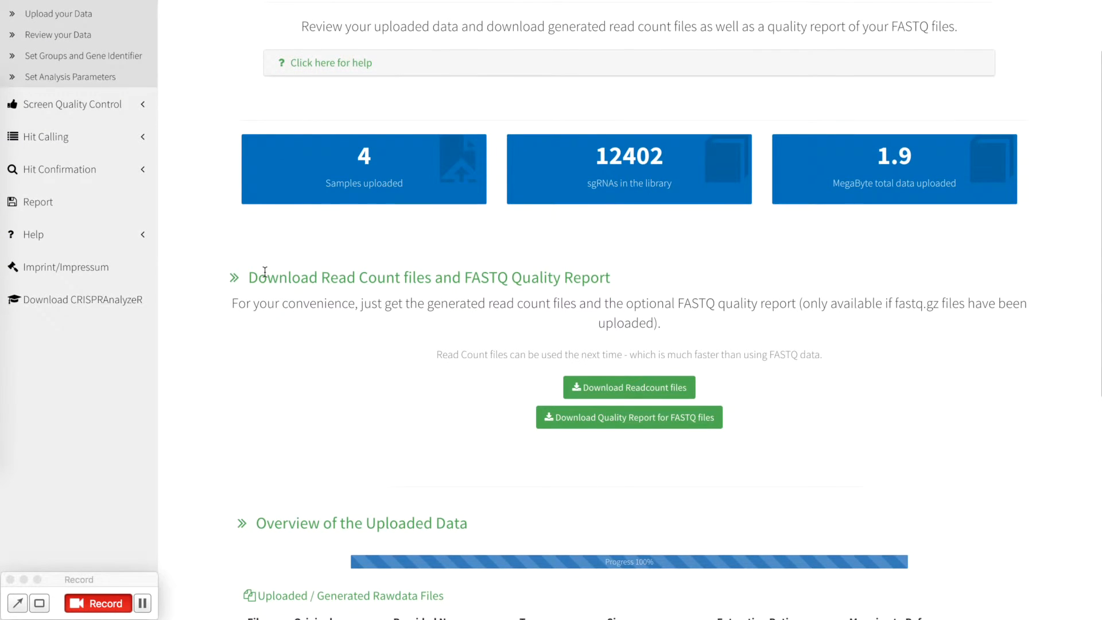
mouse_move(679, 148)
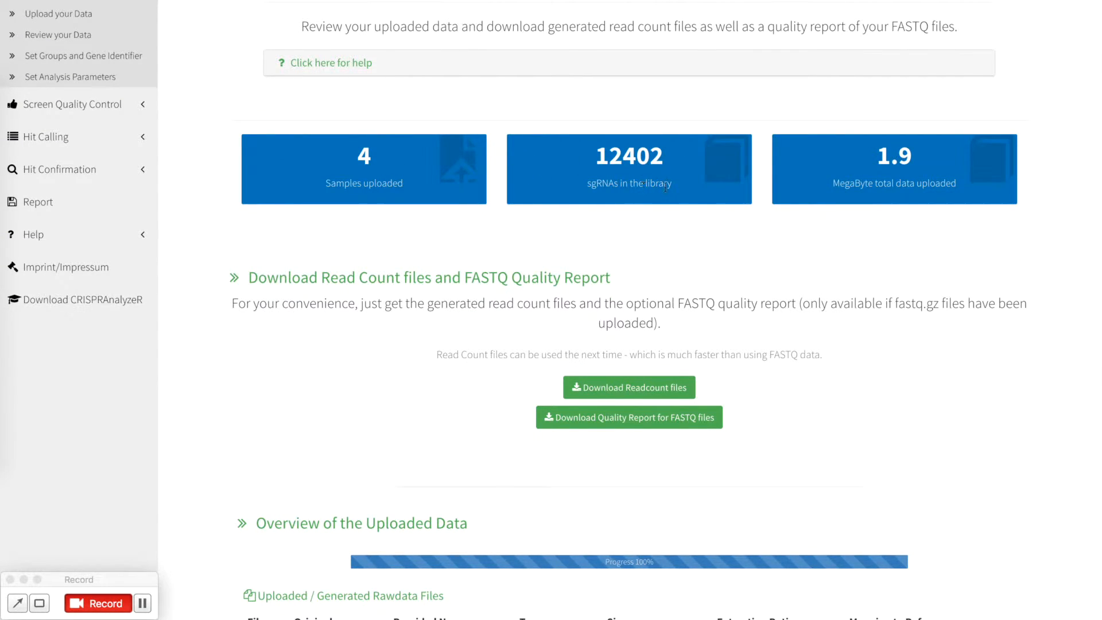
scroll("down", 3)
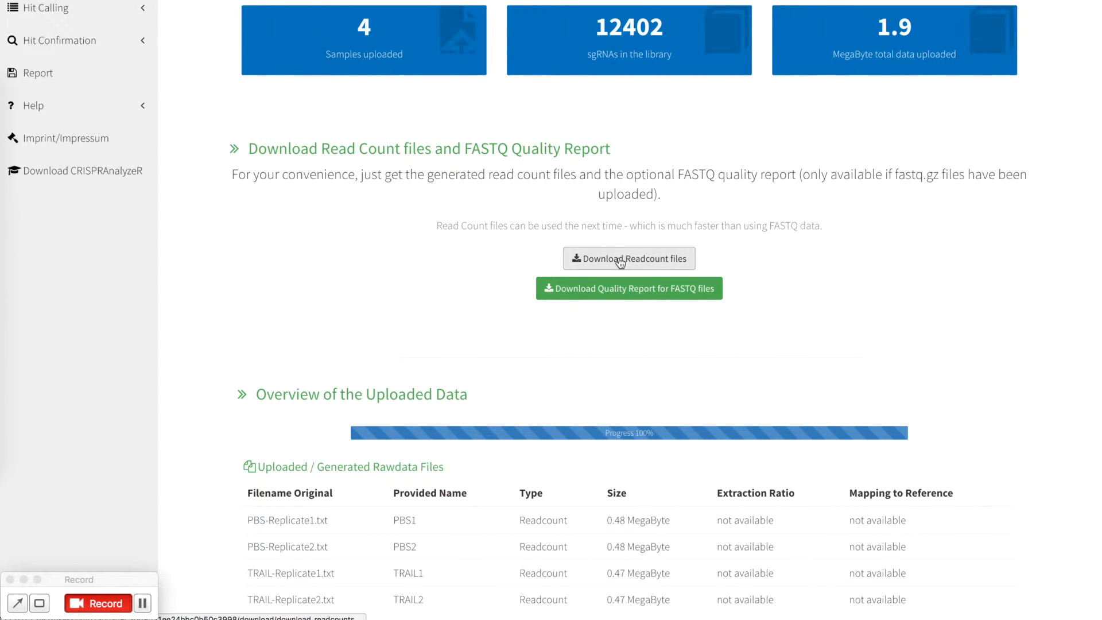
left_click(628, 258)
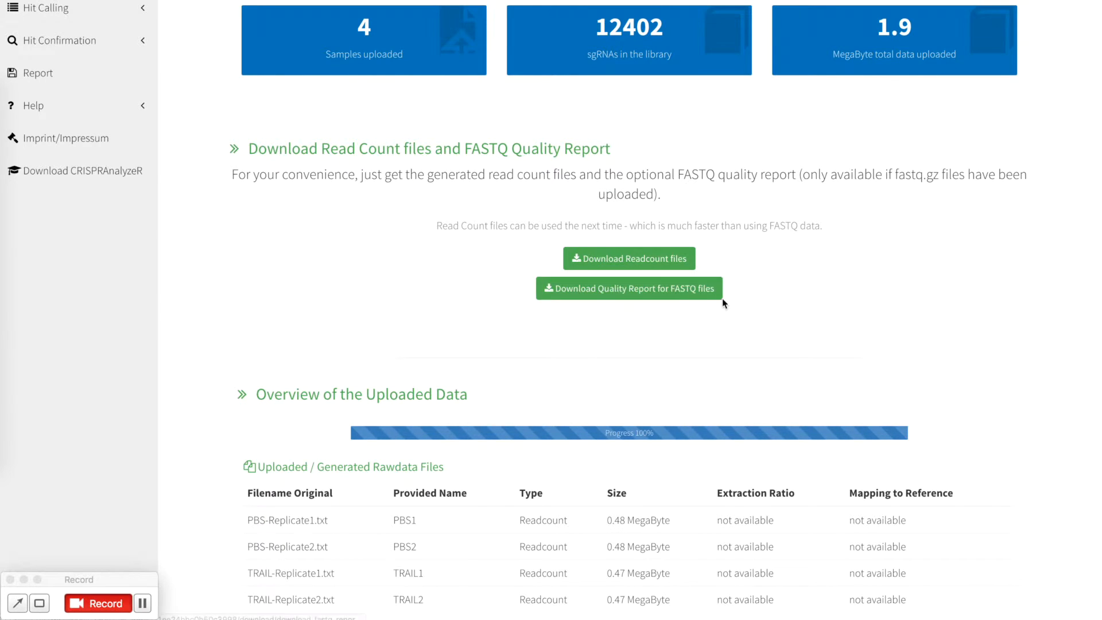
mouse_move(707, 298)
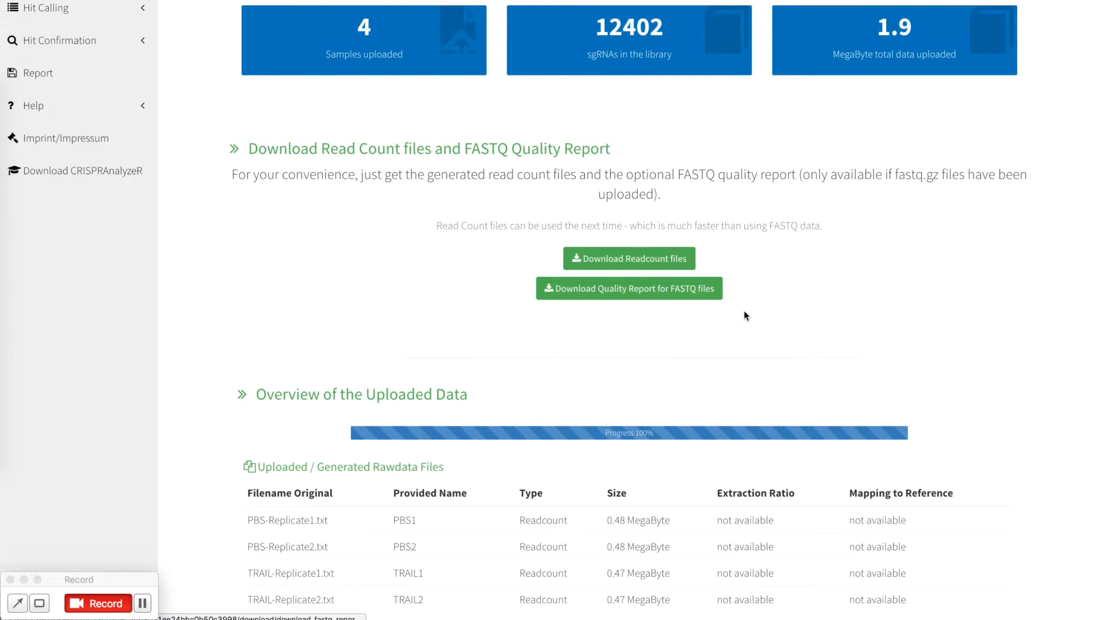
scroll("down", 3)
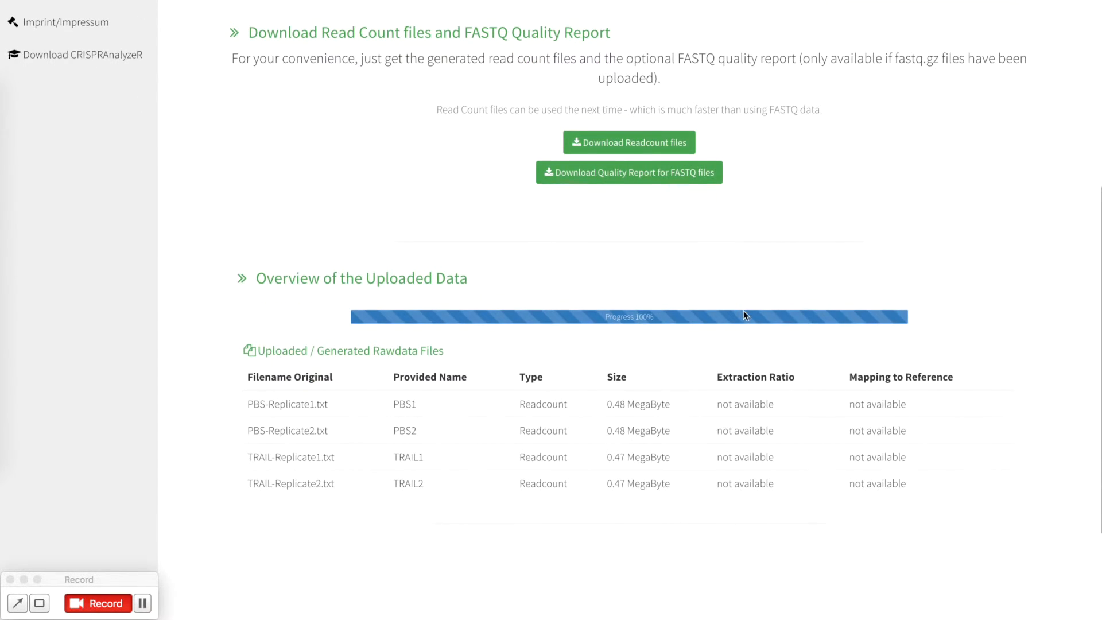
mouse_move(594, 499)
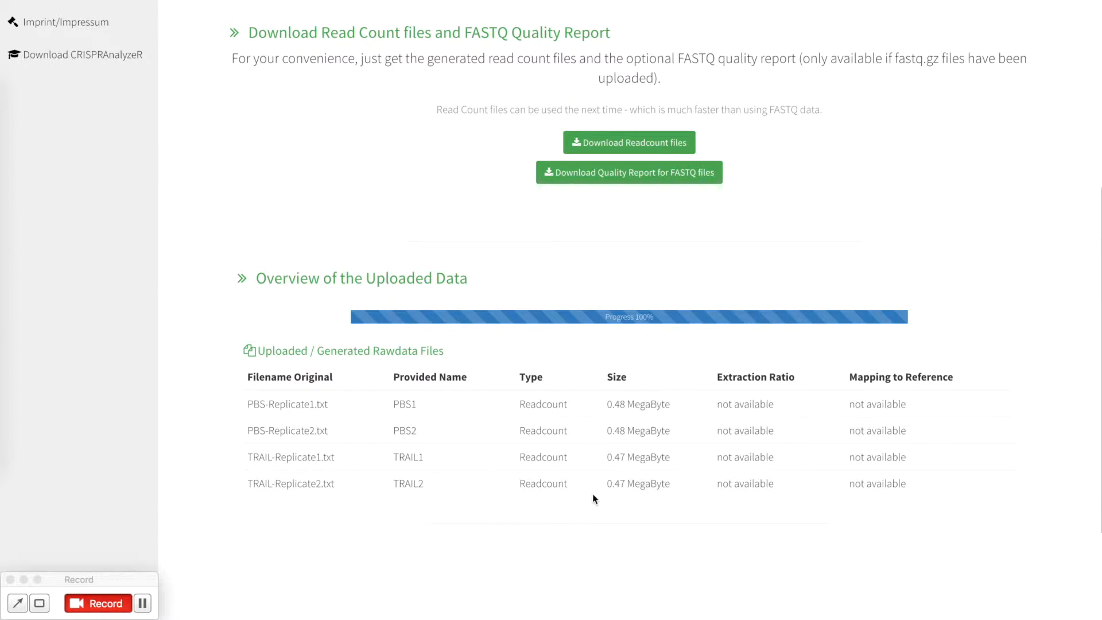
mouse_move(414, 481)
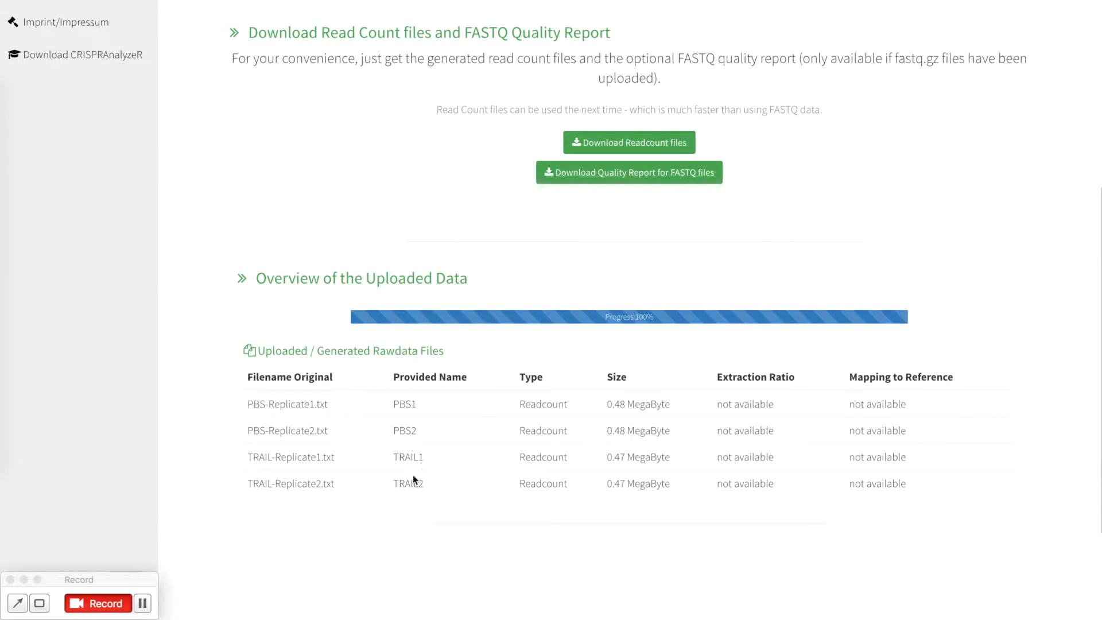
mouse_move(555, 483)
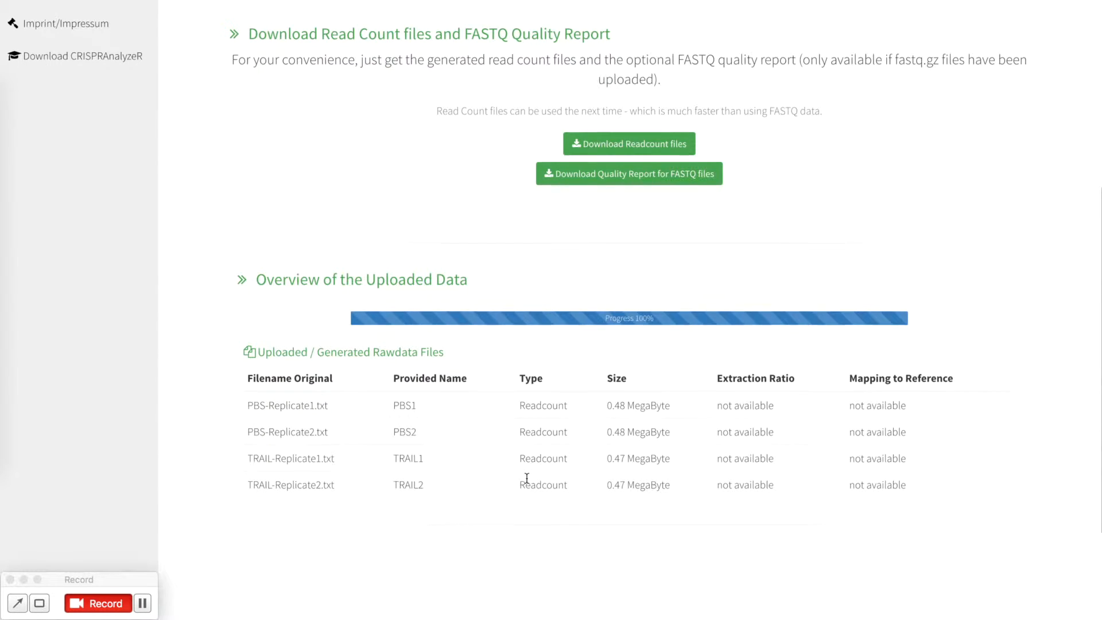
scroll("up", 3)
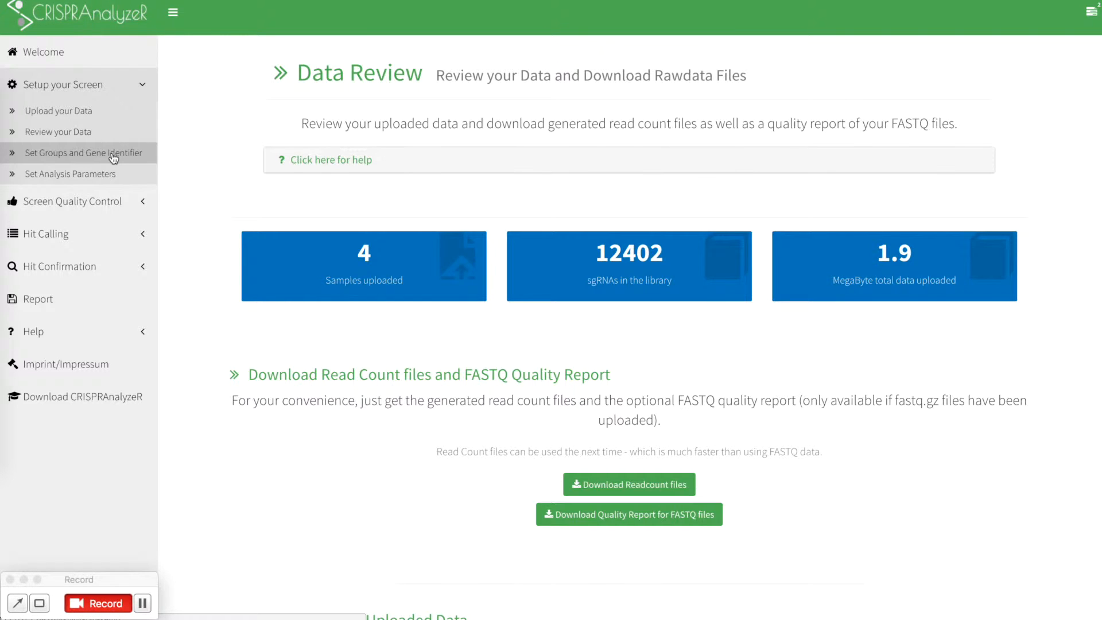
- Open 'Set Groups and Gene Identifier' and review its help, keeping two groups
left_click(83, 153)
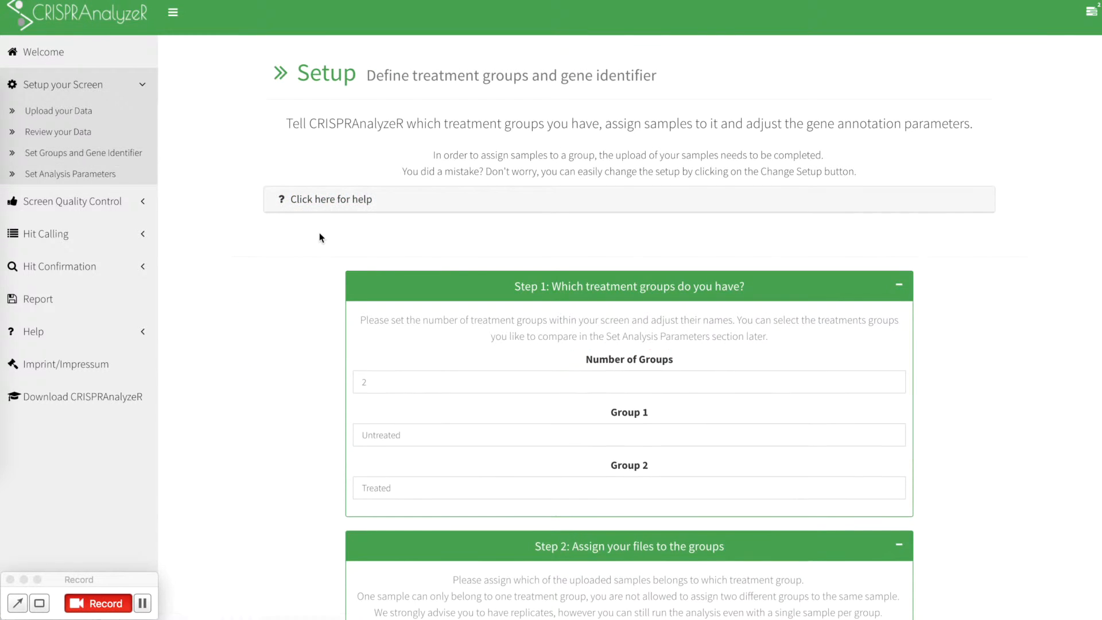
scroll("down", 3)
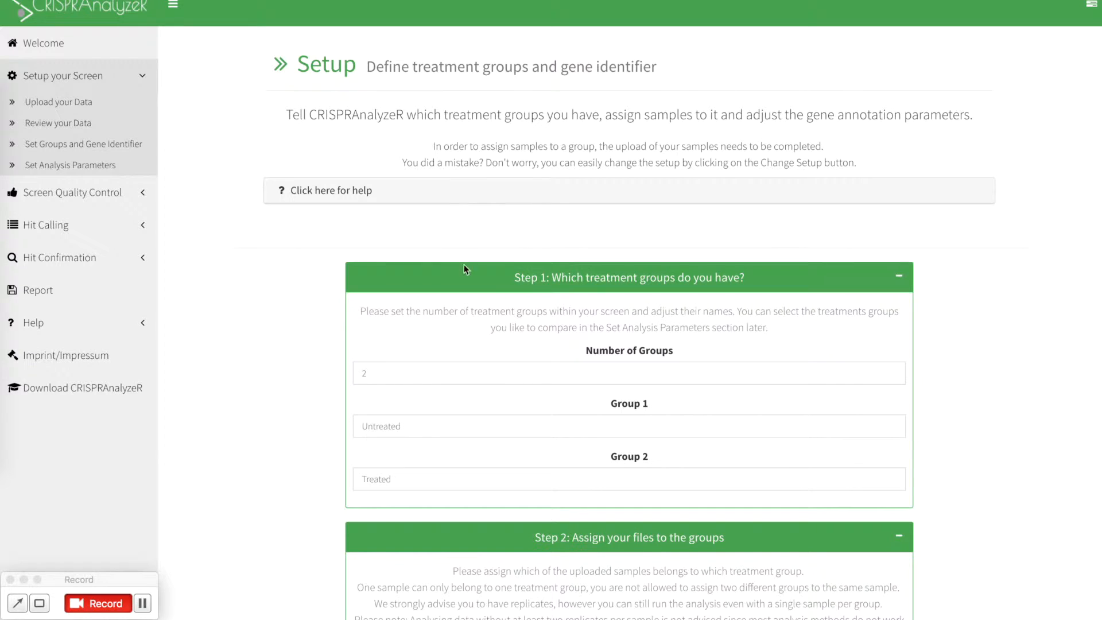
scroll("up", 3)
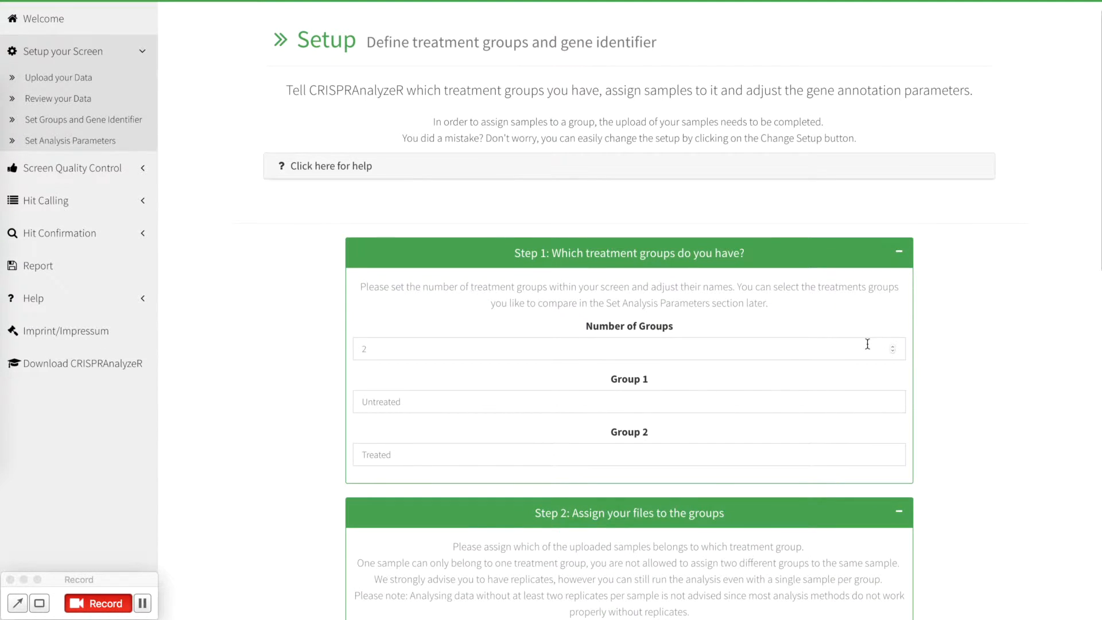
mouse_move(983, 356)
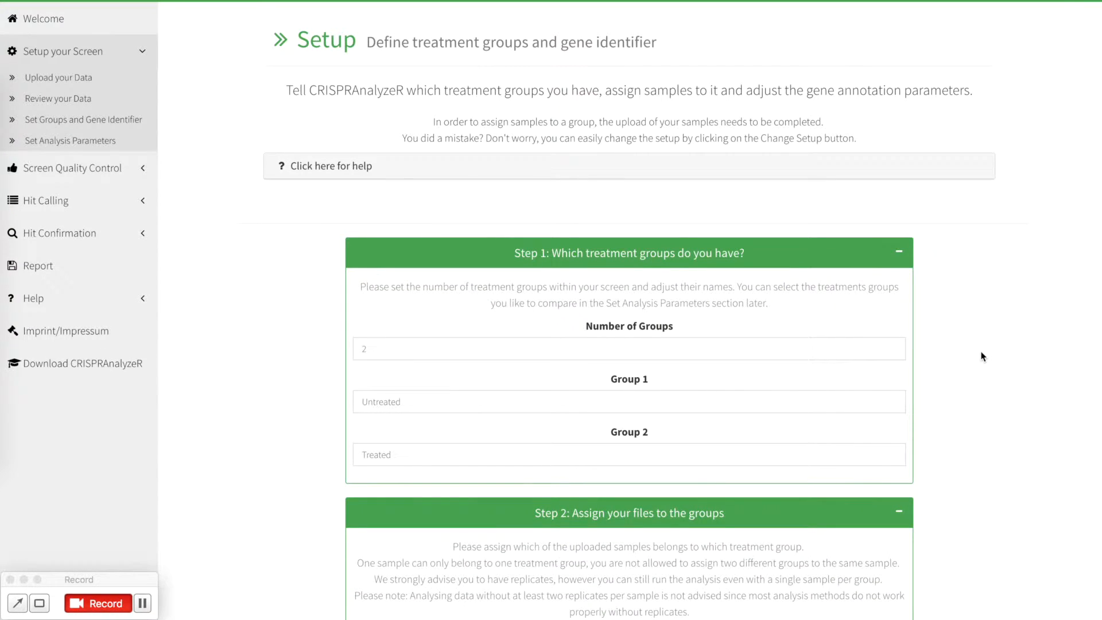
scroll("down", 3)
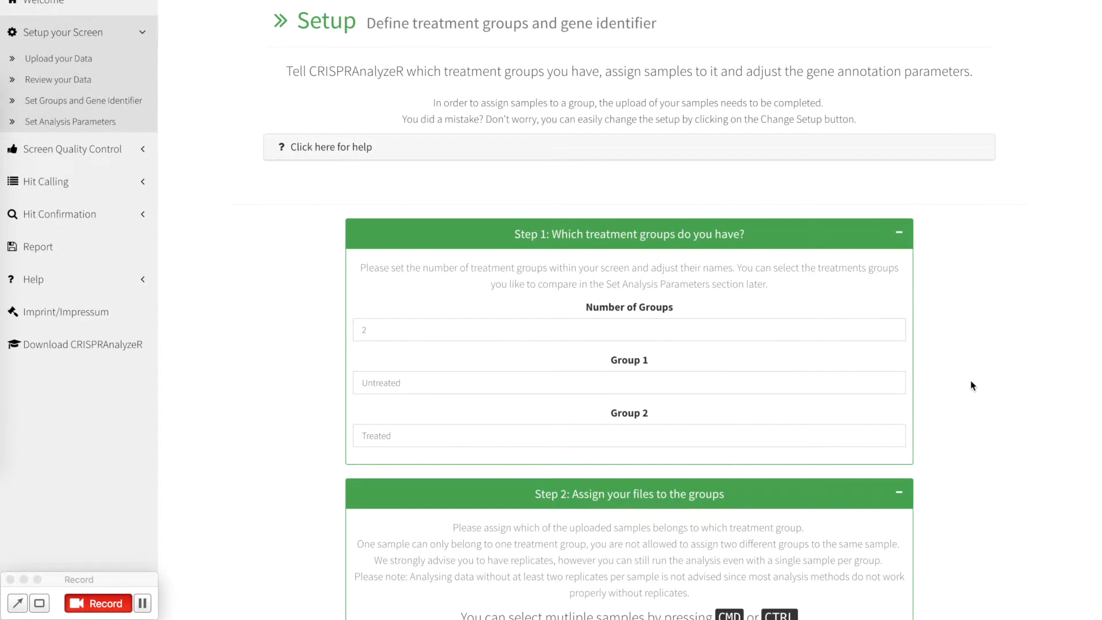
mouse_move(356, 151)
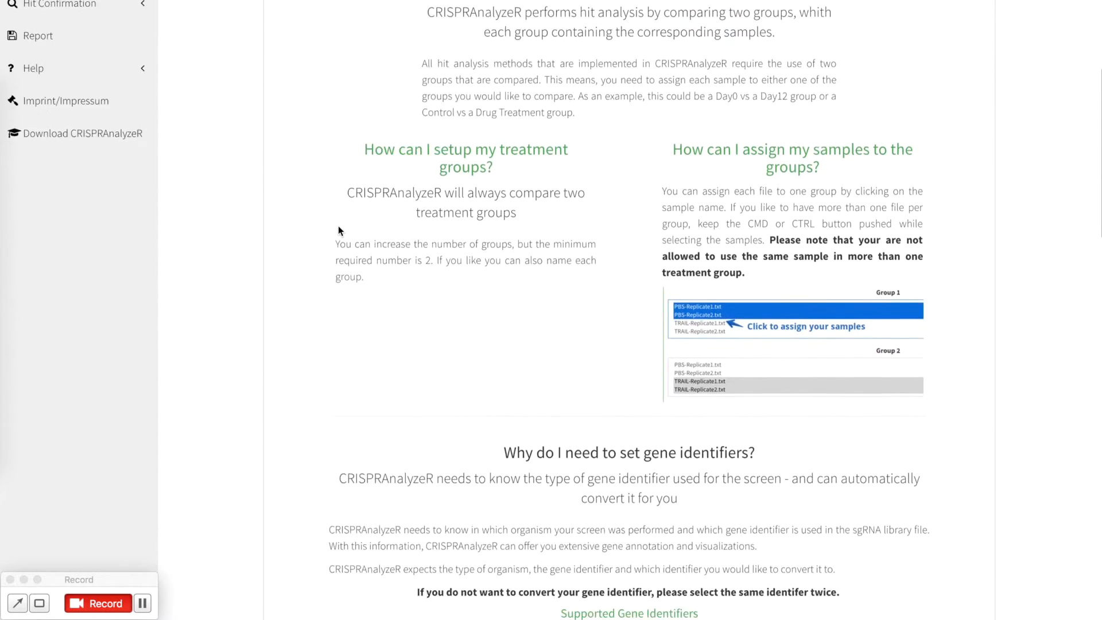
scroll("down", 3)
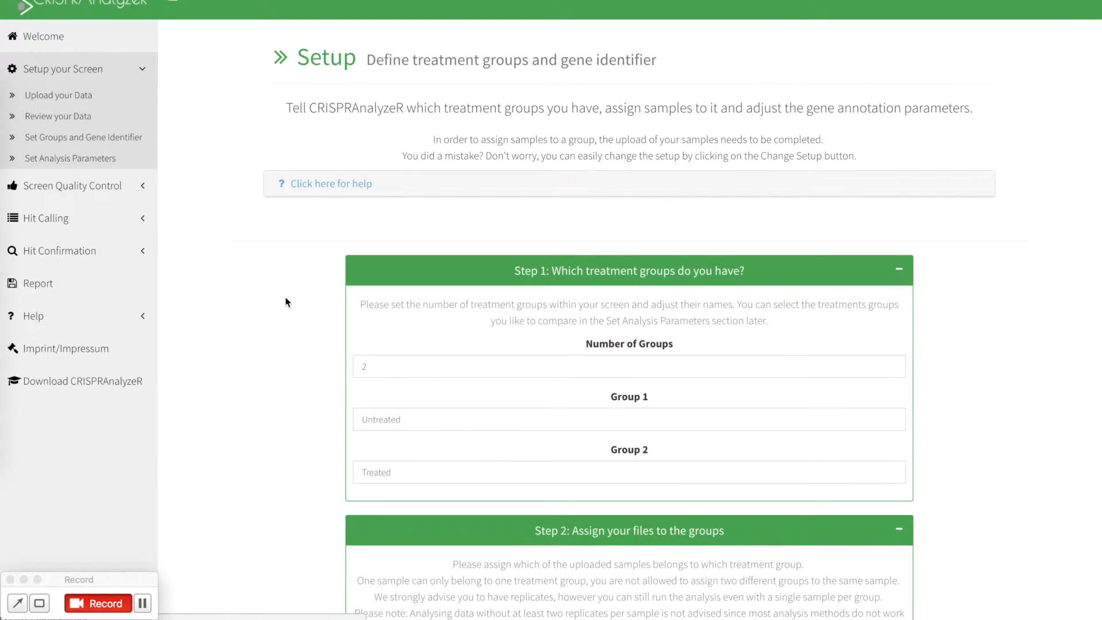
scroll("down", 3)
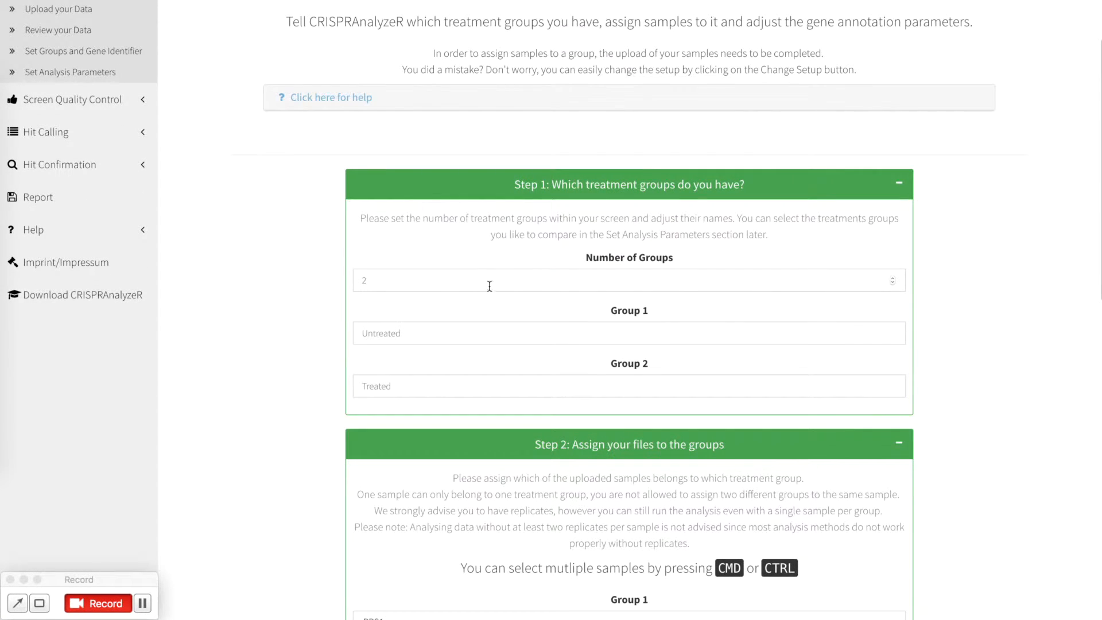
mouse_move(907, 290)
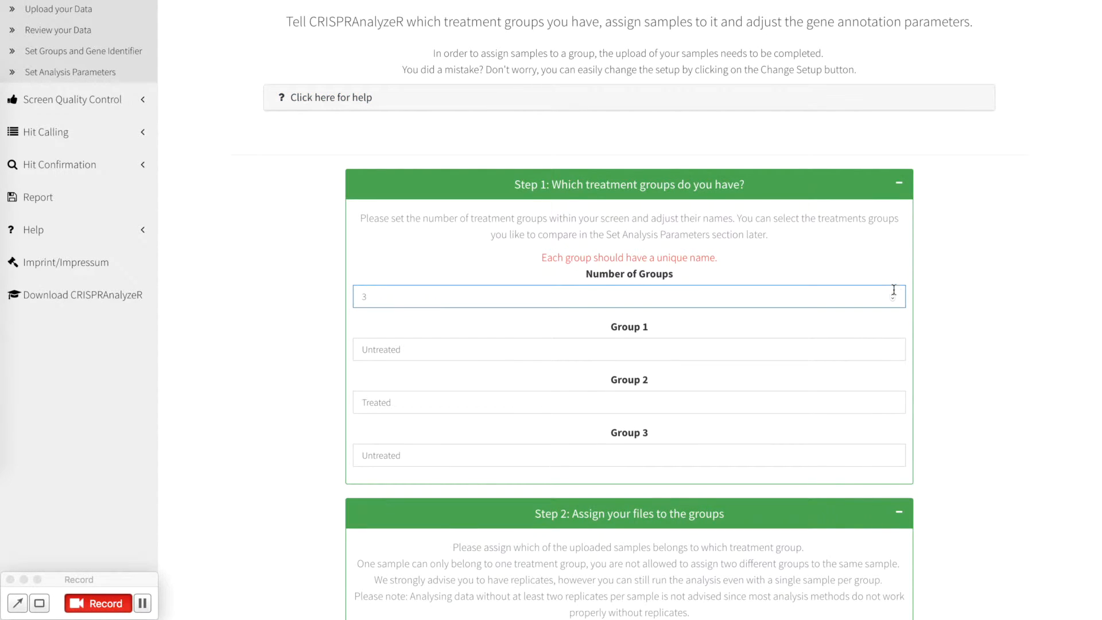
mouse_move(819, 322)
type("2")
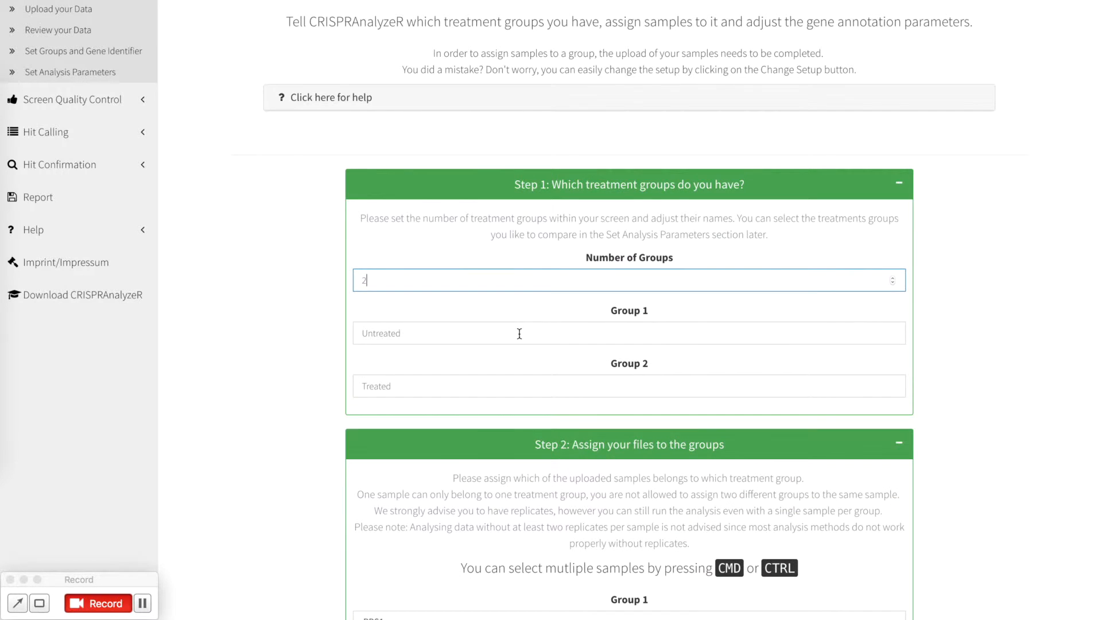
- Rename Group 1 from Untreated to PBS and Group 2 from Treated to TRAIL
double_click(380, 332)
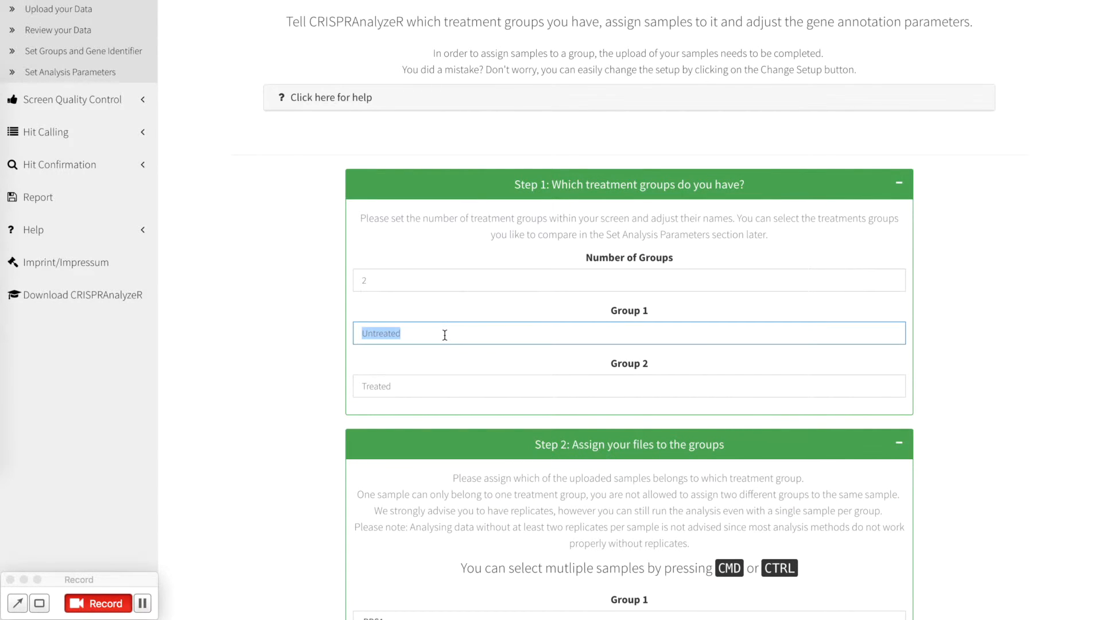
type("PBS")
left_click(629, 386)
type("TRA")
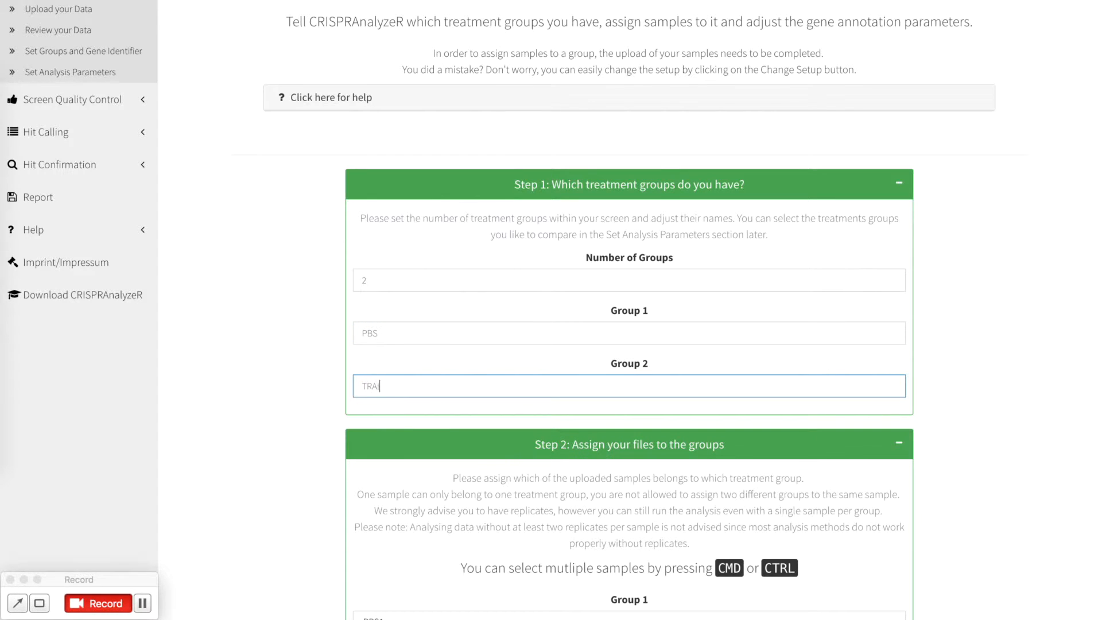
type("IL")
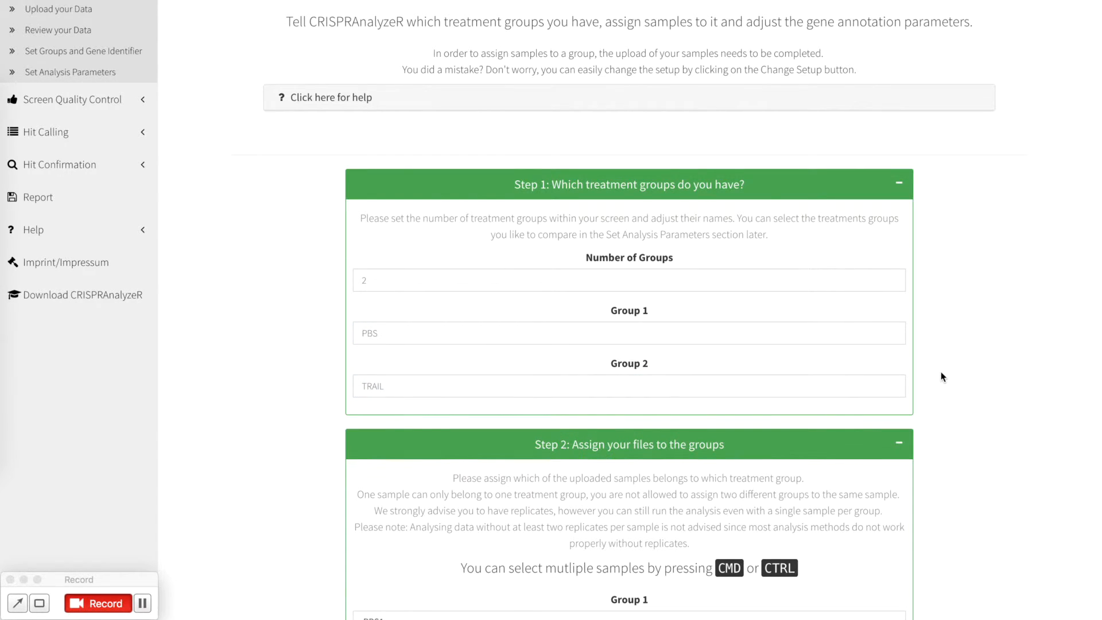
scroll("down", 3)
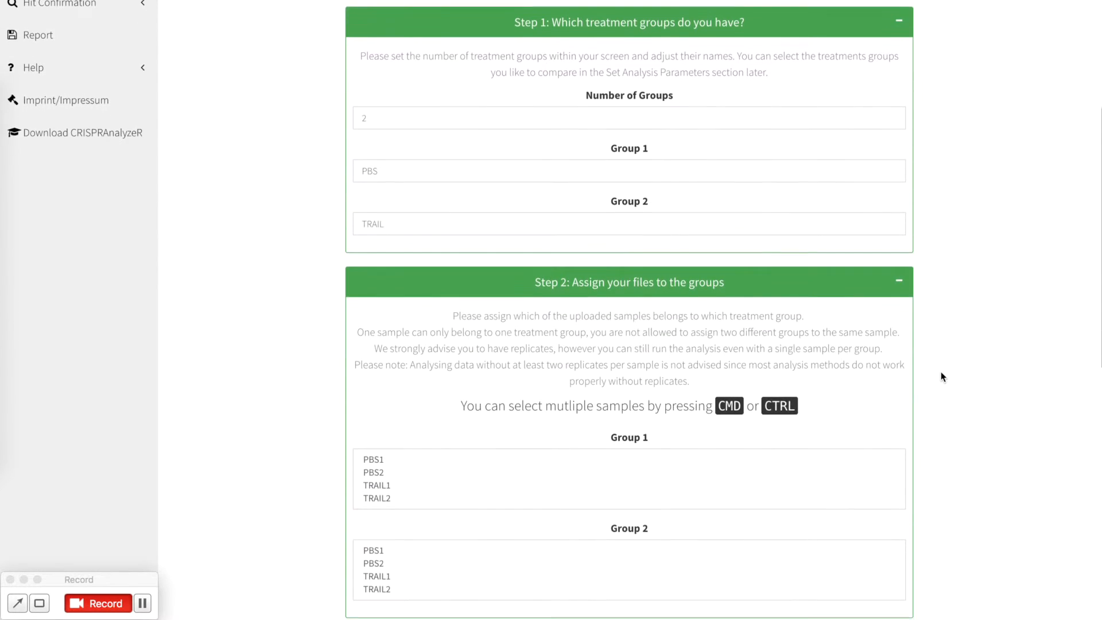
- Assign PBS1 and PBS2 to the PBS group and TRAIL1 and TRAIL2 to TRAIL
scroll("down", 3)
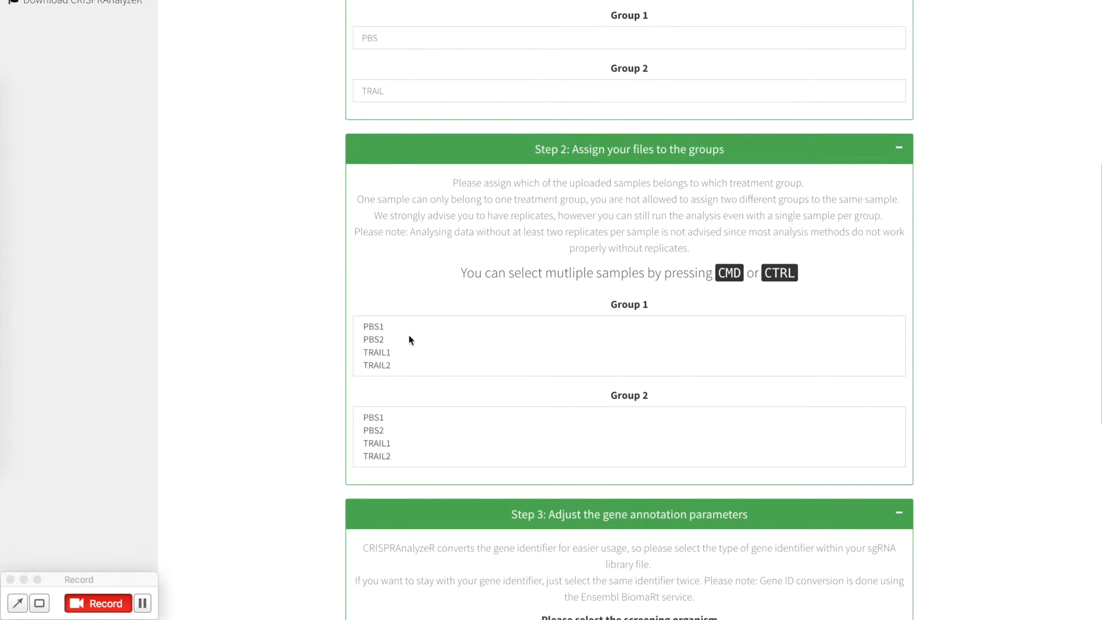
mouse_move(594, 293)
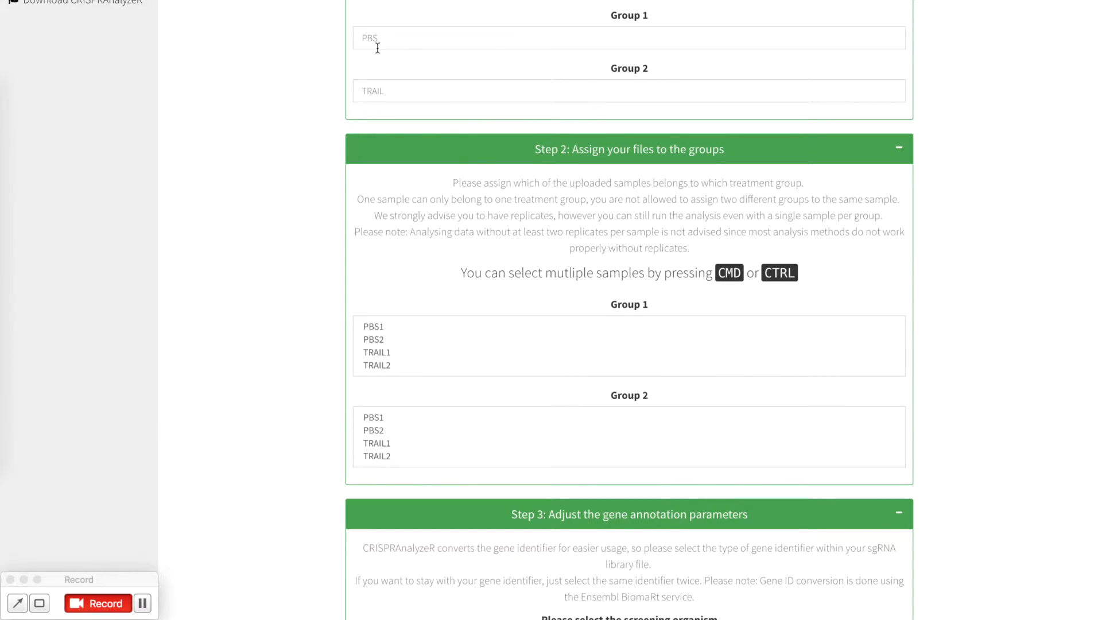
mouse_move(619, 404)
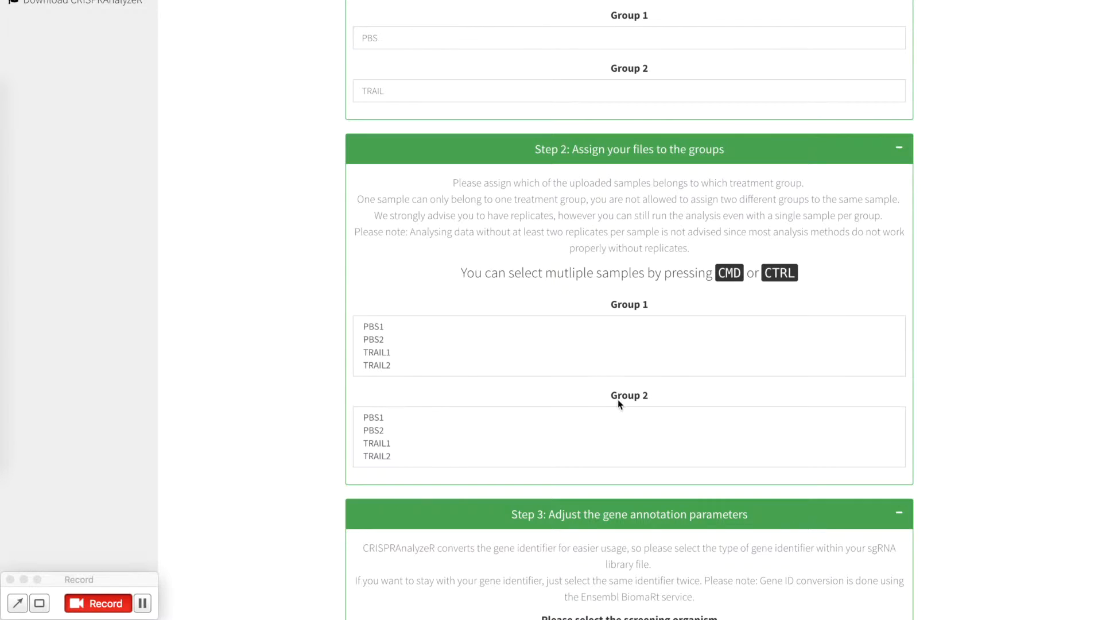
mouse_move(530, 335)
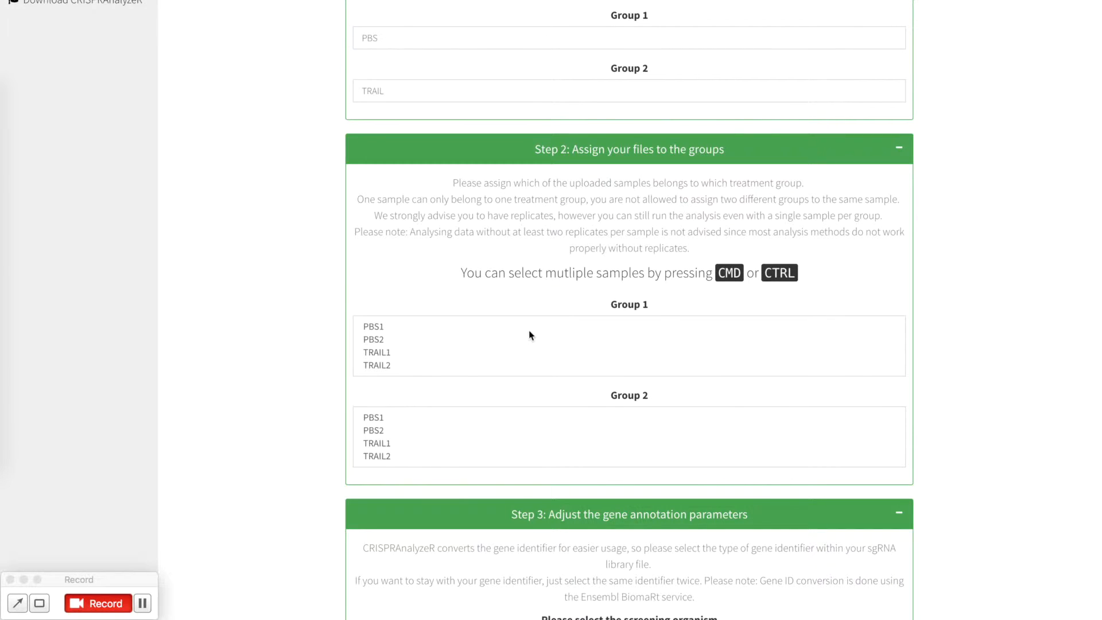
left_click(373, 326)
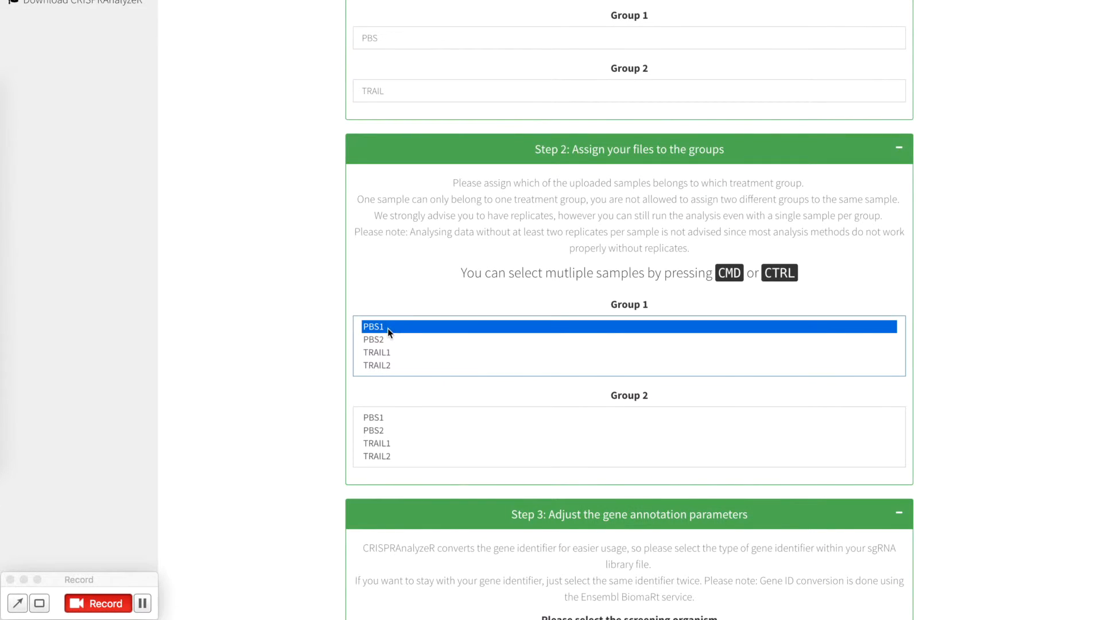
left_click(376, 443)
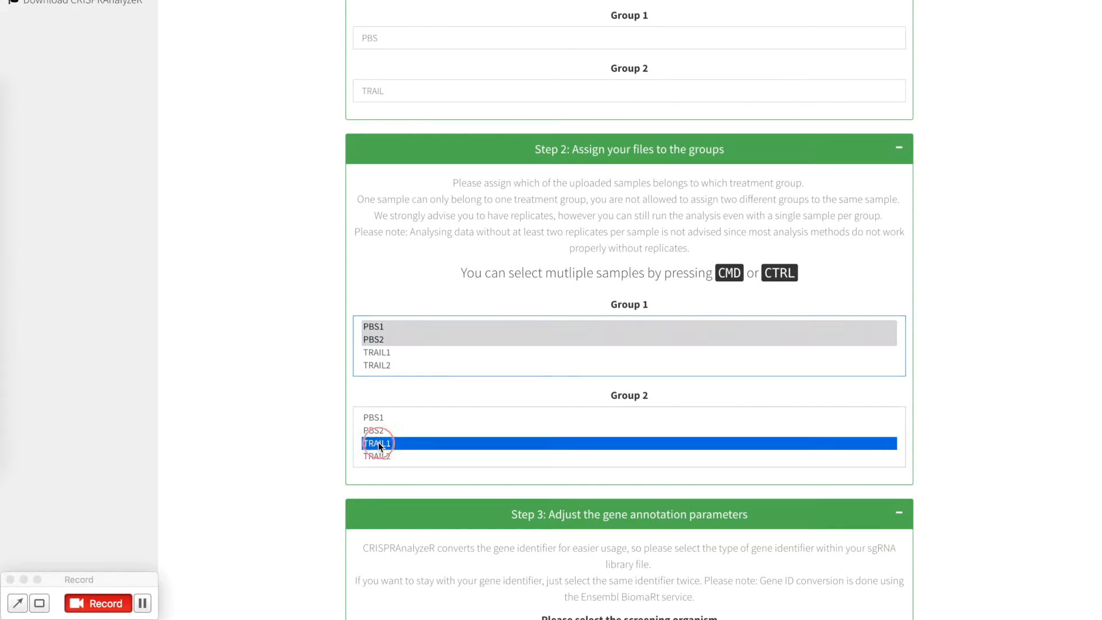
left_click(376, 455)
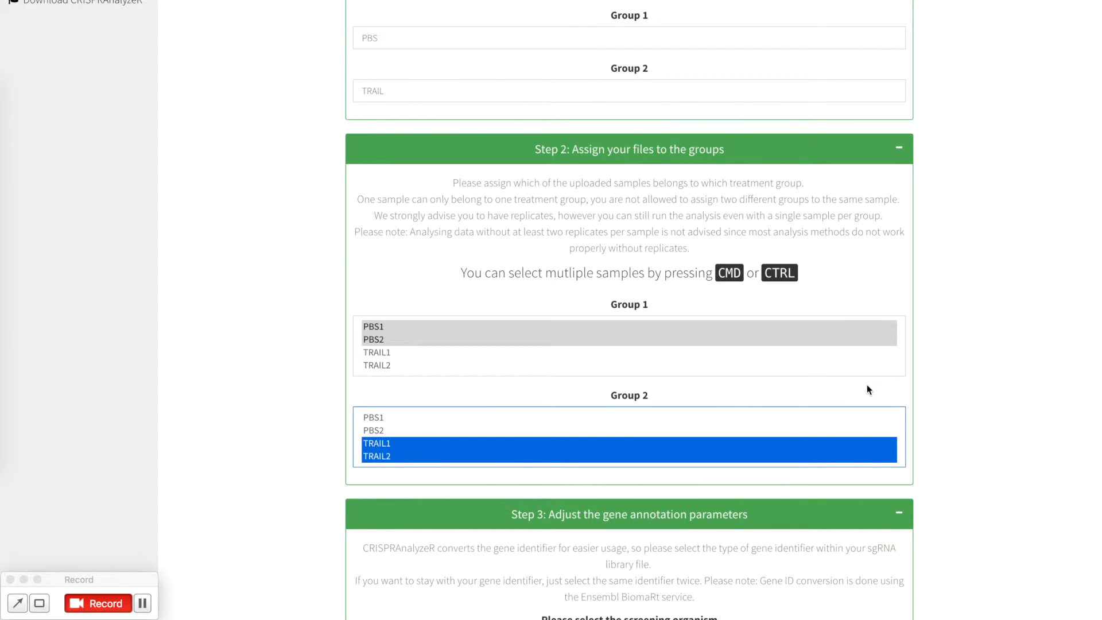
scroll("down", 3)
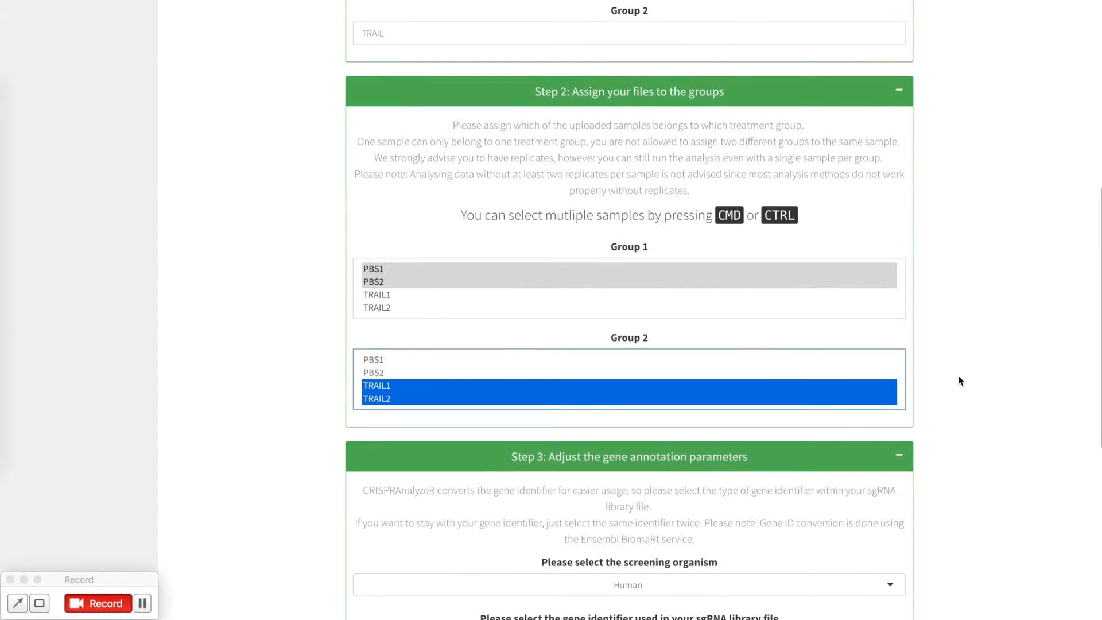
scroll("down", 3)
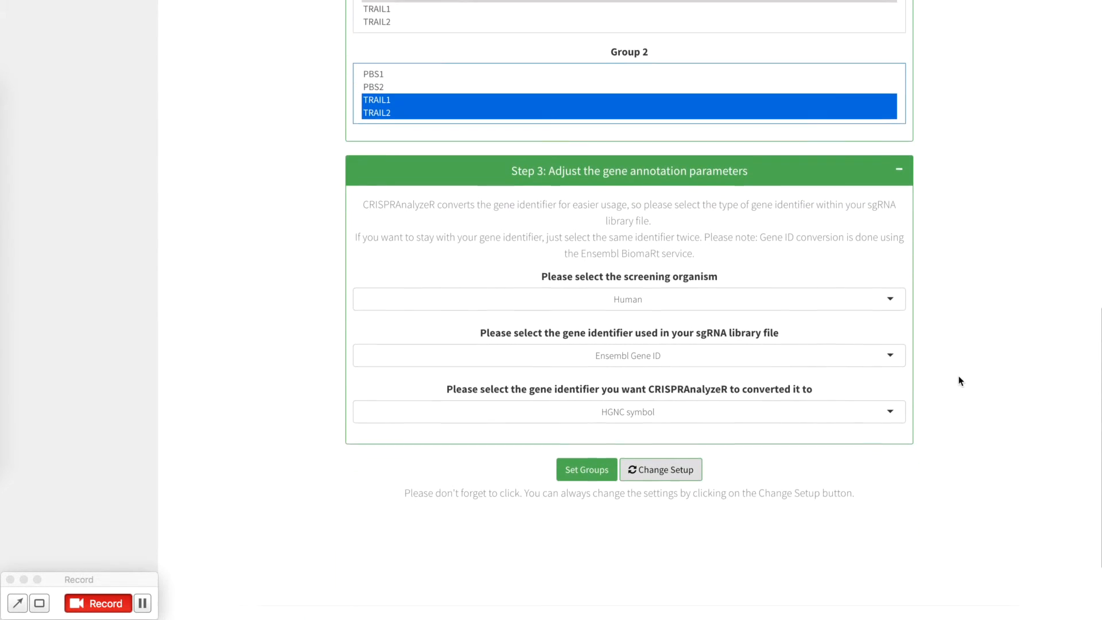
scroll("down", 3)
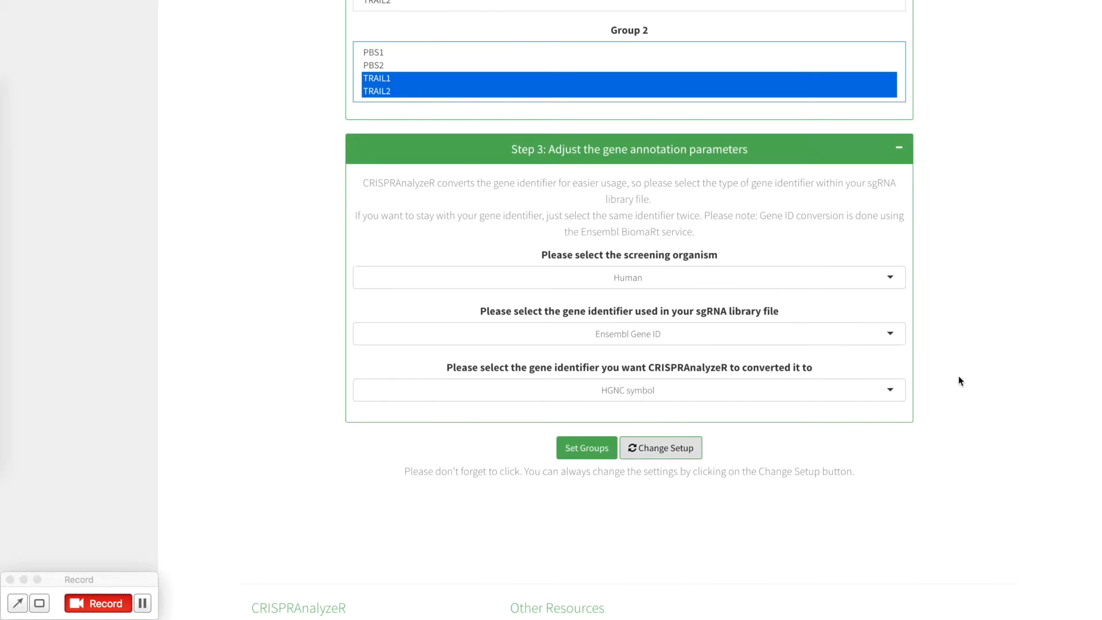
mouse_move(815, 253)
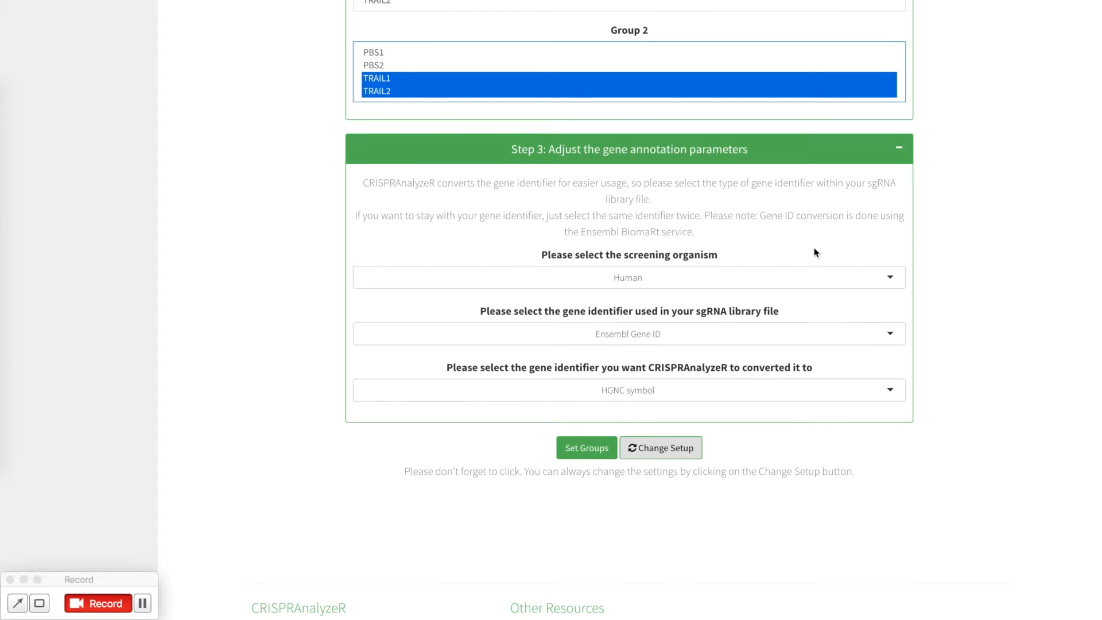
left_click(627, 276)
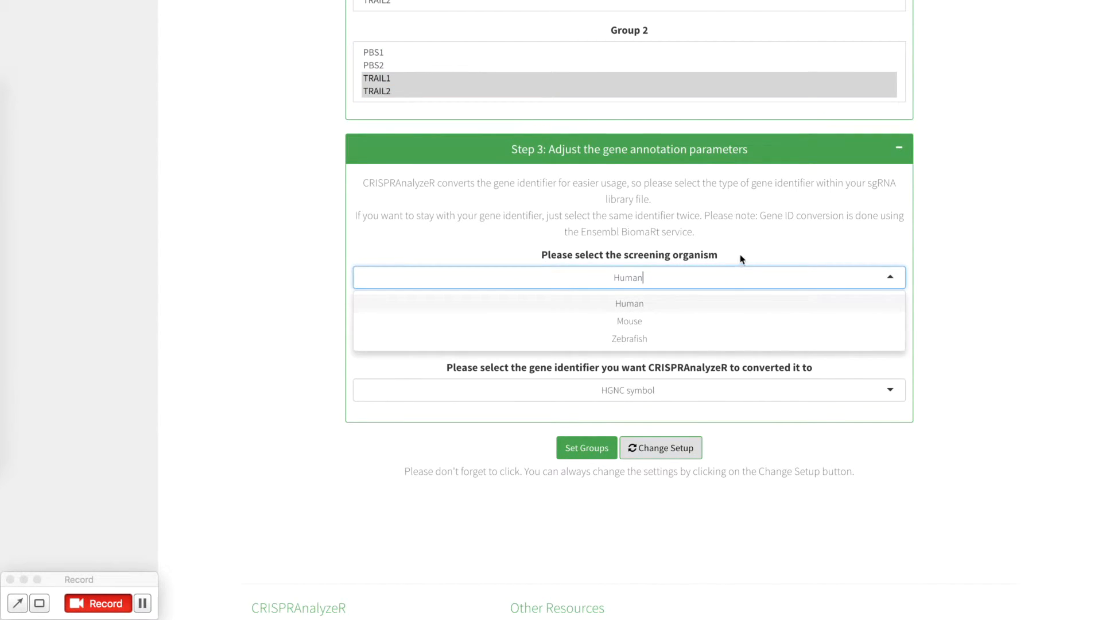
left_click(629, 303)
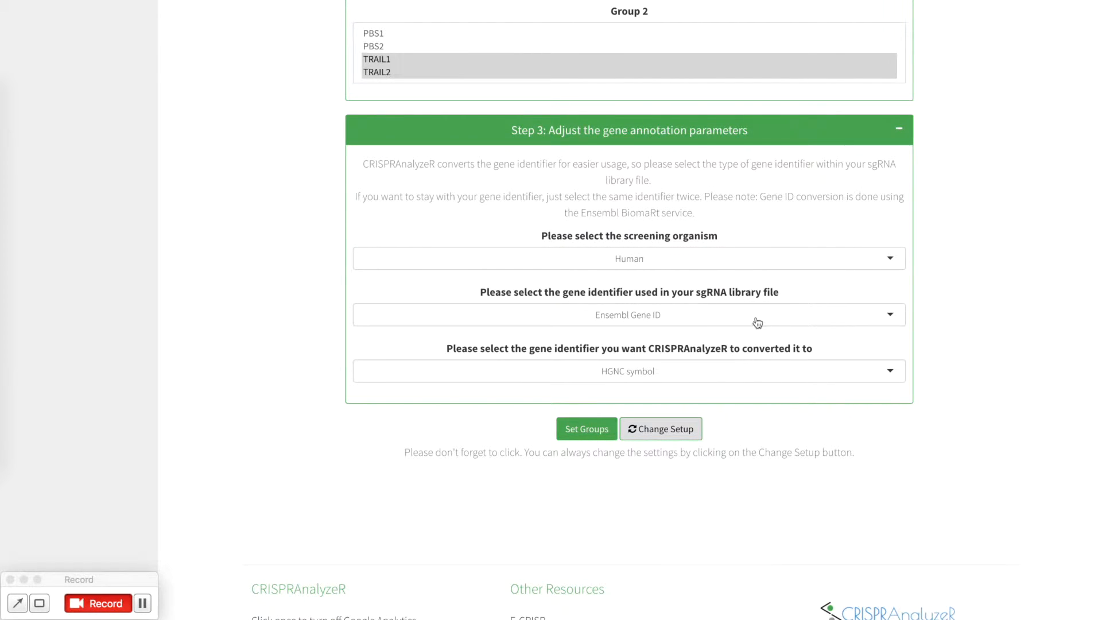
mouse_move(620, 317)
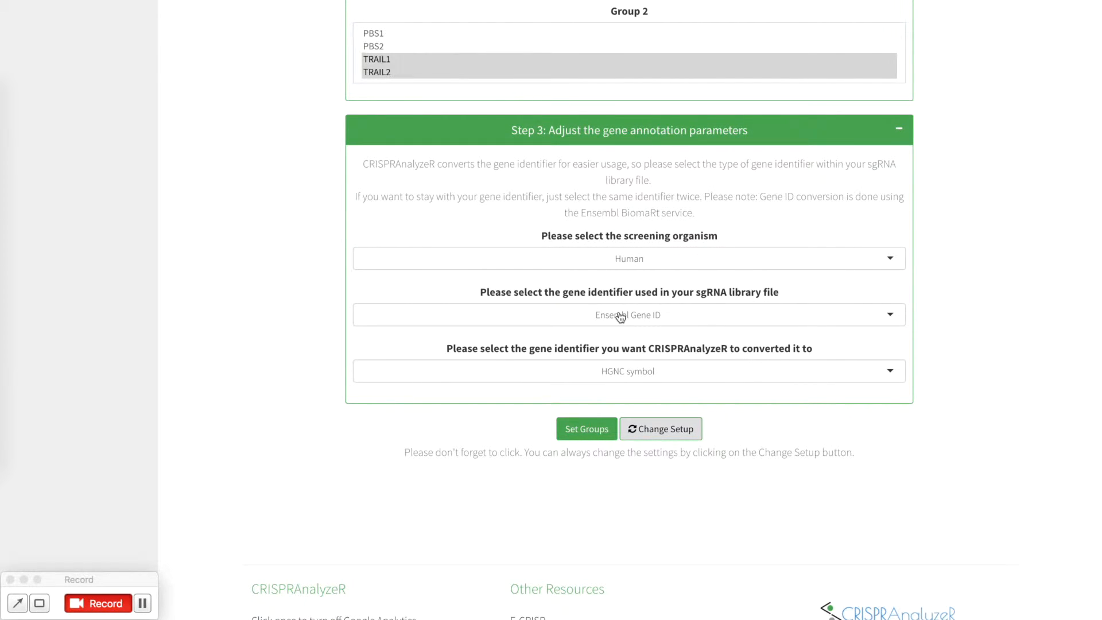
left_click(628, 314)
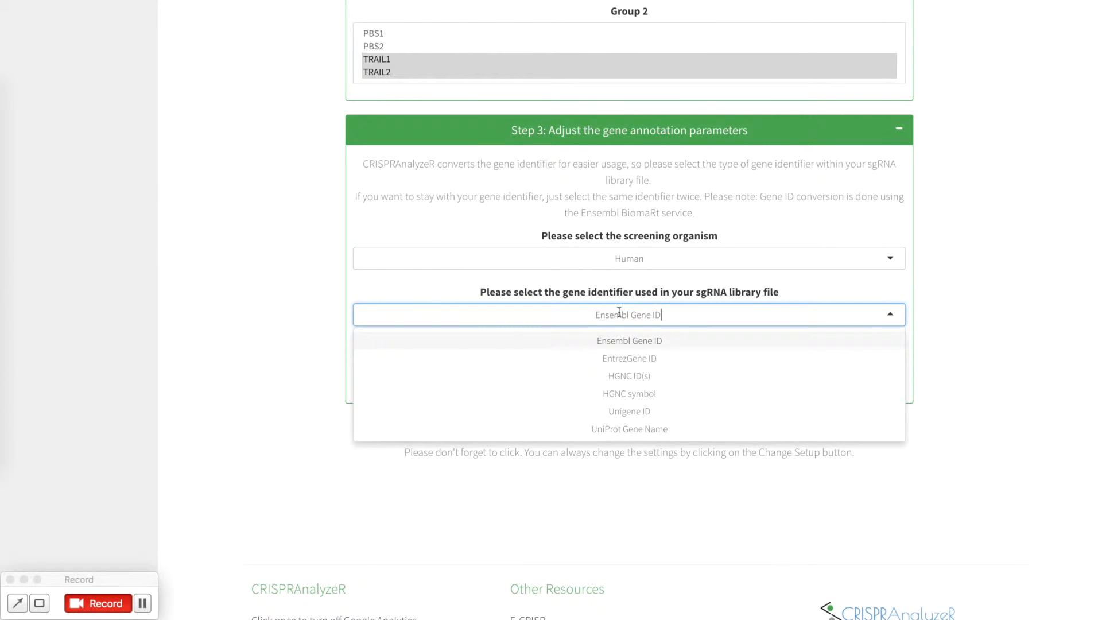
mouse_move(630, 394)
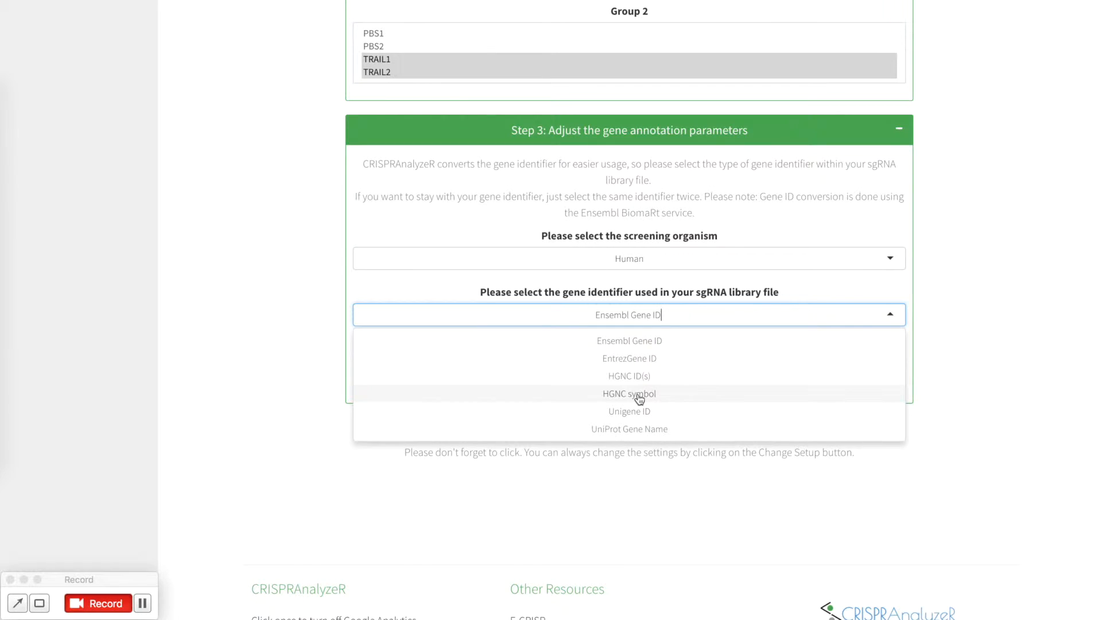
mouse_move(641, 394)
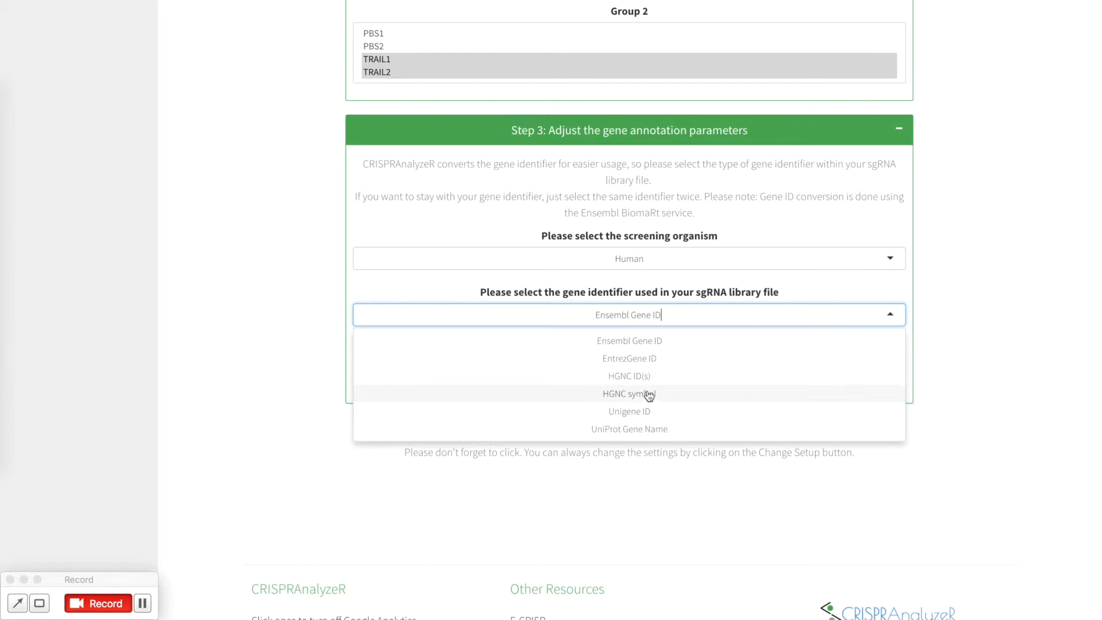
mouse_move(654, 399)
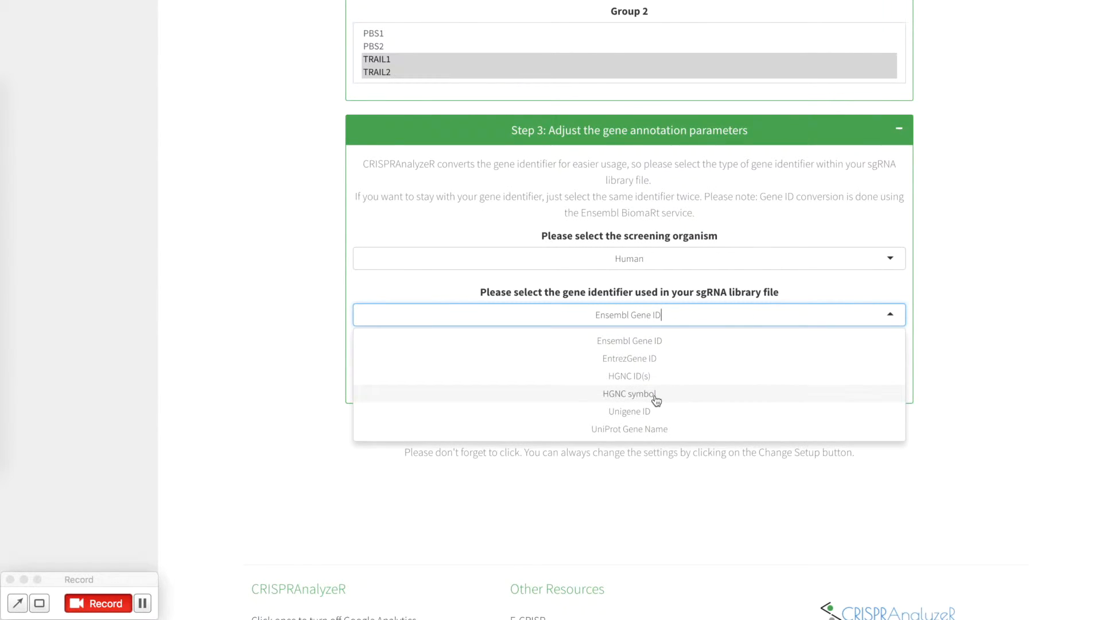
left_click(628, 394)
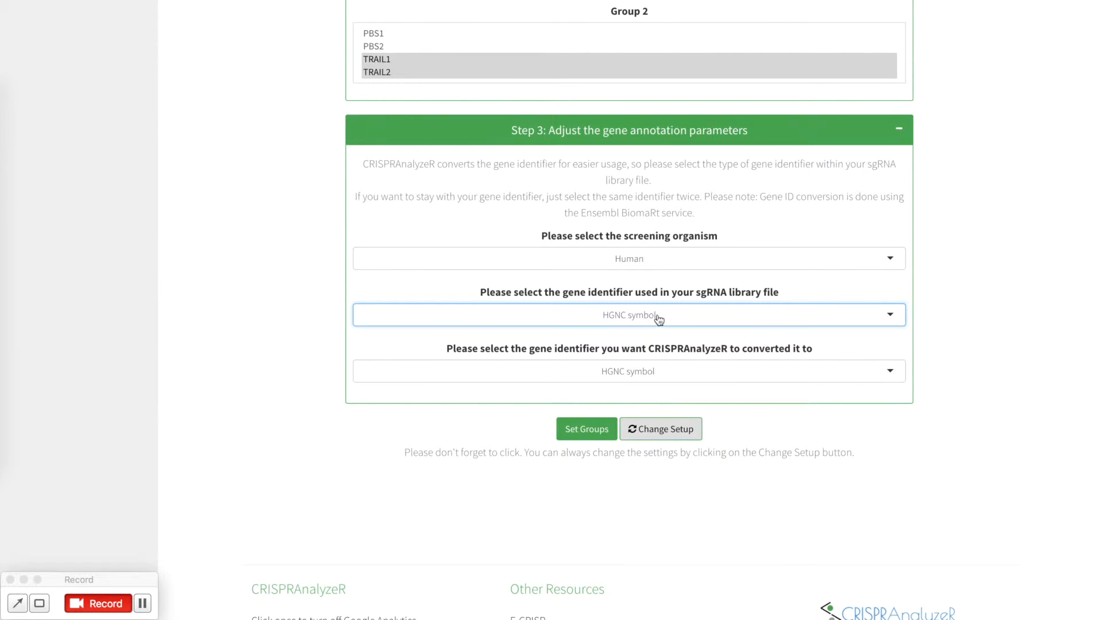
mouse_move(668, 320)
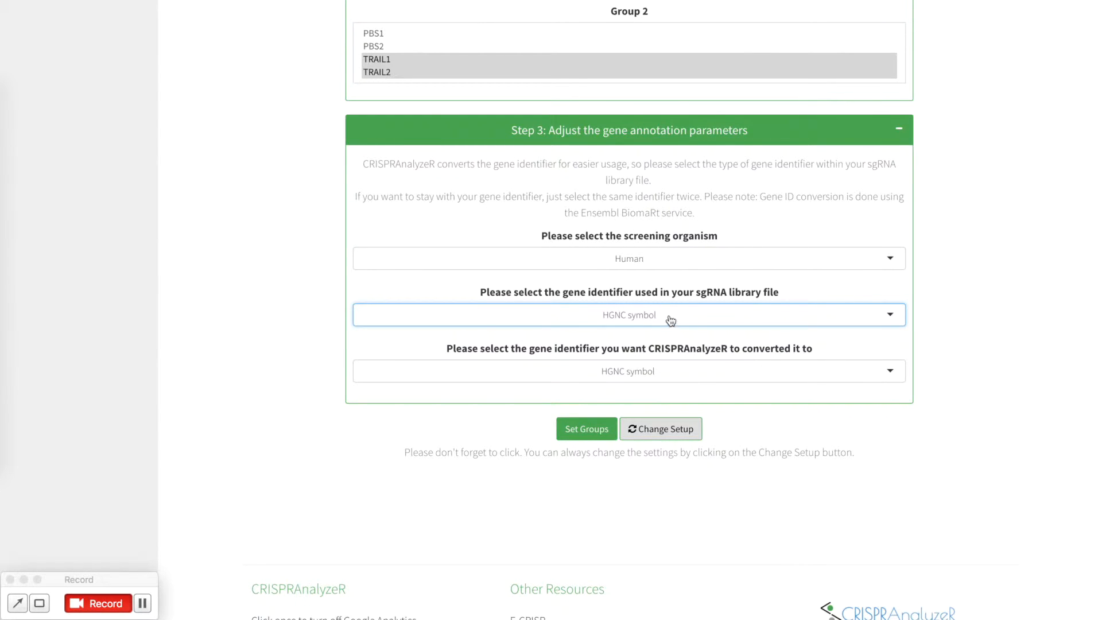
mouse_move(698, 376)
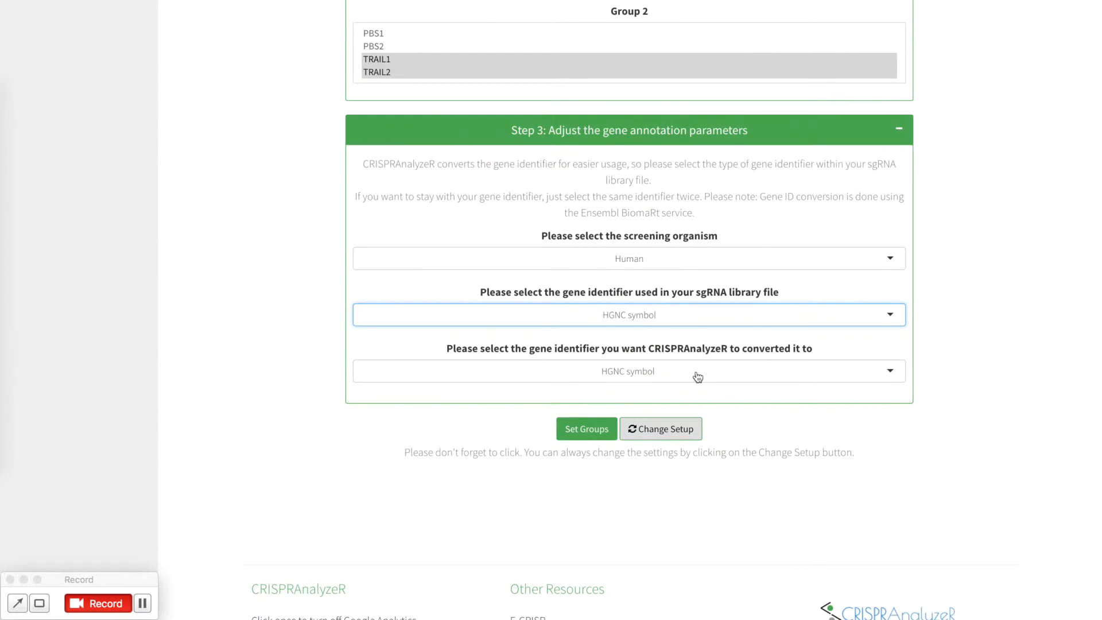
left_click(628, 314)
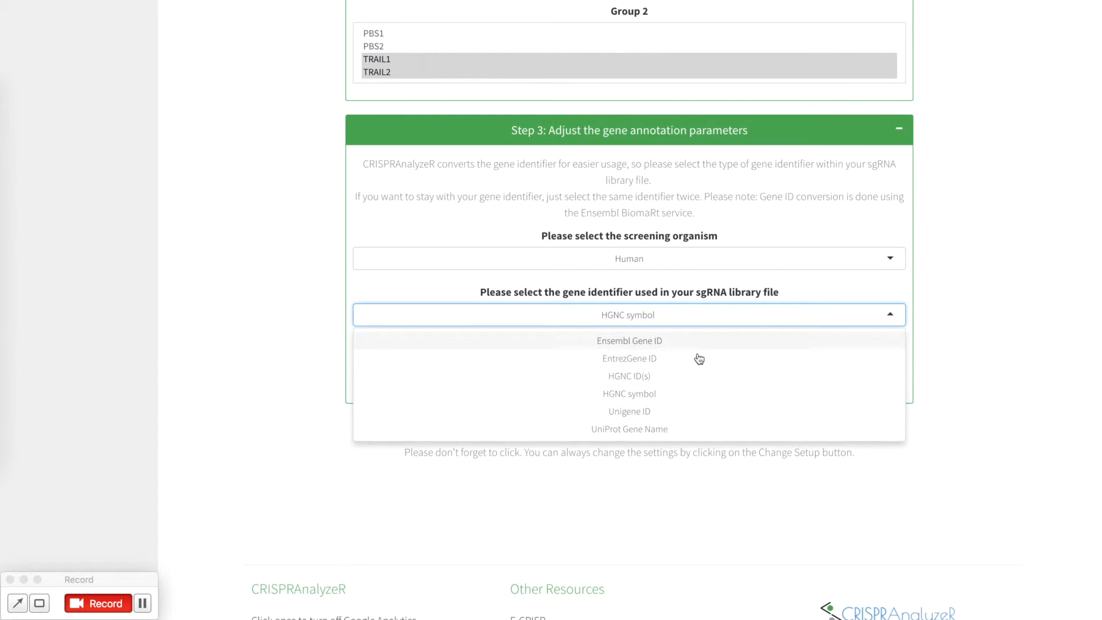
left_click(629, 340)
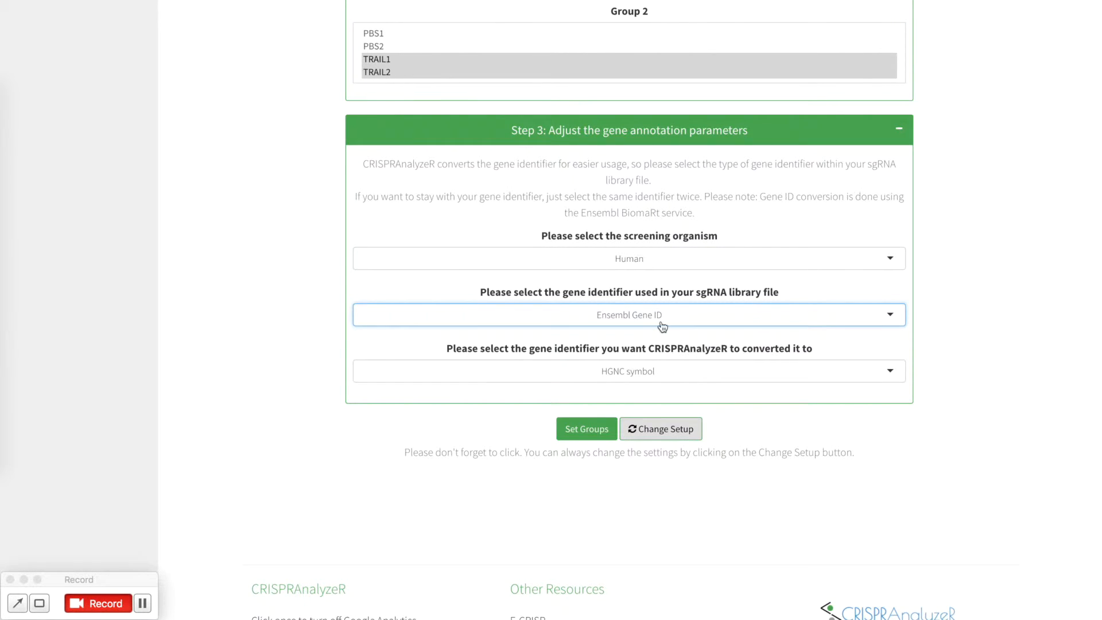
mouse_move(674, 293)
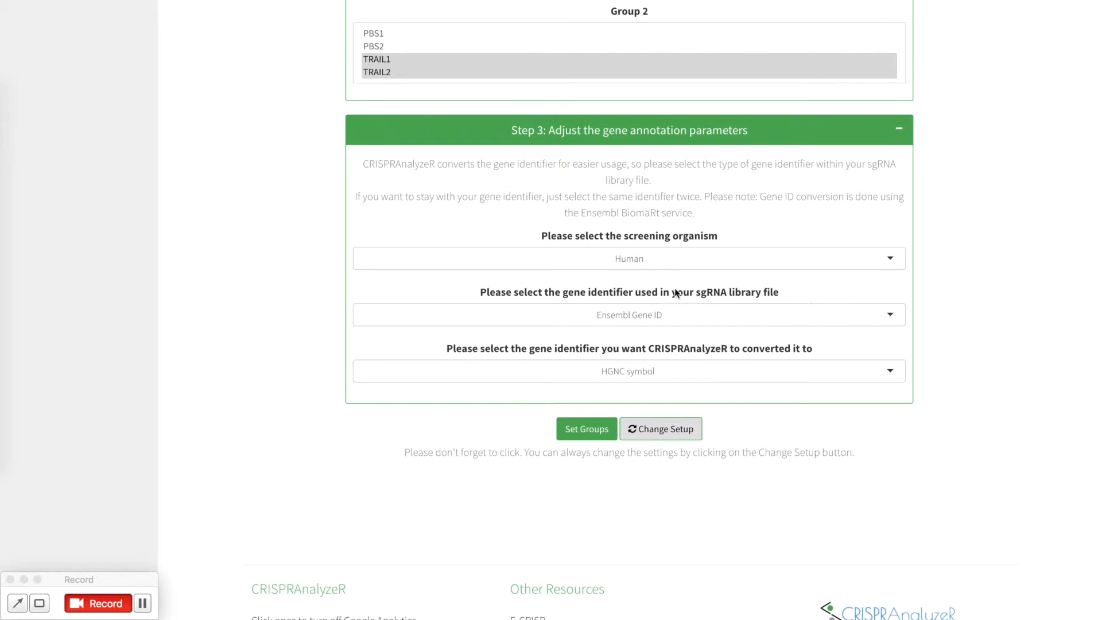
mouse_move(642, 390)
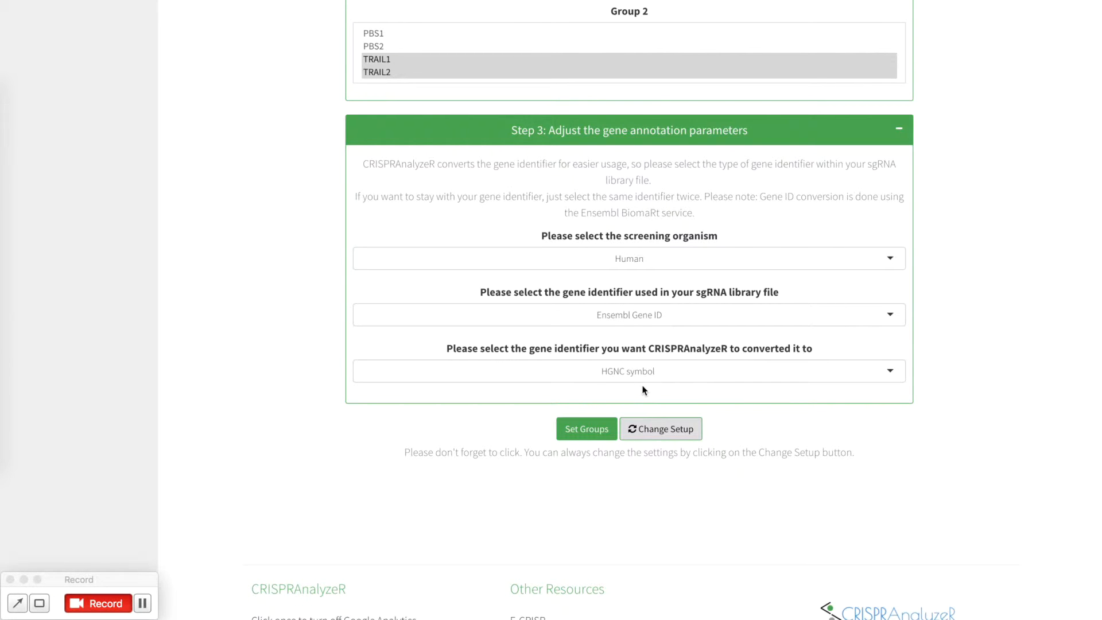
mouse_move(586, 429)
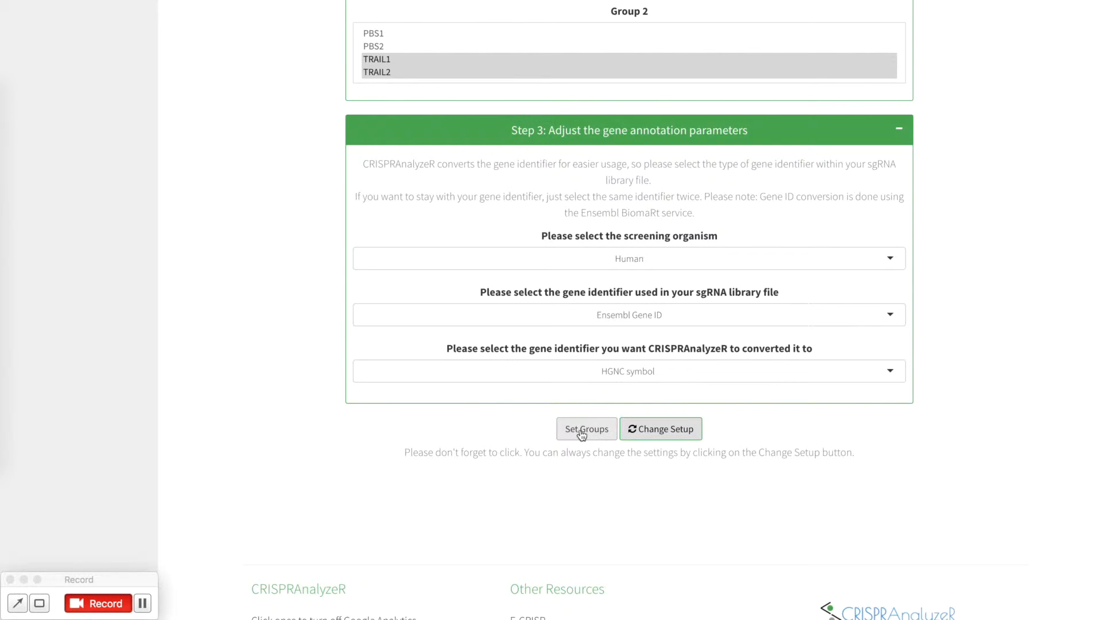
- Save the treatment groups and annotation settings and dismiss the 'Groups set' confirmation
left_click(586, 429)
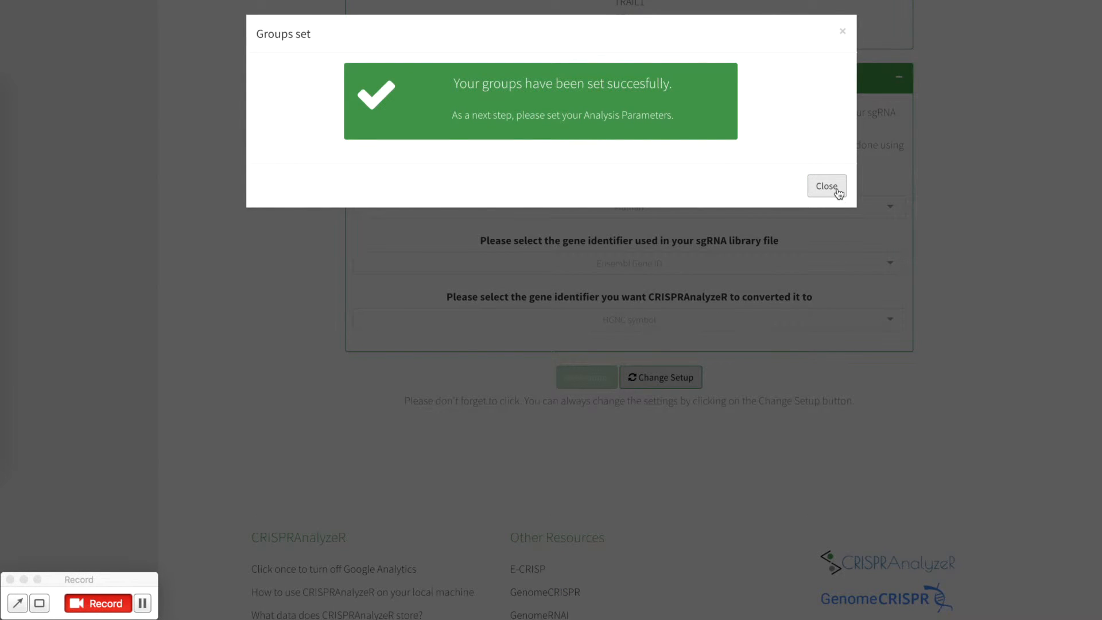
left_click(827, 186)
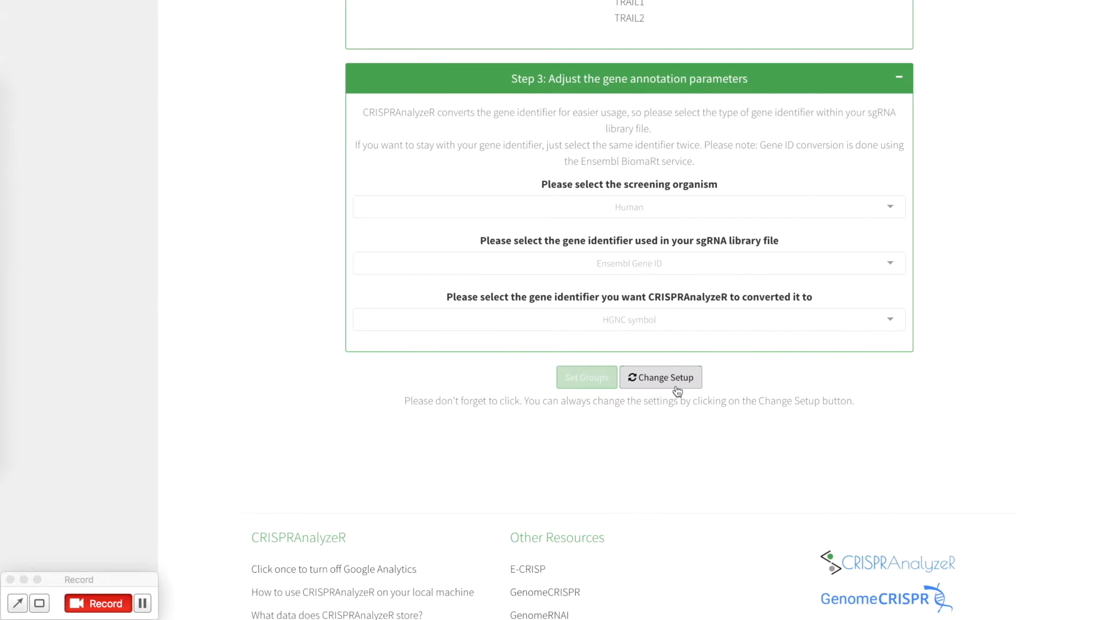
mouse_move(620, 271)
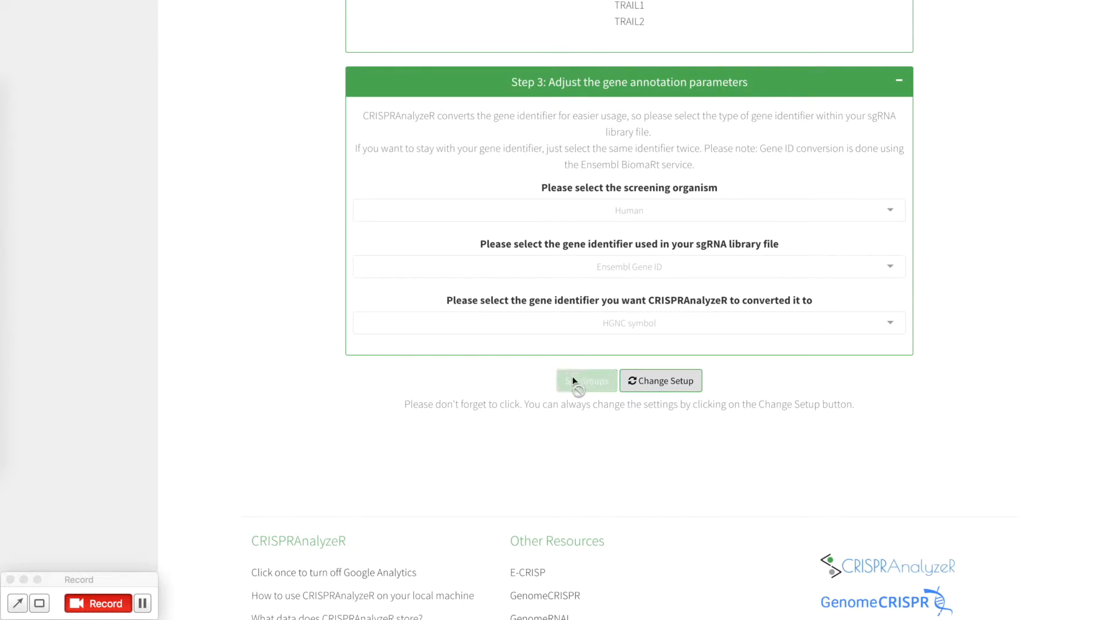
mouse_move(449, 322)
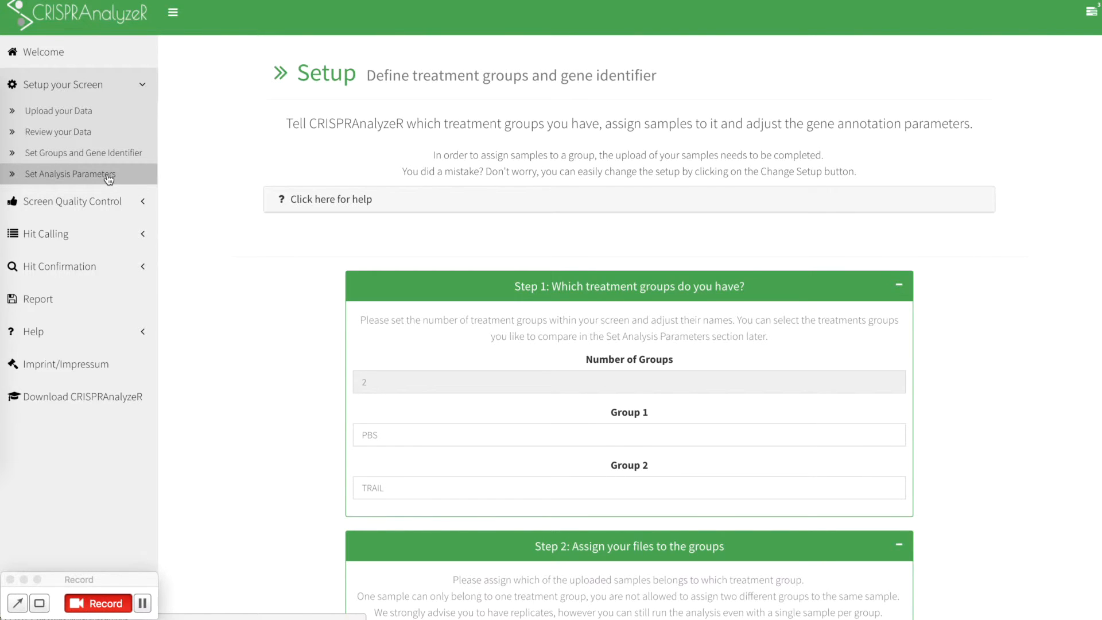
- Open Set Analysis Parameters, show then hide its help, and scroll through the settings
left_click(74, 173)
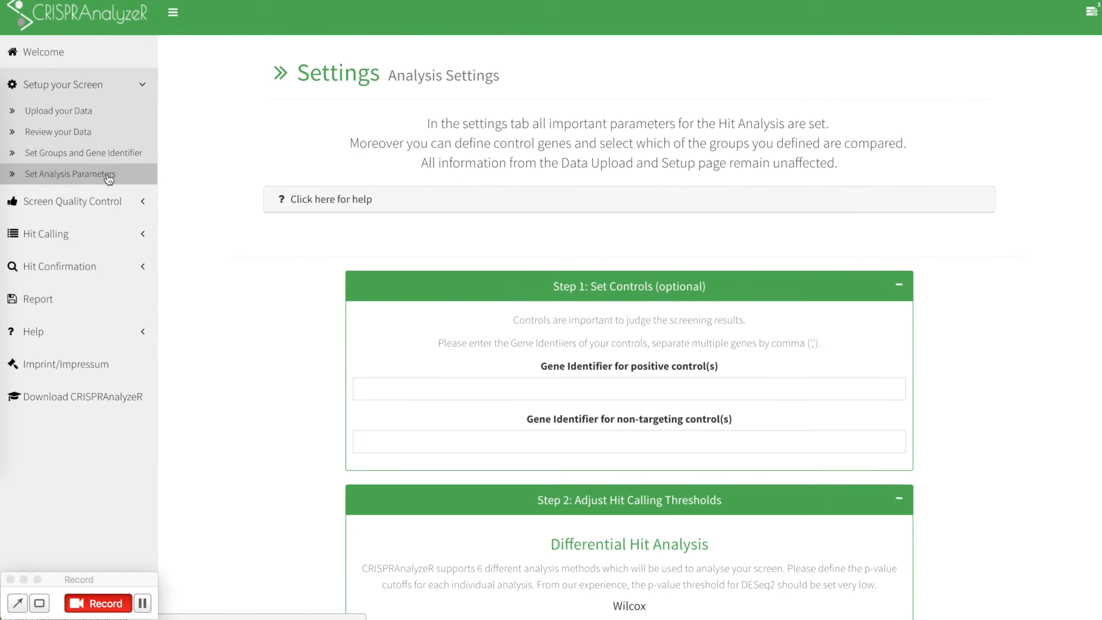
mouse_move(338, 203)
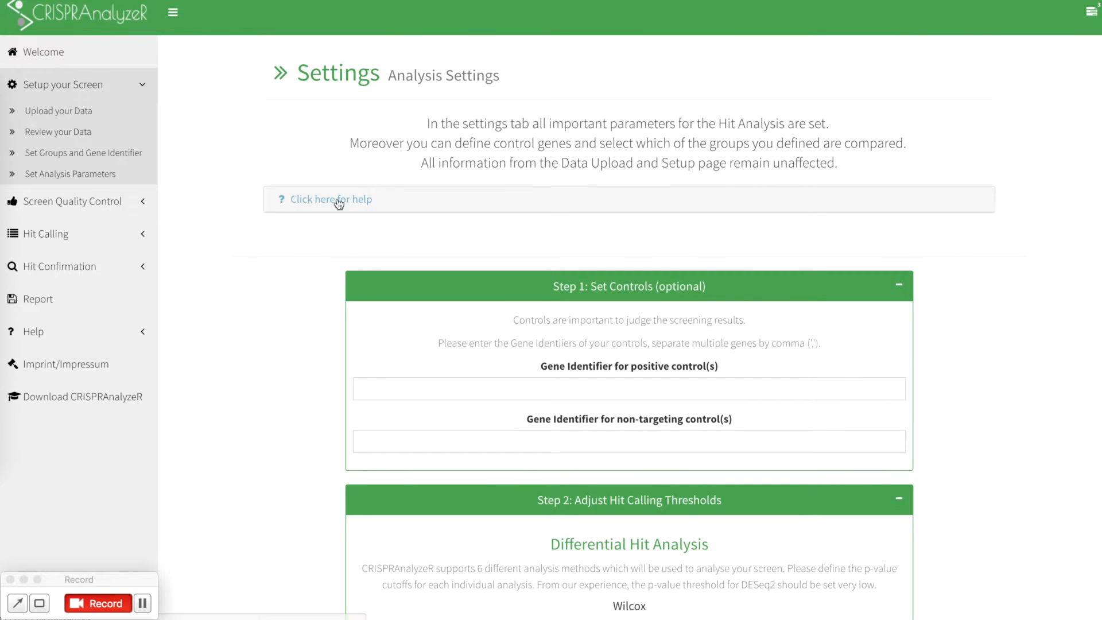
left_click(330, 199)
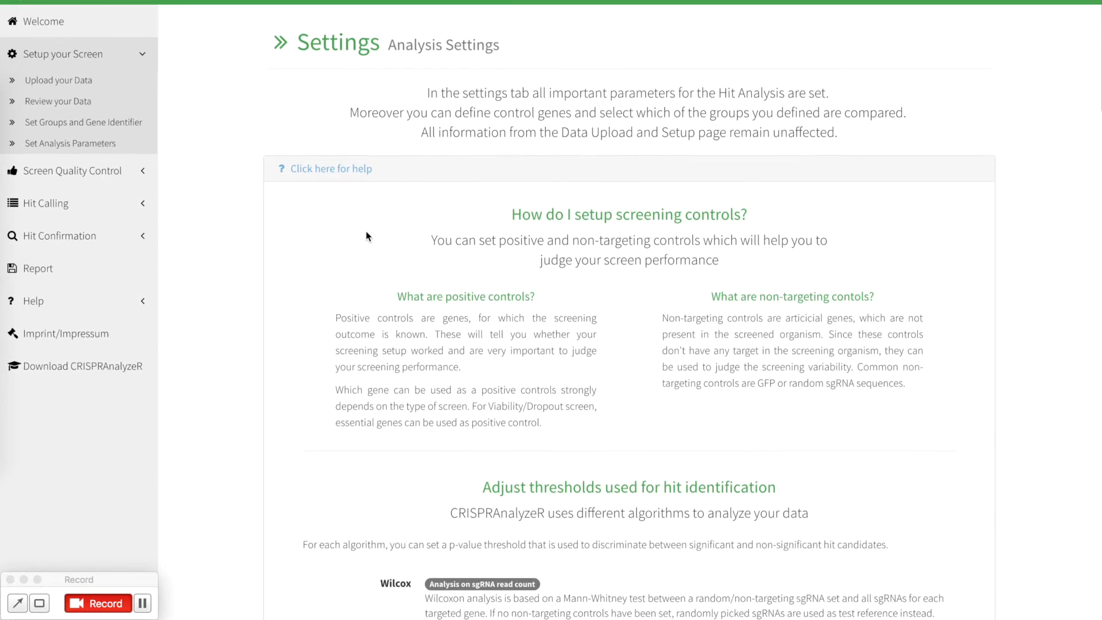
scroll("down", 3)
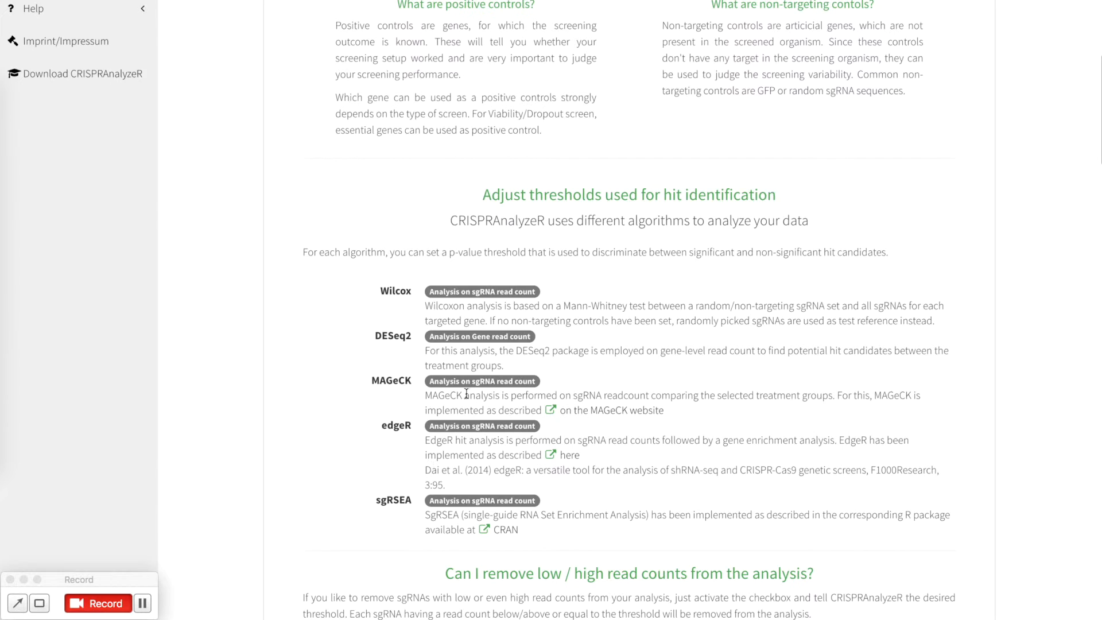
scroll("up", 3)
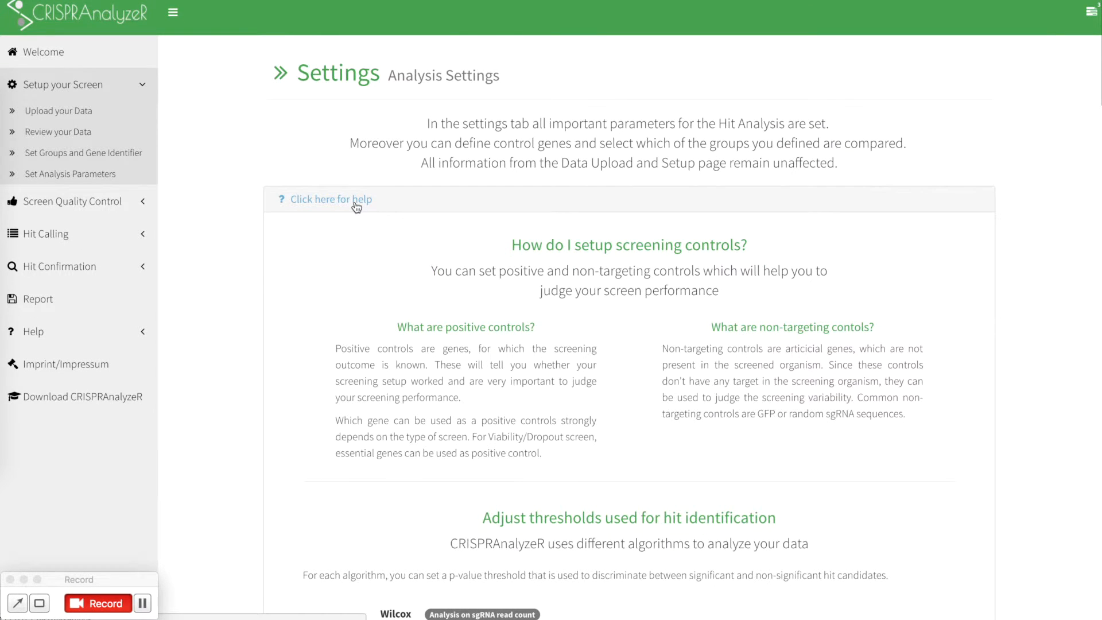
left_click(330, 200)
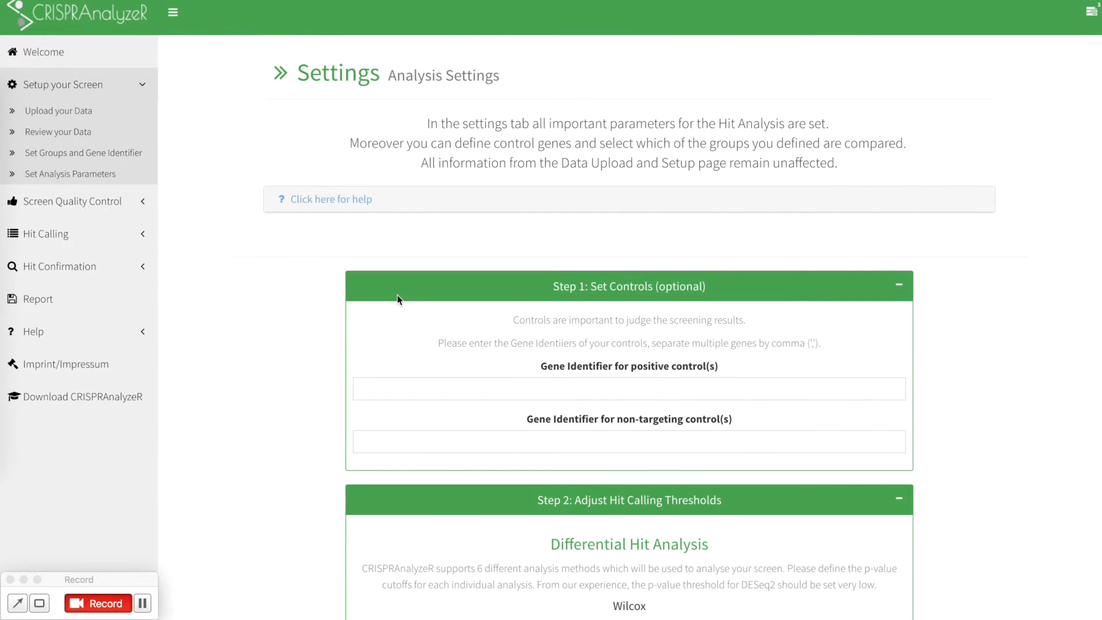
scroll("down", 3)
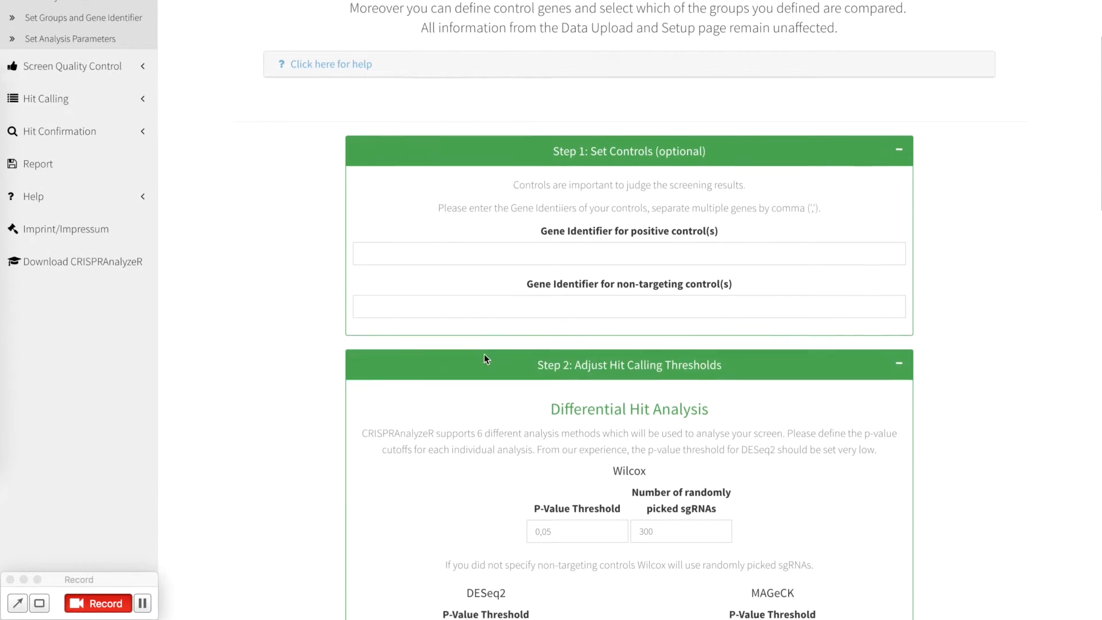
scroll("down", 3)
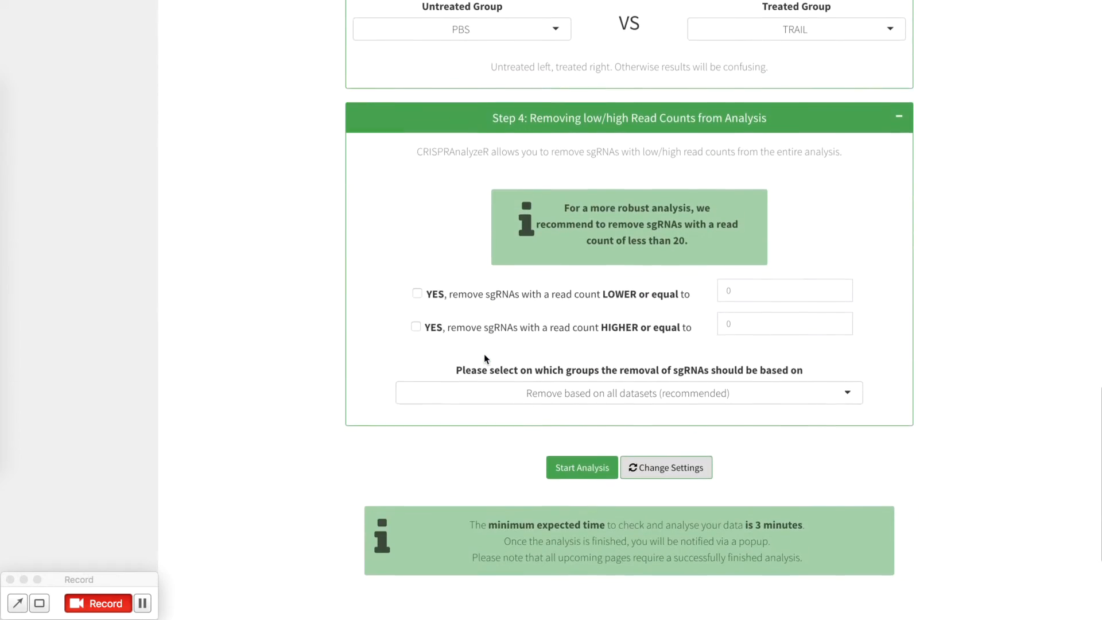
- Enter CASP8, FADD as positive controls and 'random' as the non-targeting control
left_click(581, 468)
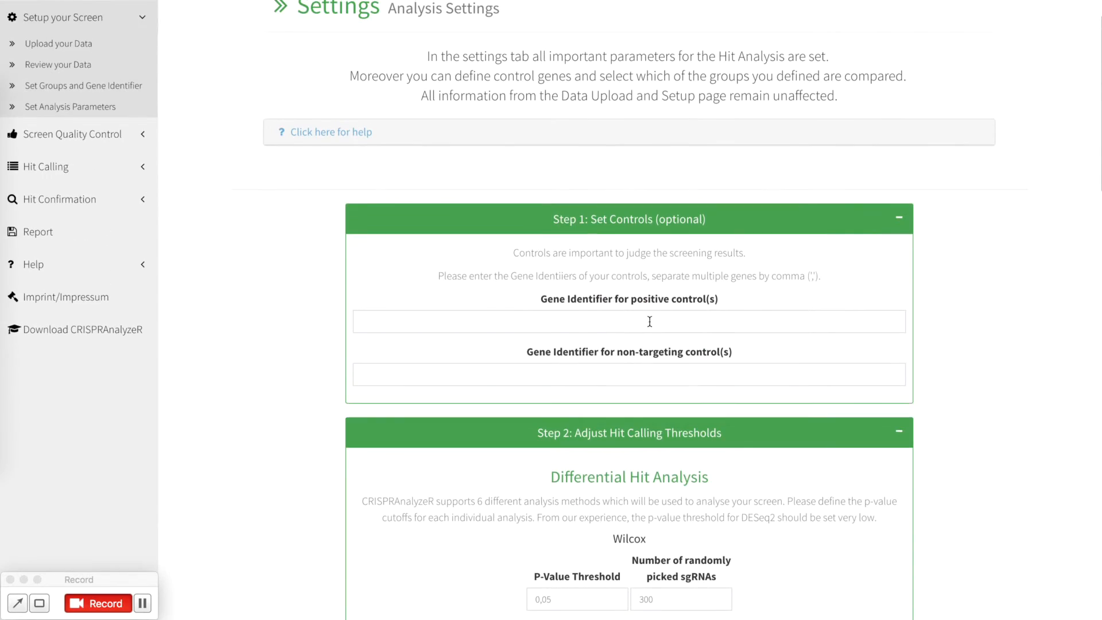
mouse_move(694, 225)
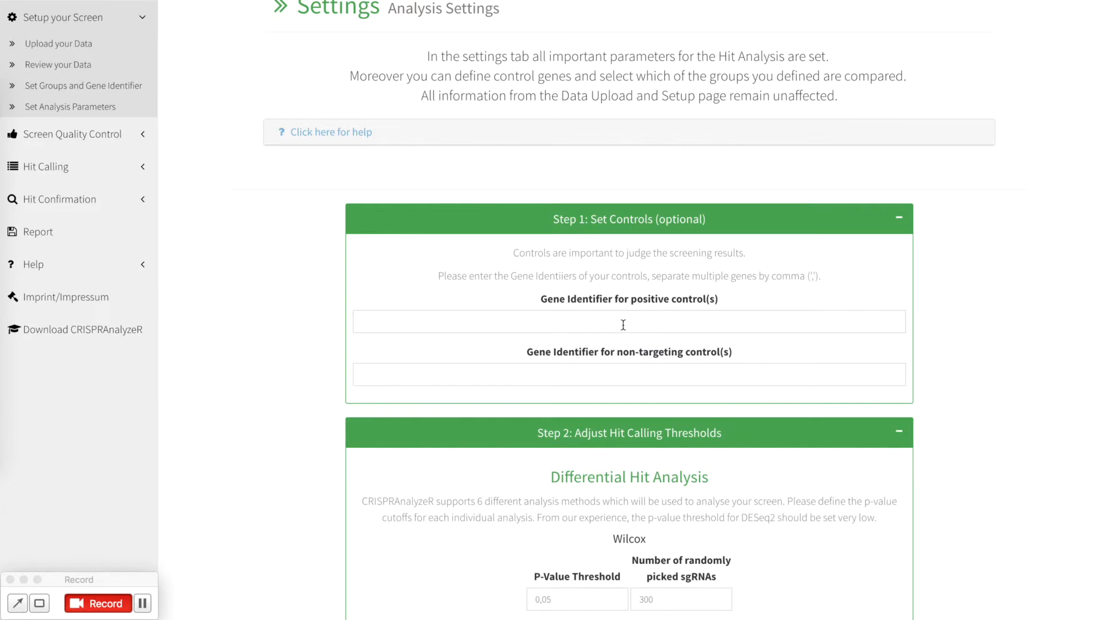
scroll("down", 3)
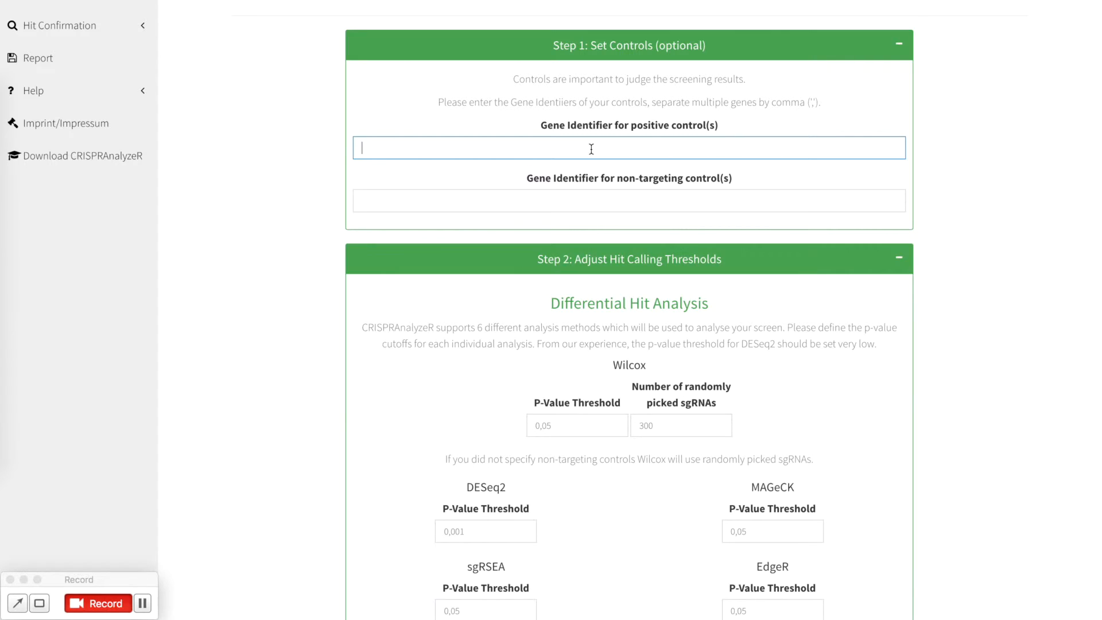
type("c")
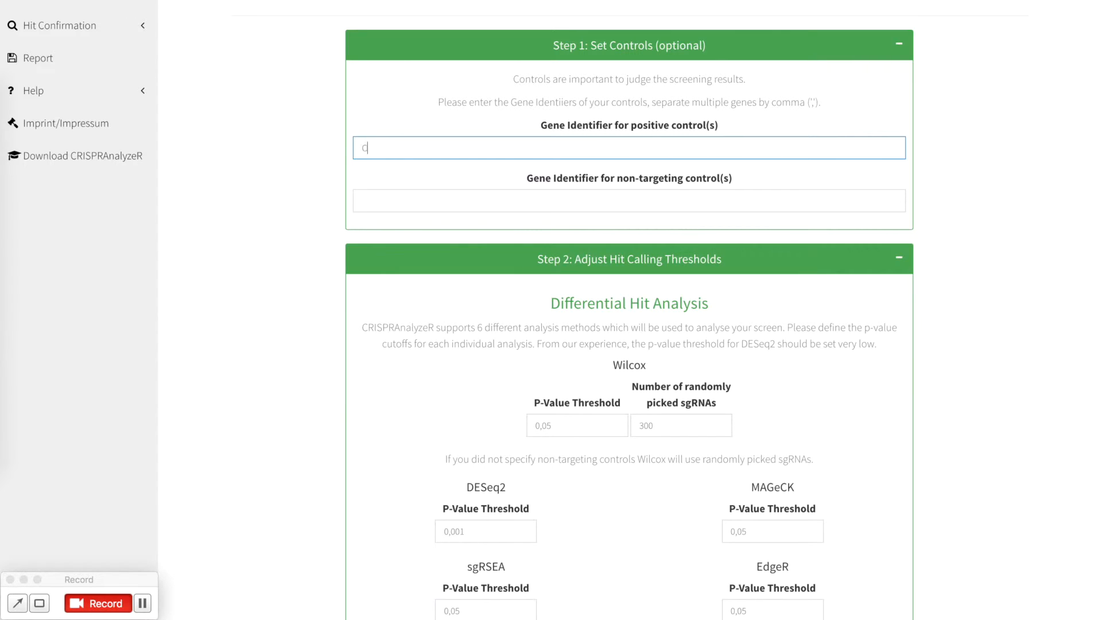
type("ASP8, FADD")
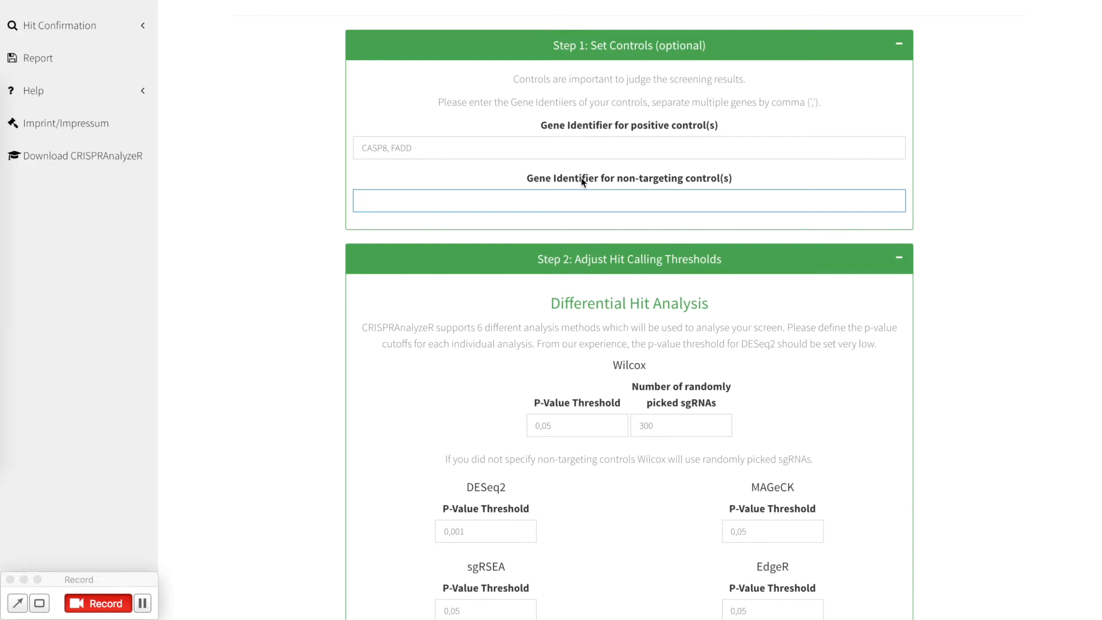
mouse_move(800, 284)
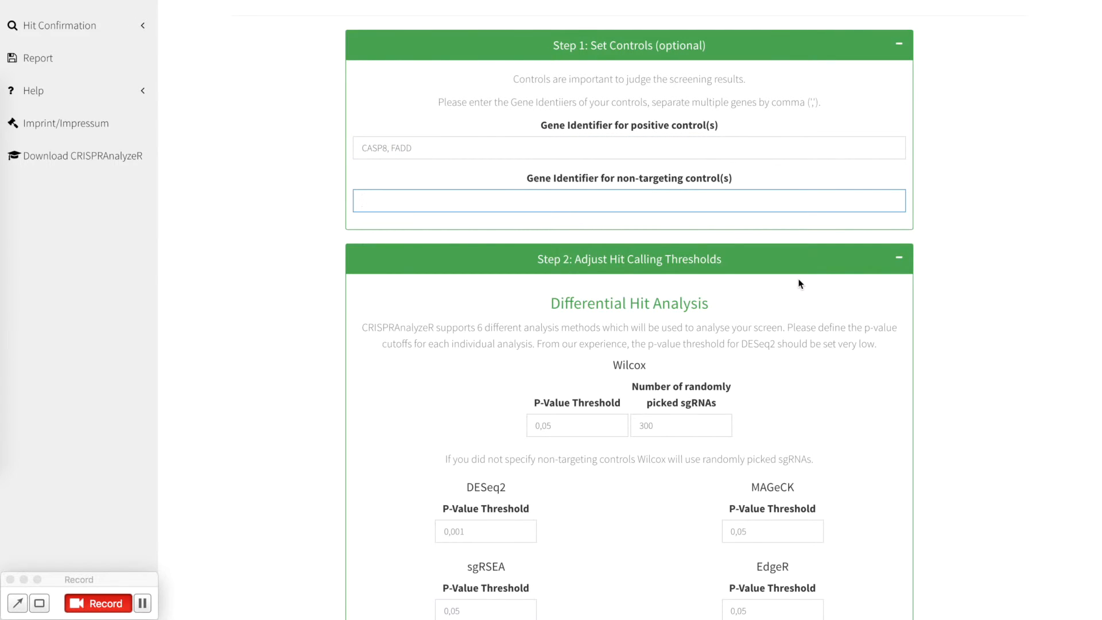
type("random")
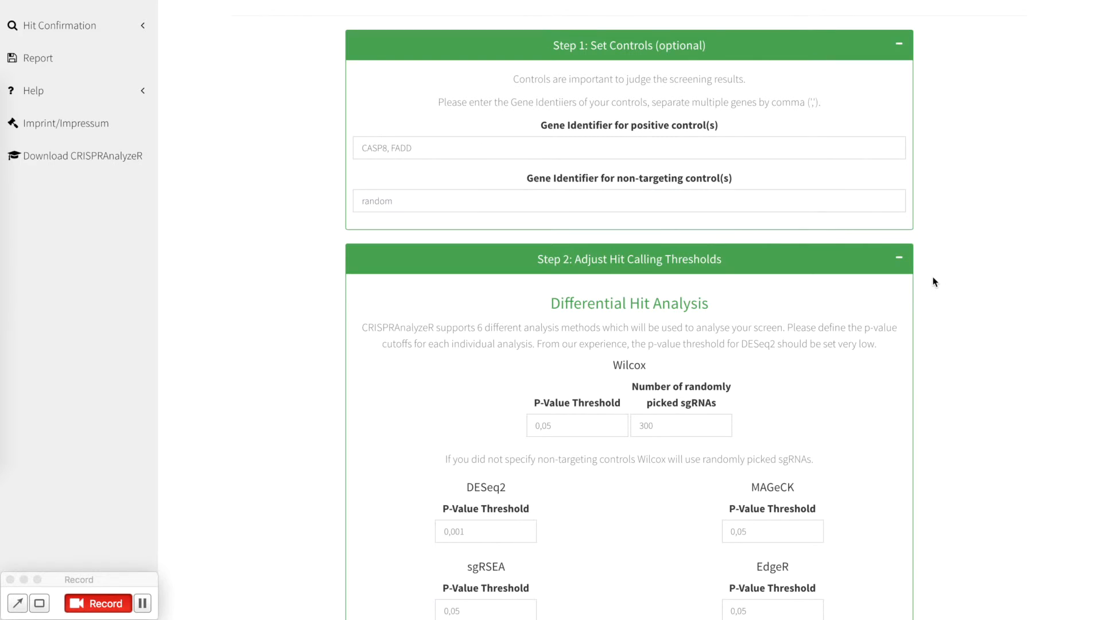
type("2")
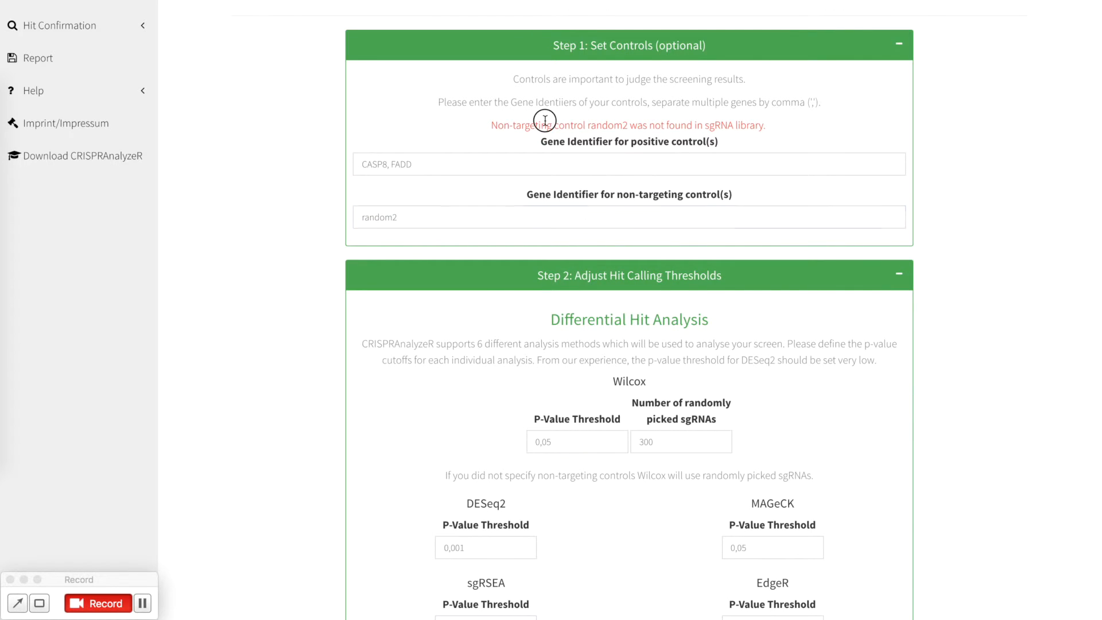
left_click(628, 217)
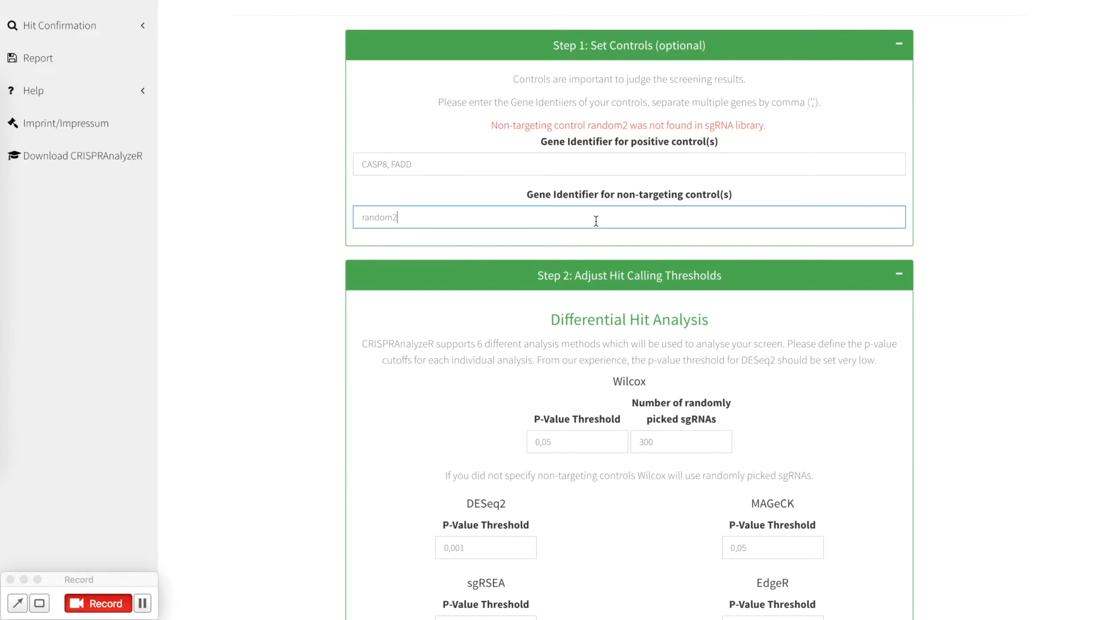
key("Backspace")
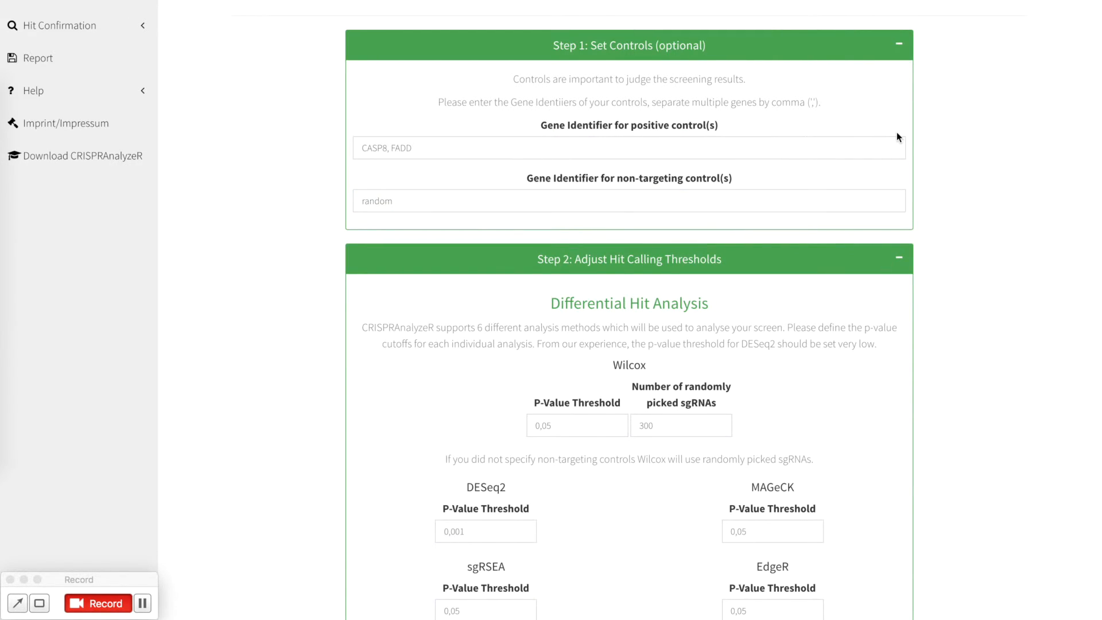
- Tick 'YES, activate ScreenBEAM analysis' under Essential Genes, keeping default threshold and iterations
scroll("down", 3)
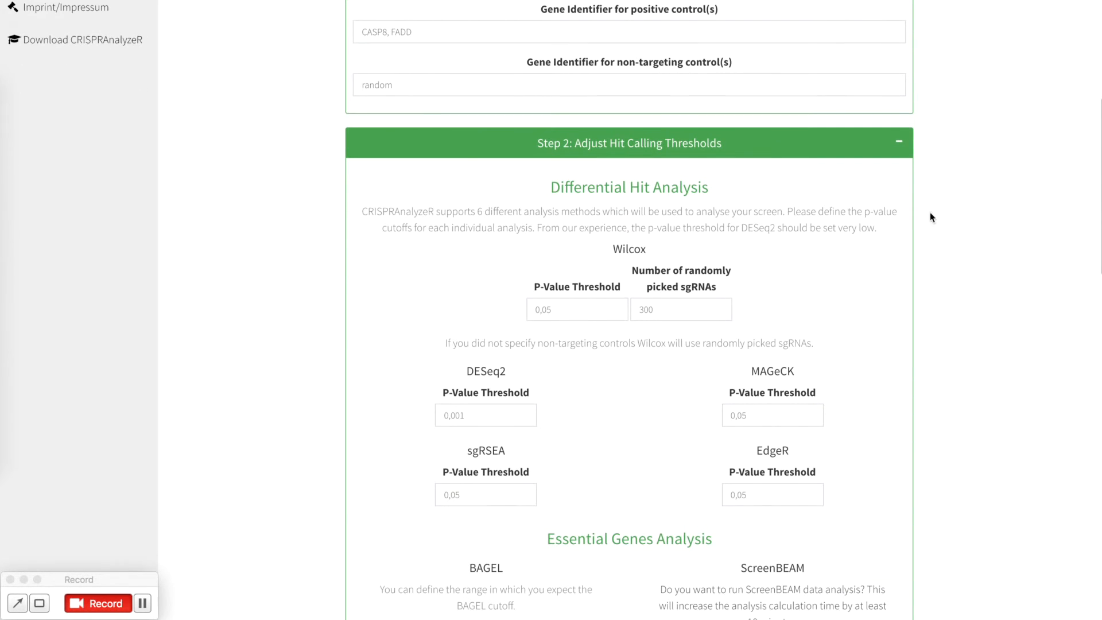
scroll("down", 3)
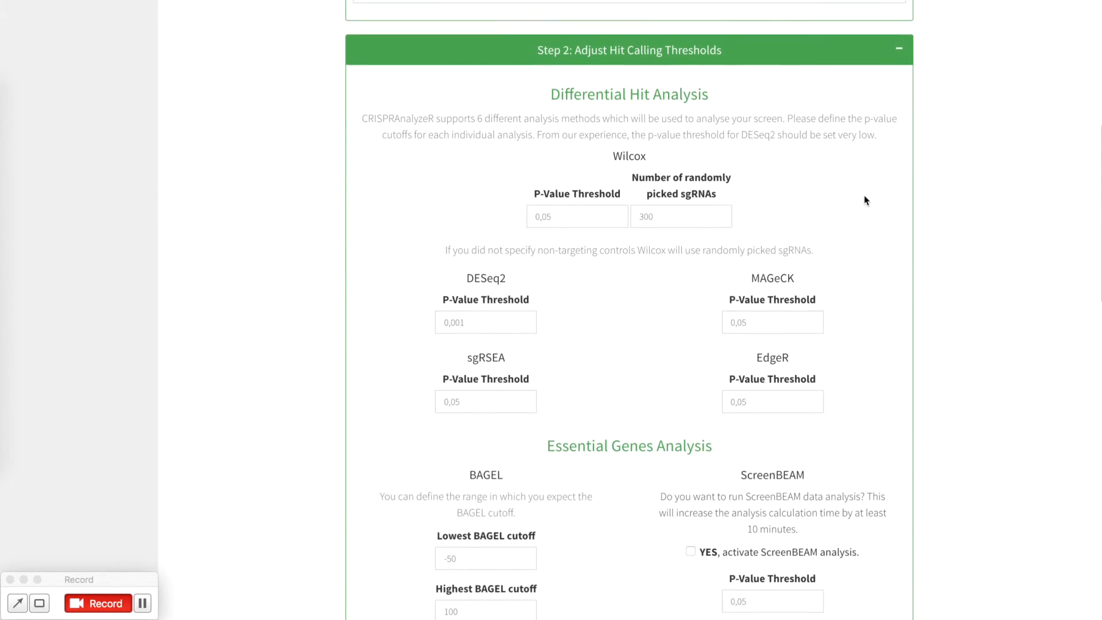
scroll("down", 3)
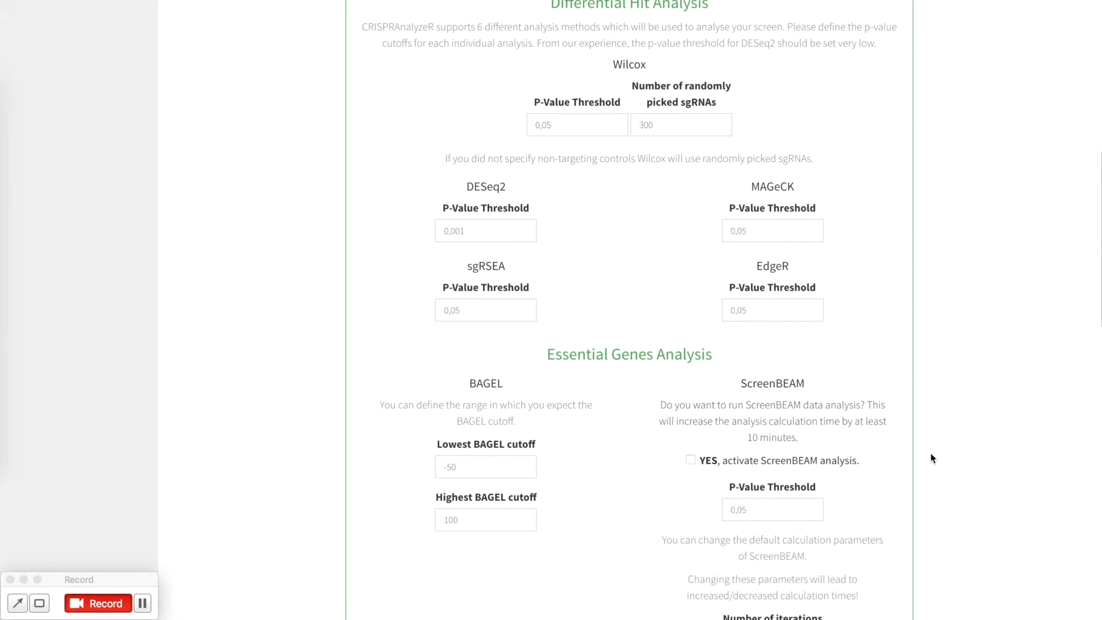
left_click(681, 124)
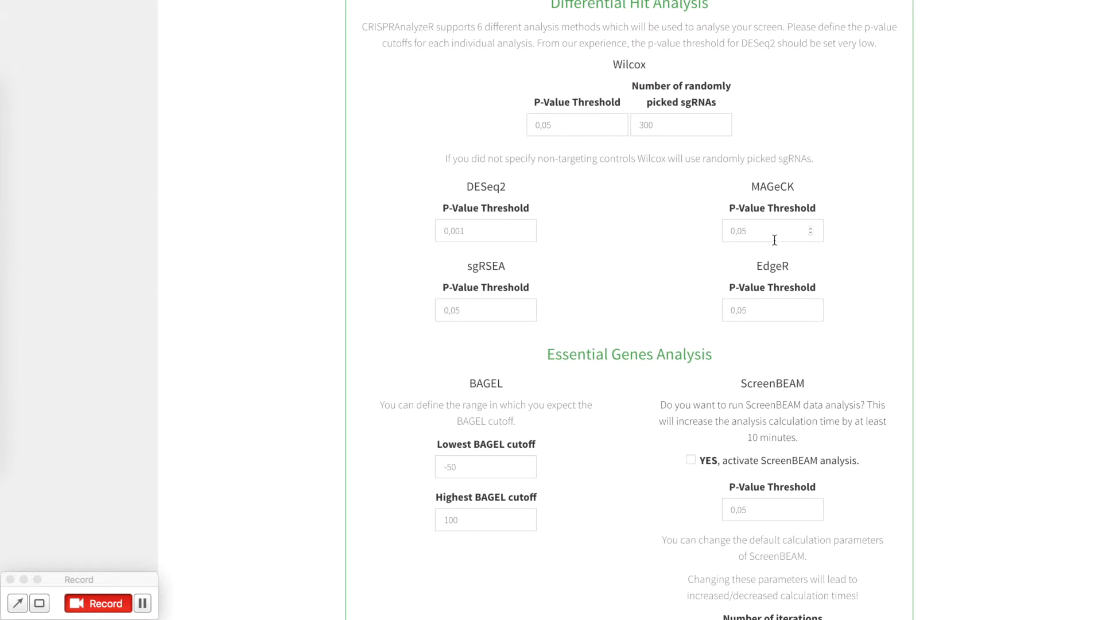
scroll("down", 3)
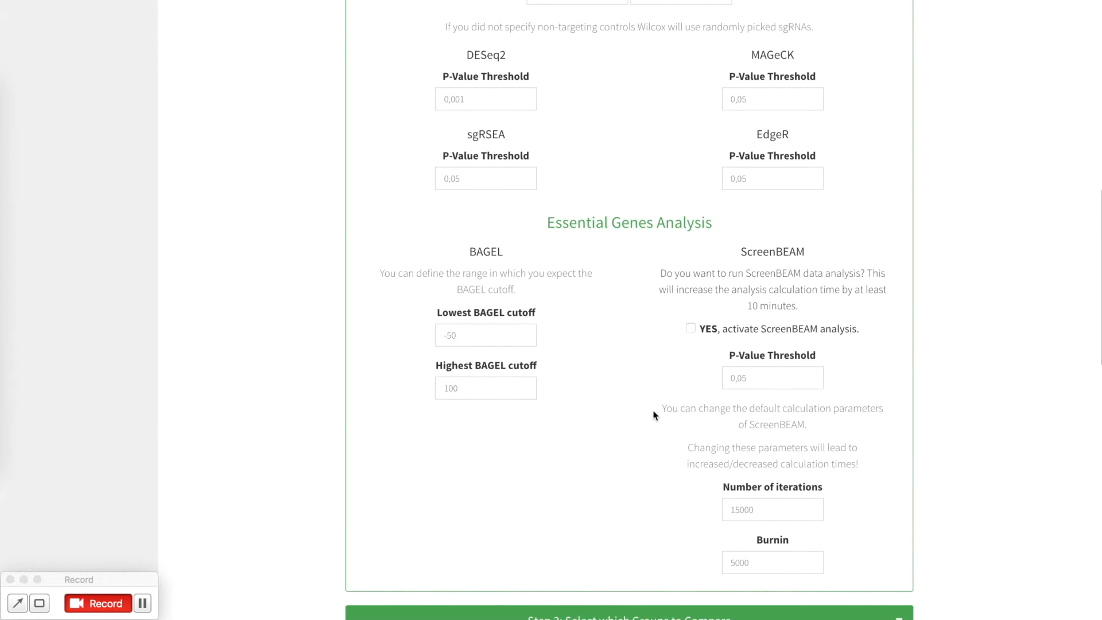
mouse_move(503, 289)
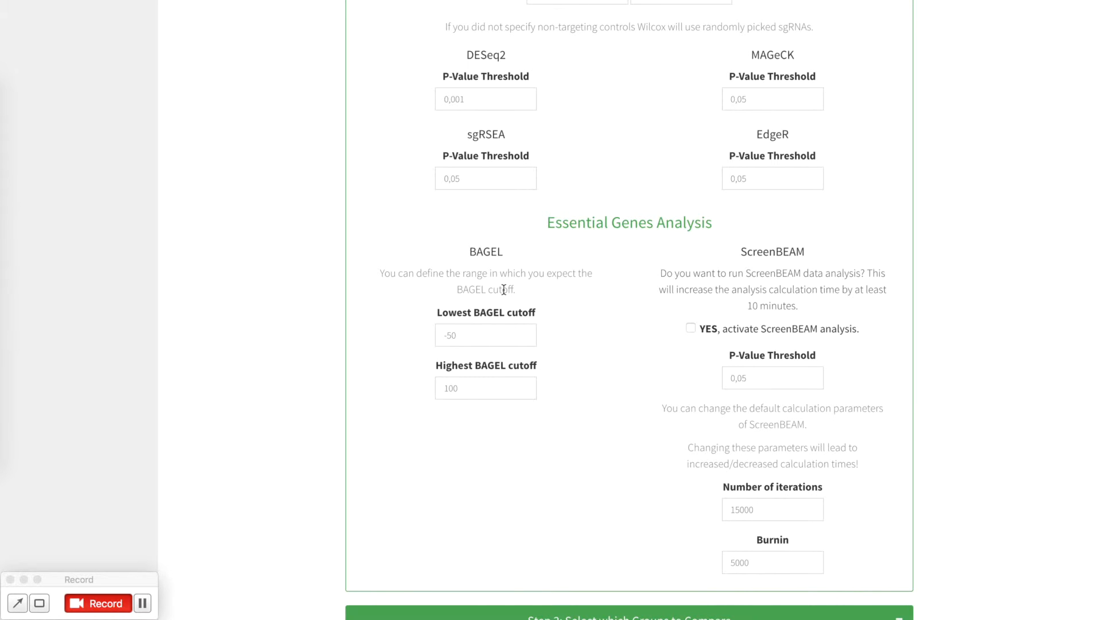
mouse_move(602, 330)
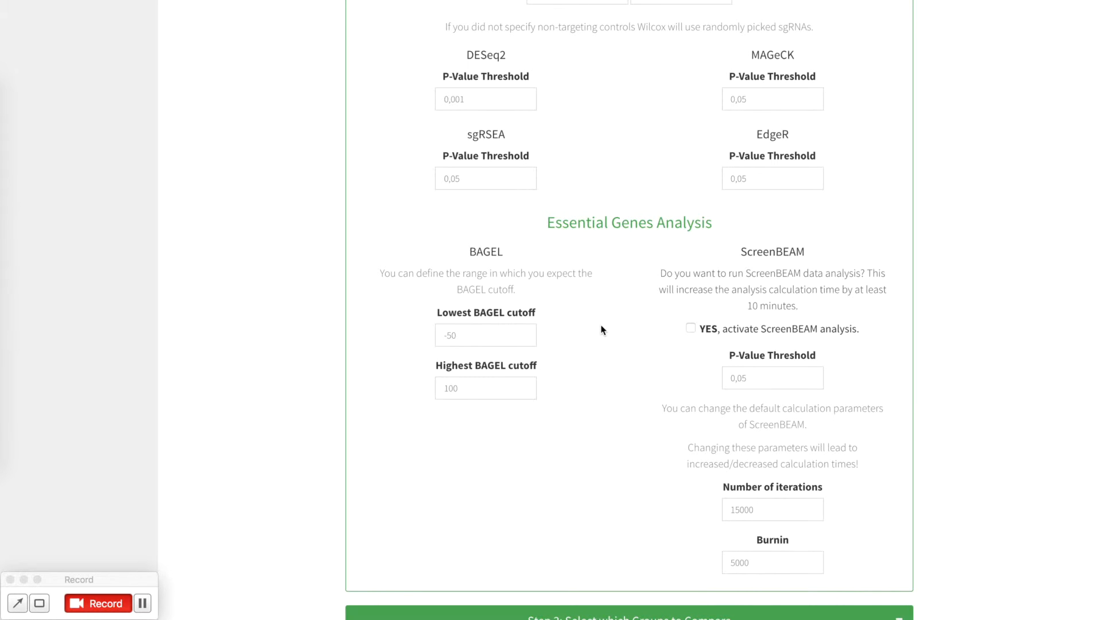
scroll("down", 3)
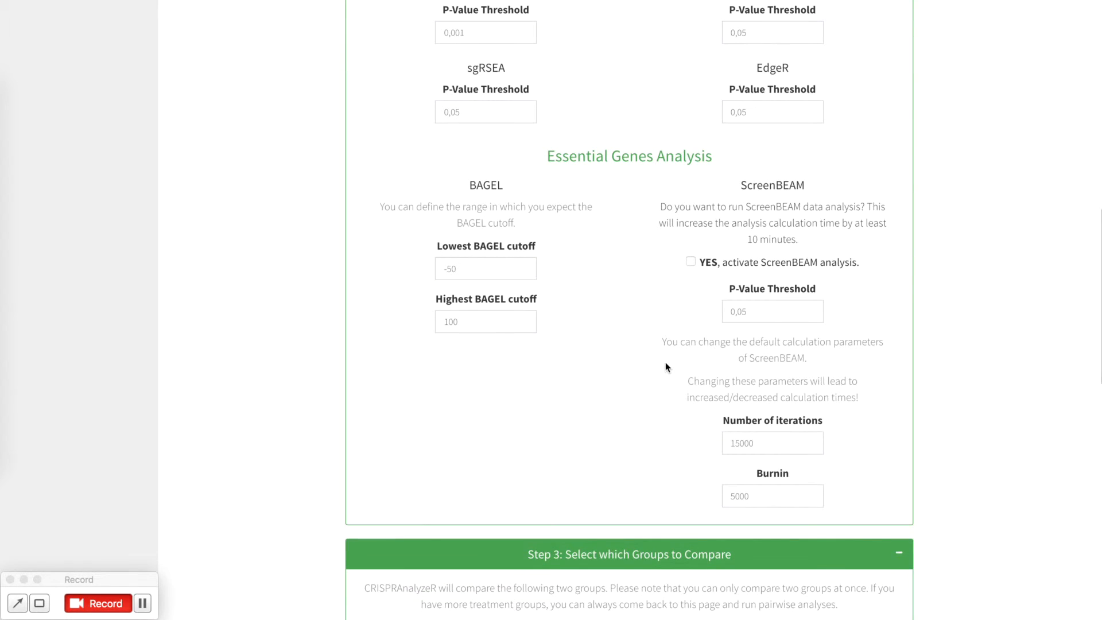
mouse_move(712, 266)
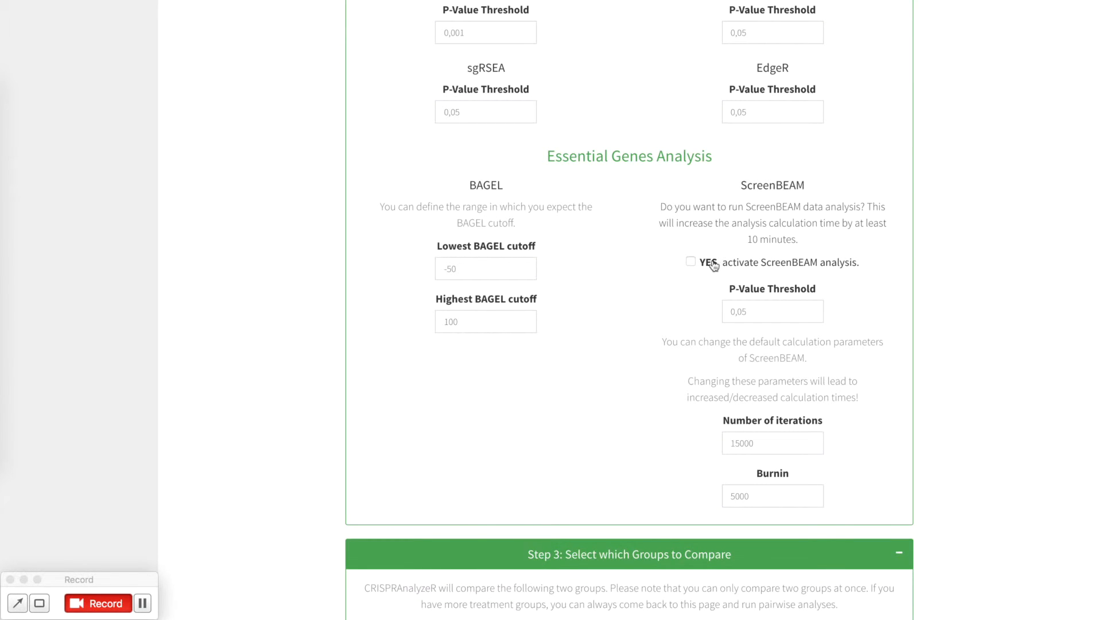
mouse_move(827, 270)
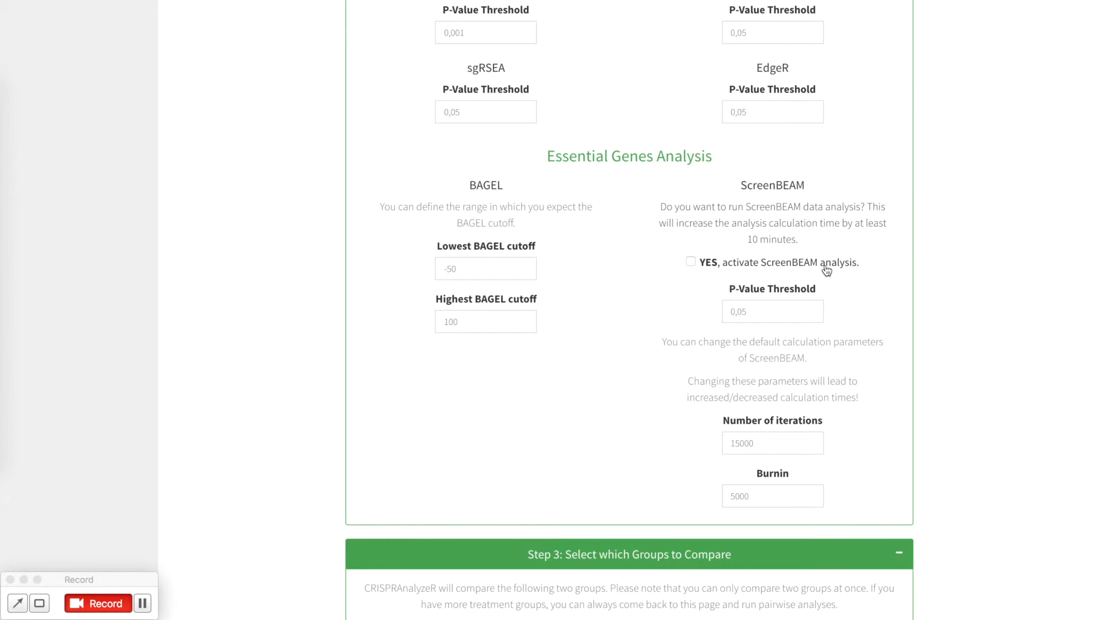
left_click(690, 262)
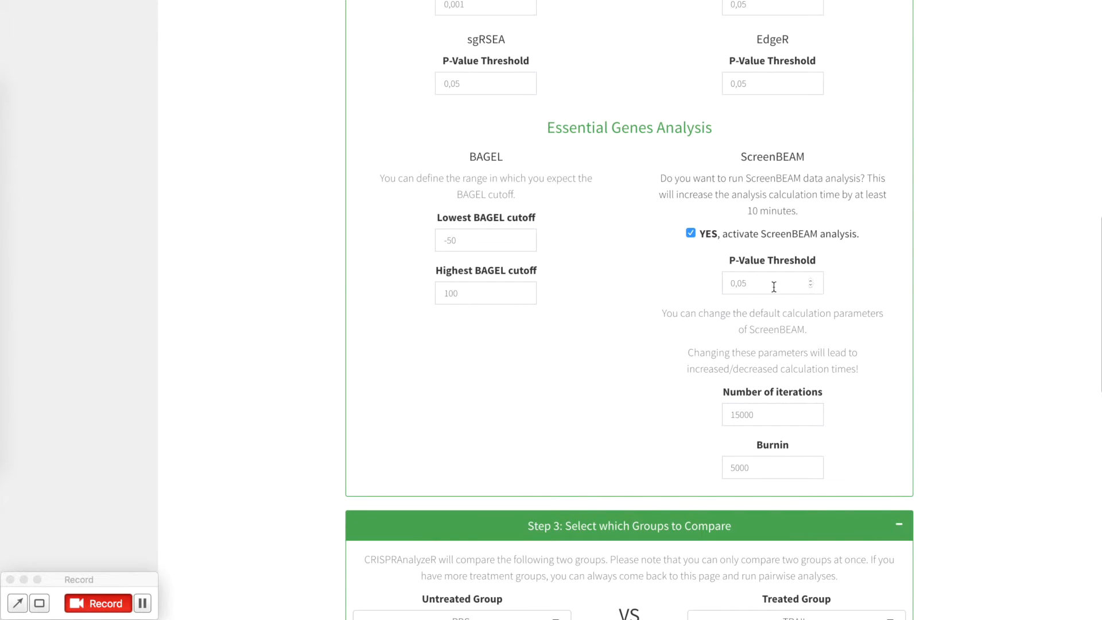
scroll("down", 3)
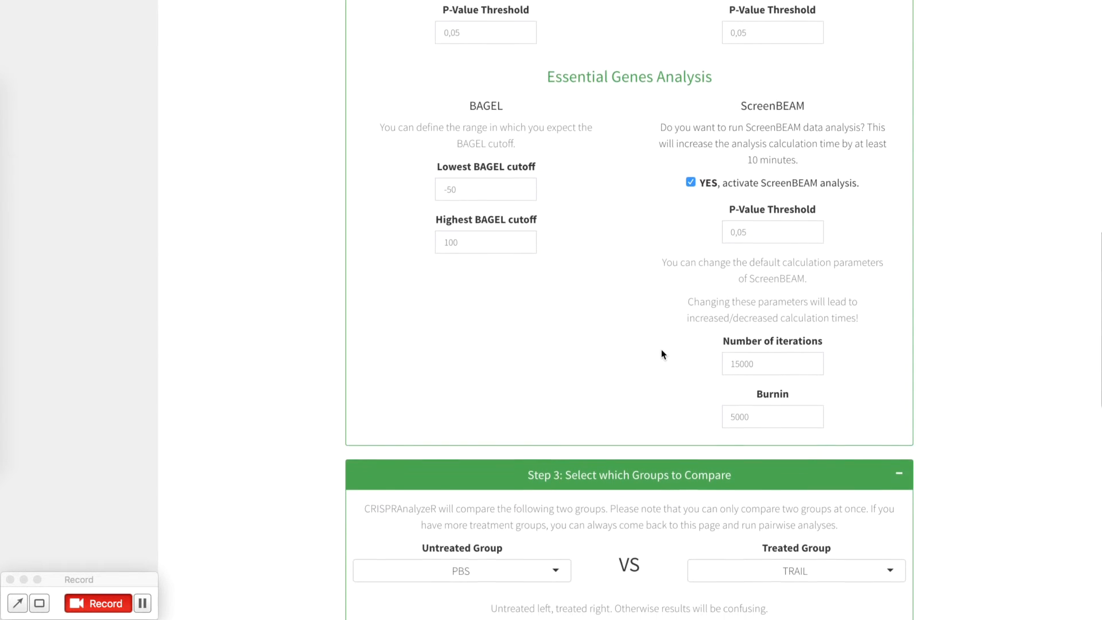
- Keep PBS as the untreated group and scroll to the Step 4 read-count panel
scroll("down", 3)
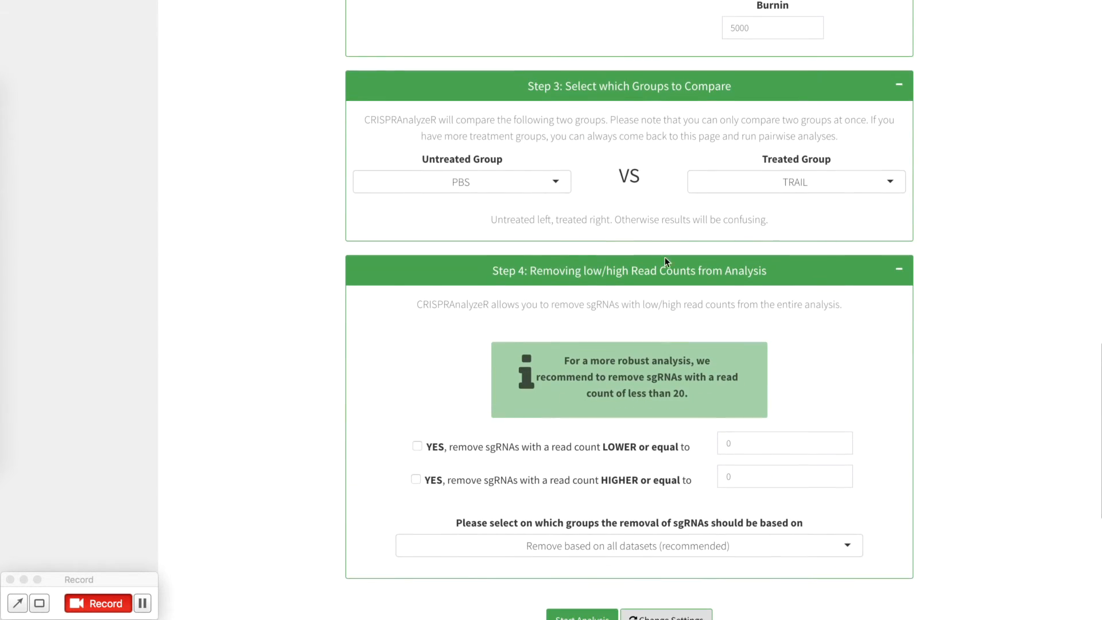
left_click(461, 181)
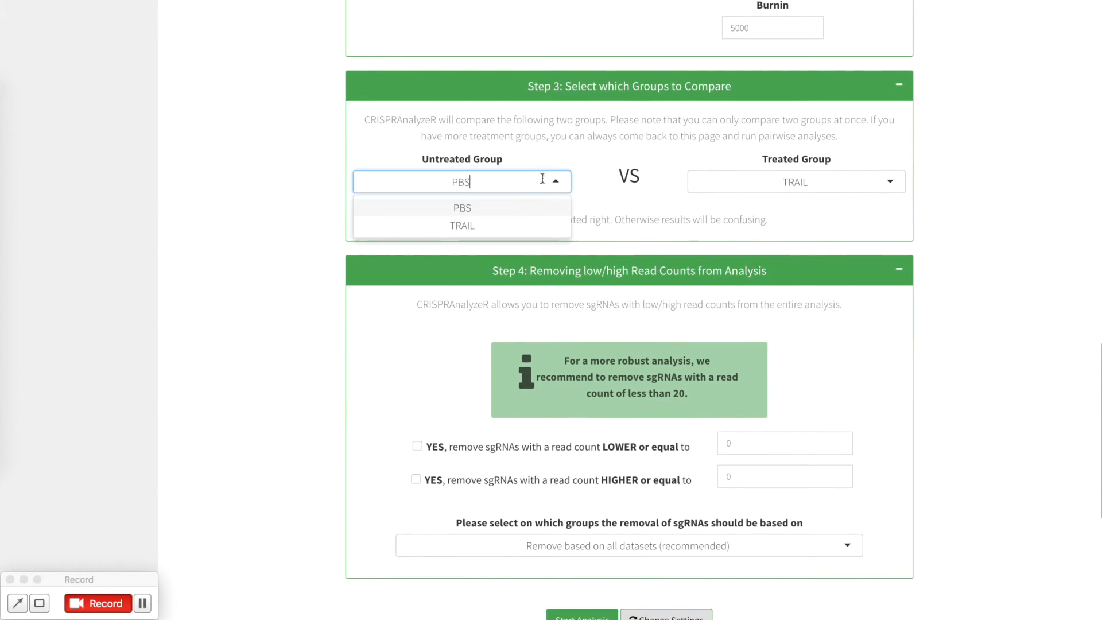
left_click(462, 207)
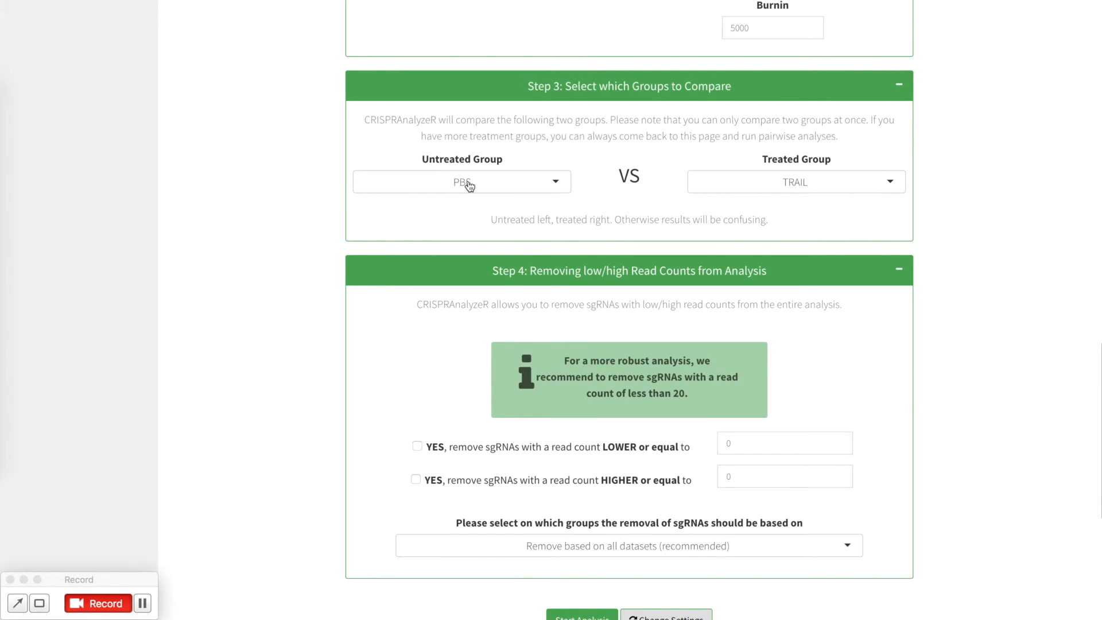
mouse_move(809, 181)
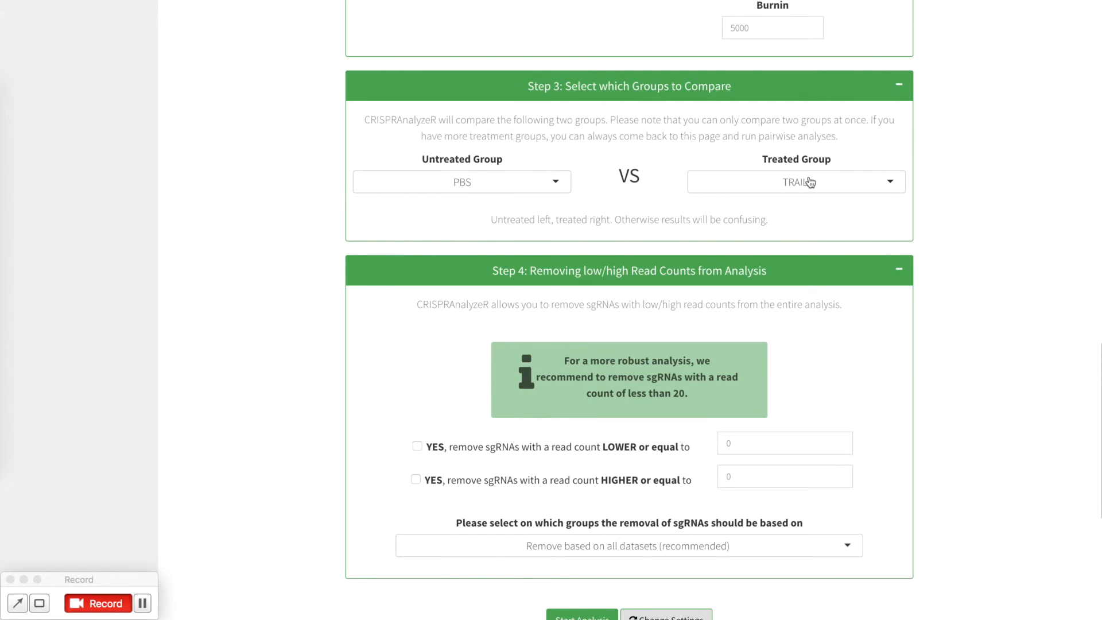
scroll("down", 3)
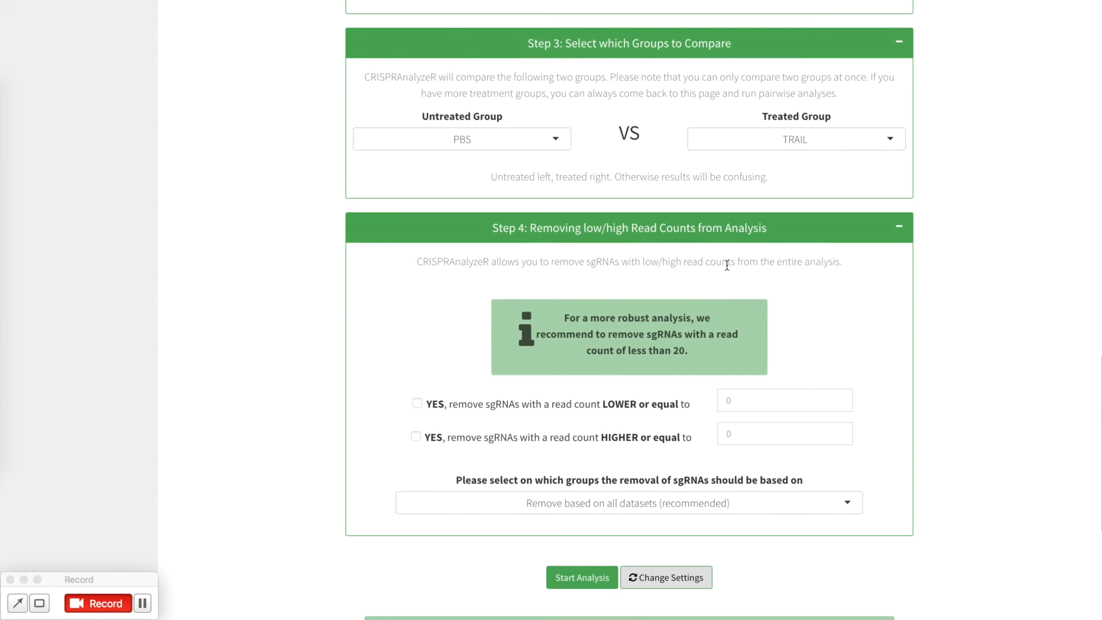
scroll("down", 3)
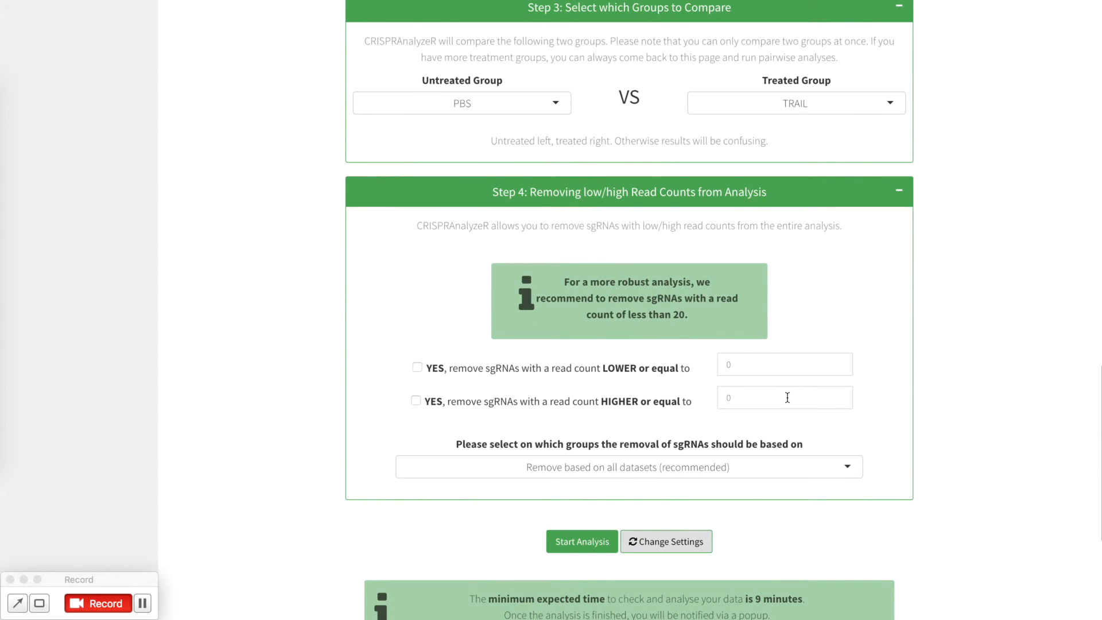
mouse_move(884, 295)
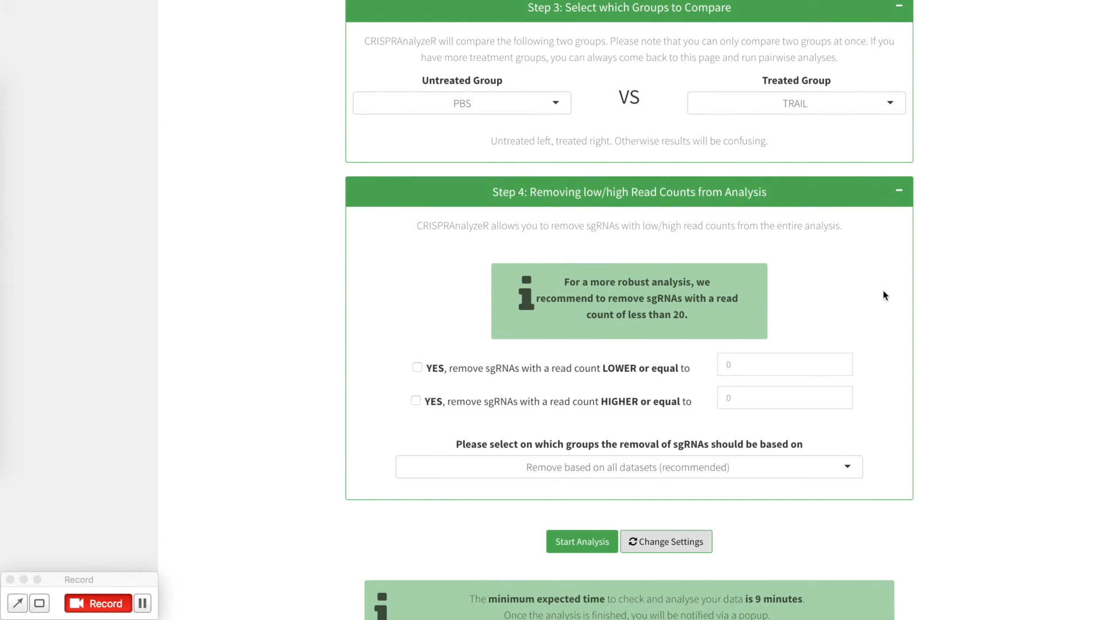
mouse_move(903, 301)
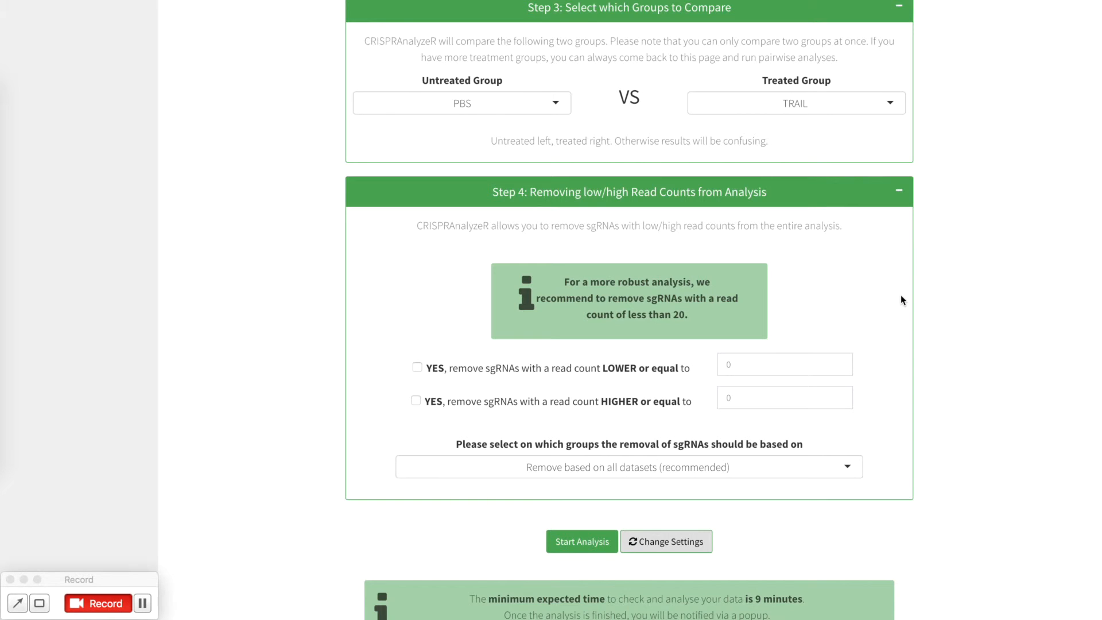
scroll("down", 3)
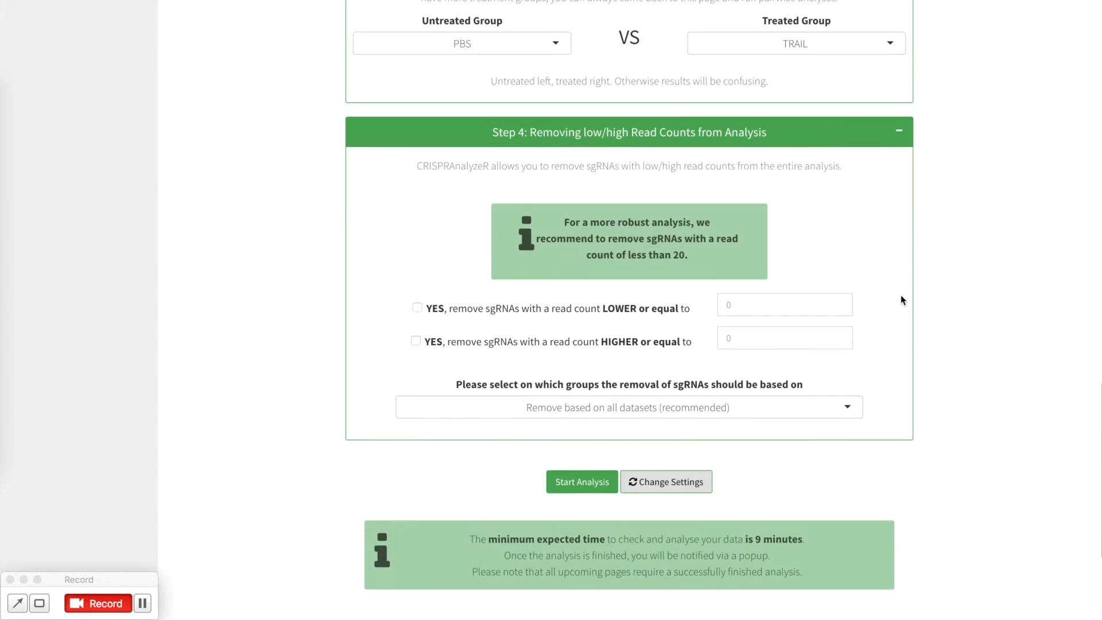
- Enable low and high read-count removal with limits 20 and 10000
scroll("down", 3)
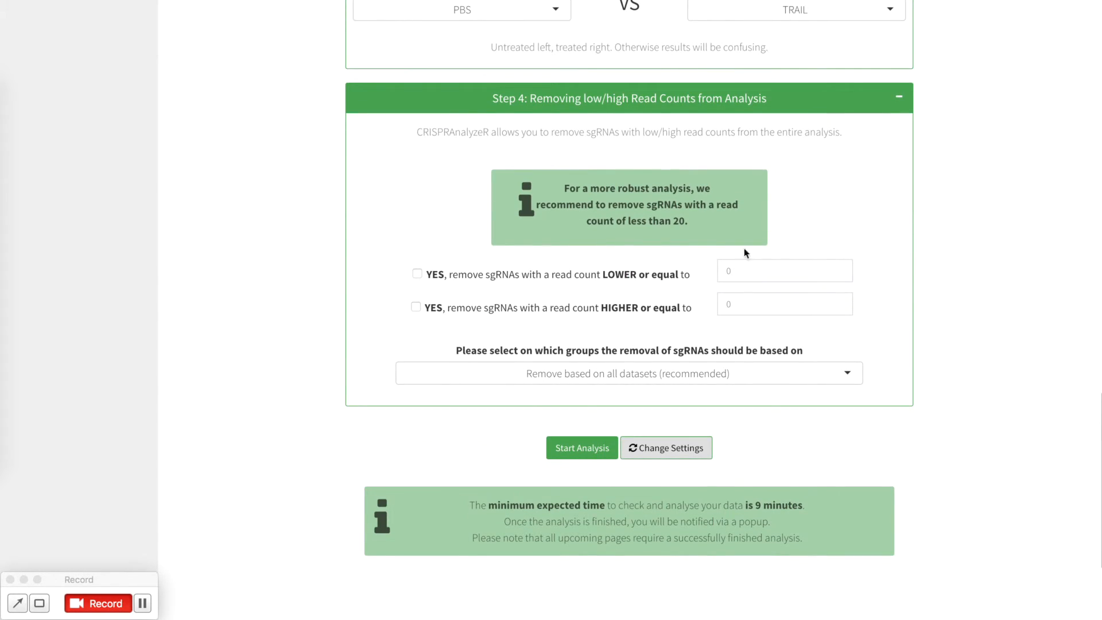
mouse_move(541, 286)
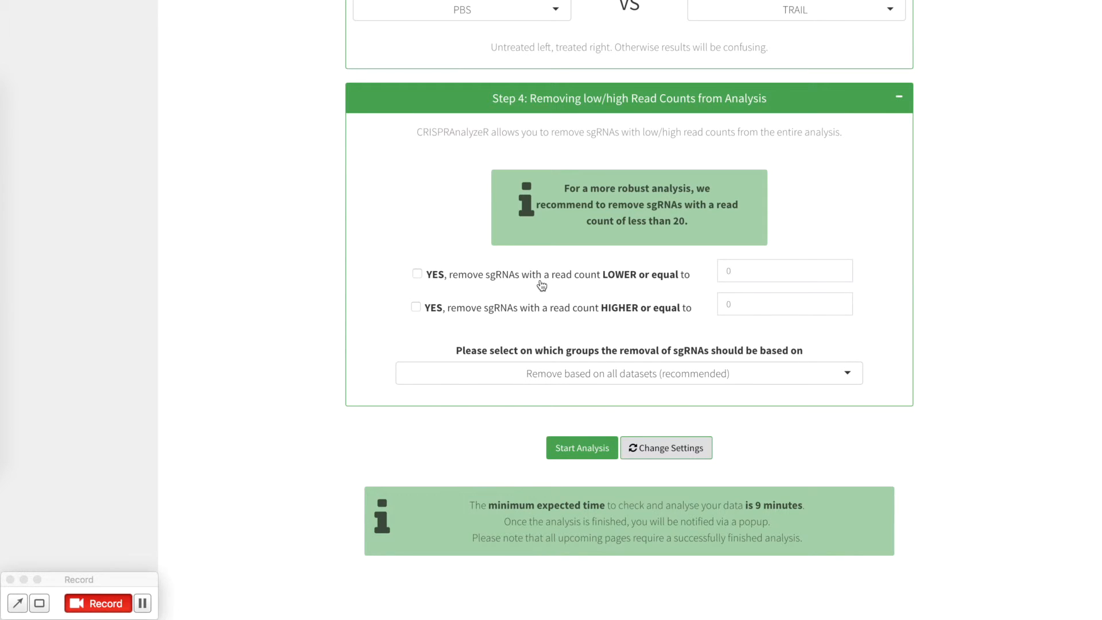
mouse_move(596, 320)
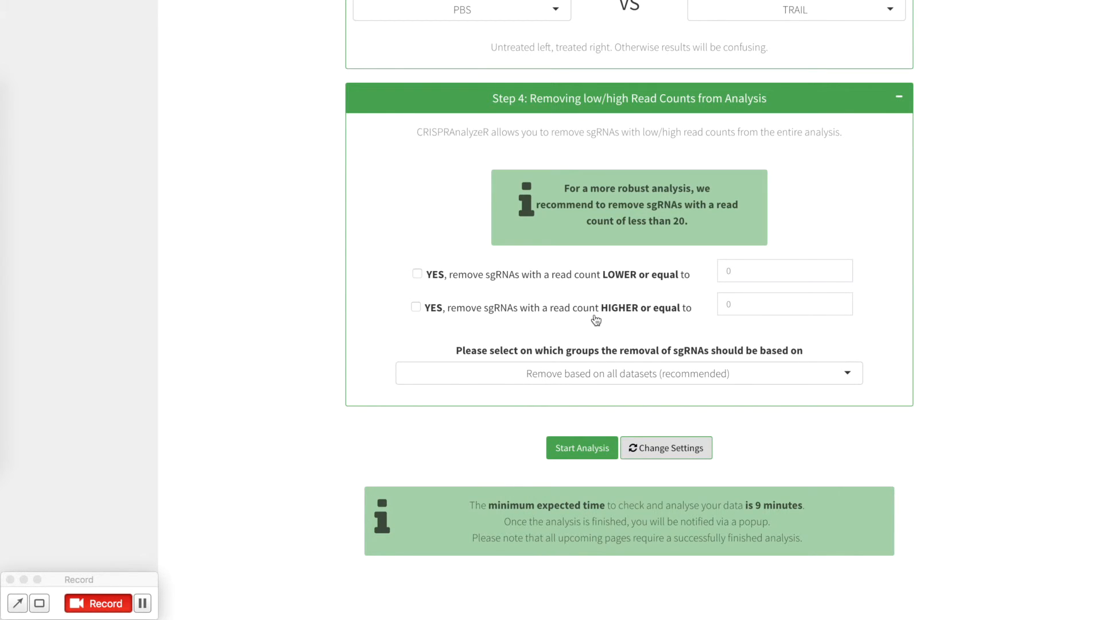
mouse_move(739, 271)
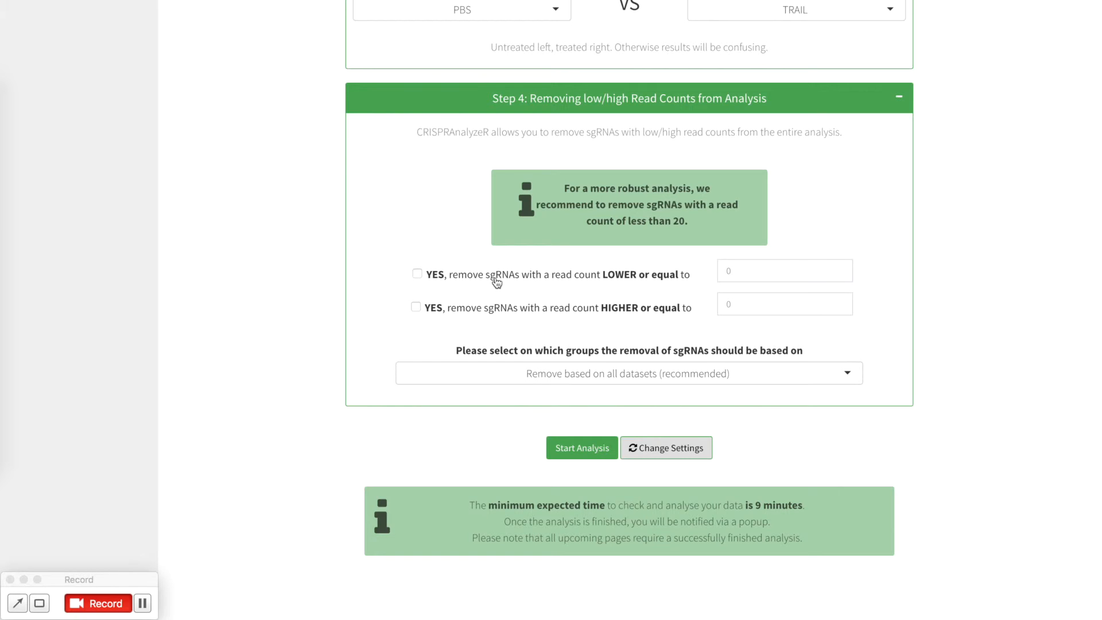
left_click(417, 274)
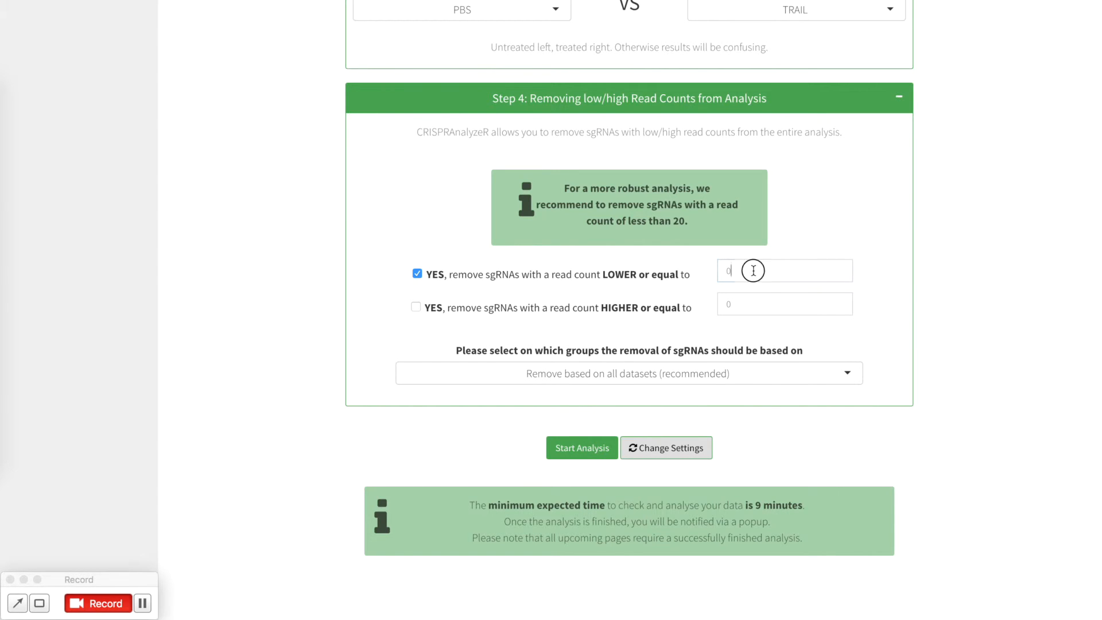
type("20")
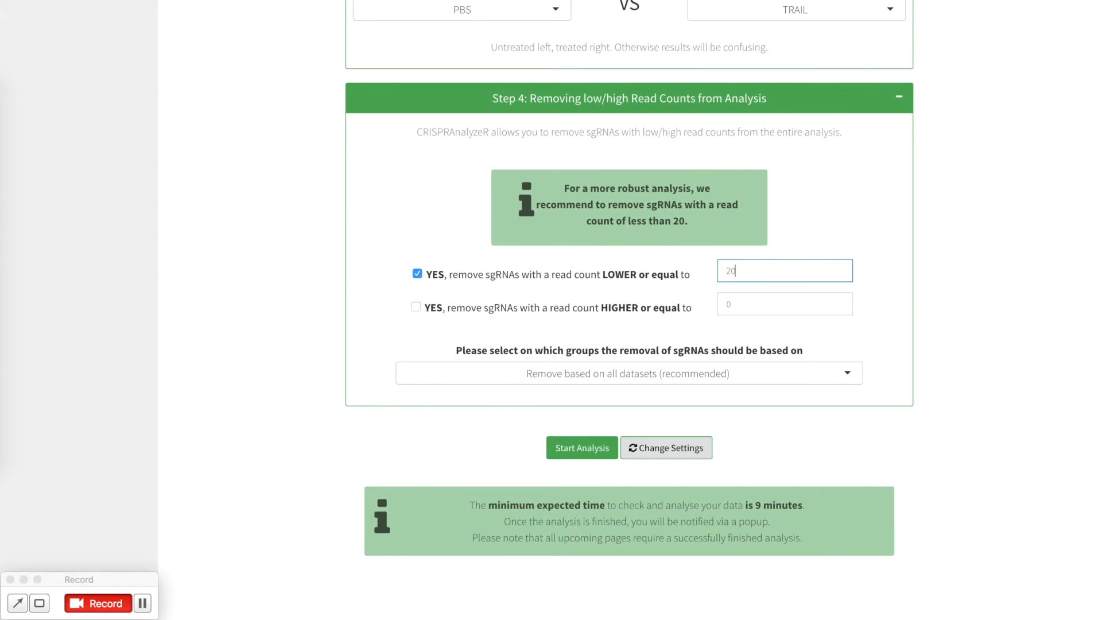
left_click(416, 307)
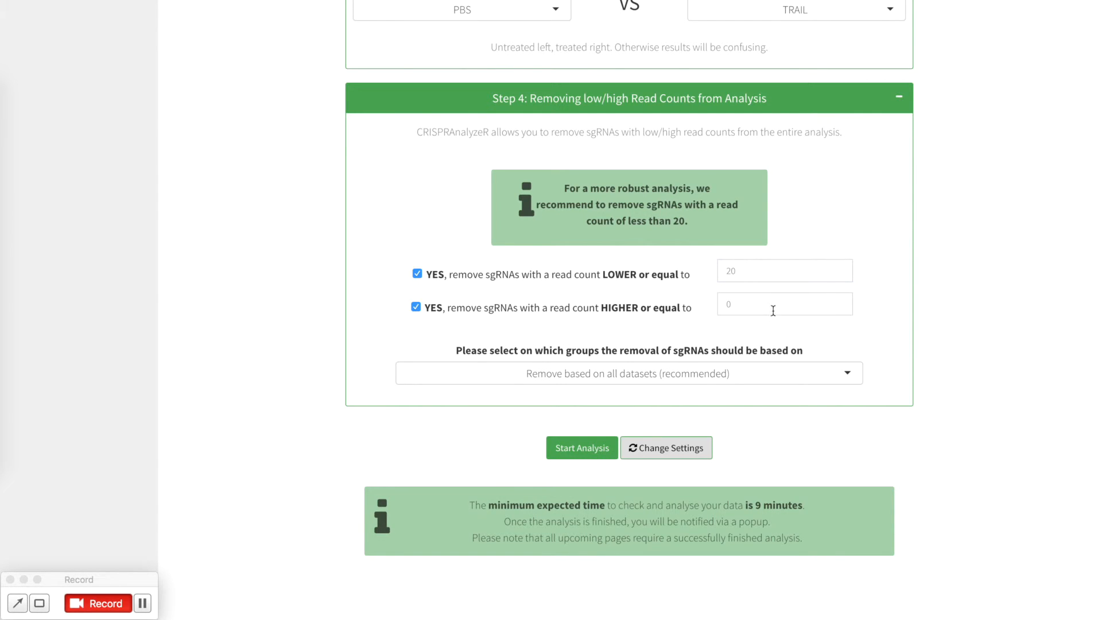
type("1000")
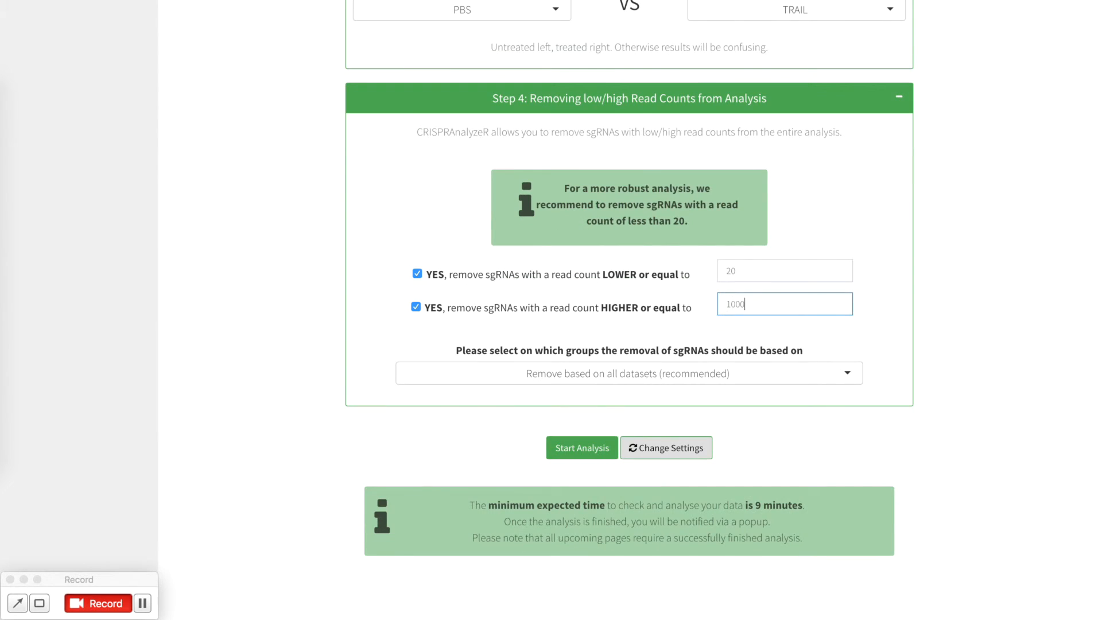
type("0")
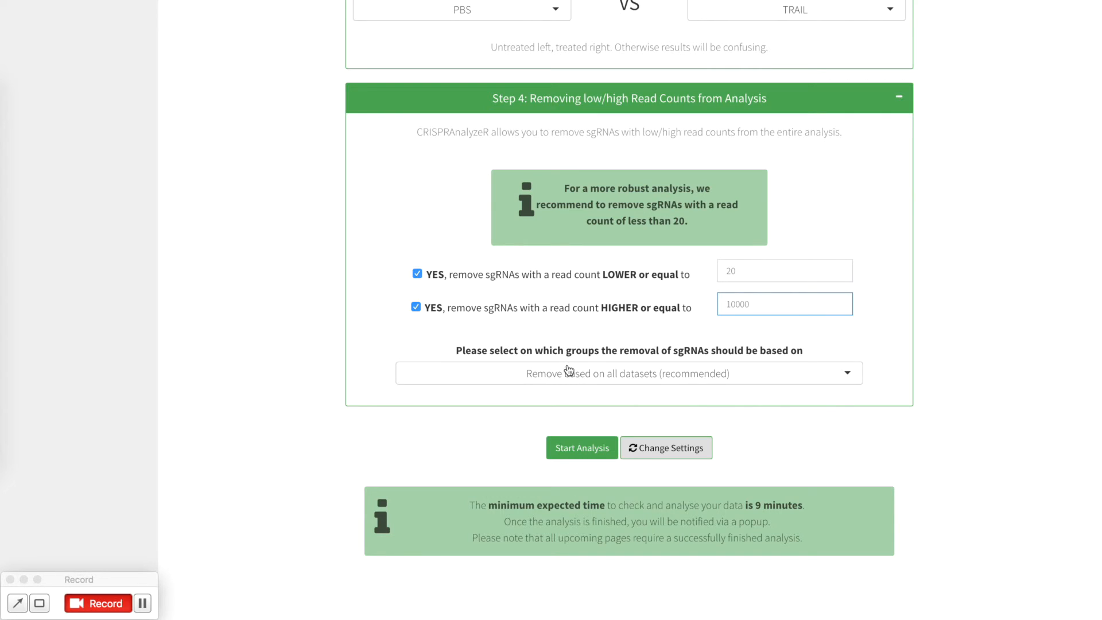
mouse_move(628, 387)
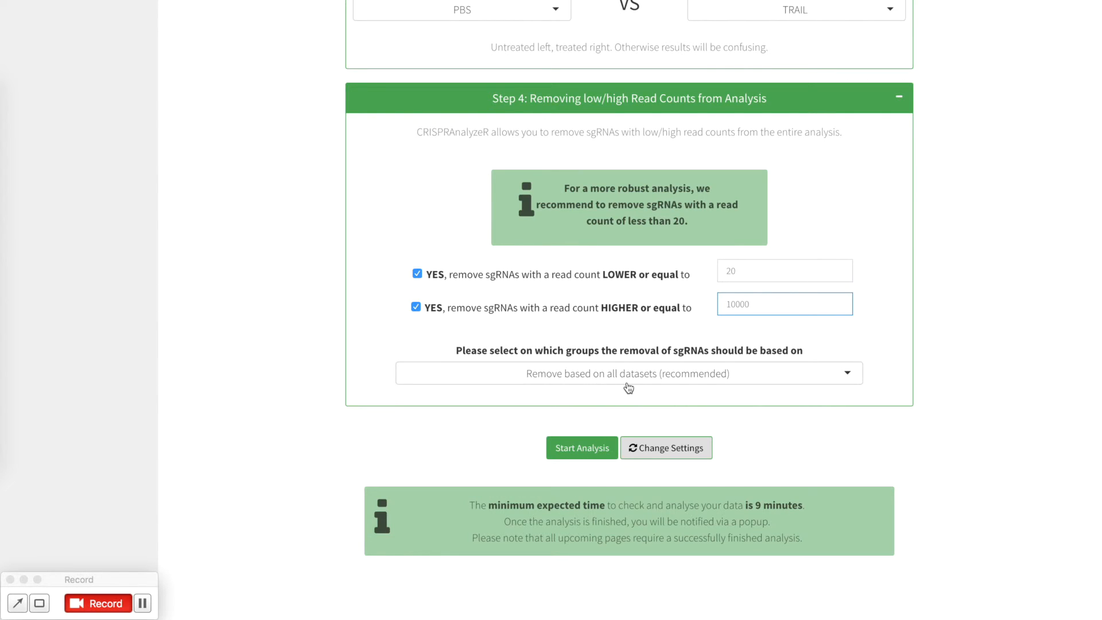
- Keep removal based on all datasets and untick low read-count removal
left_click(628, 373)
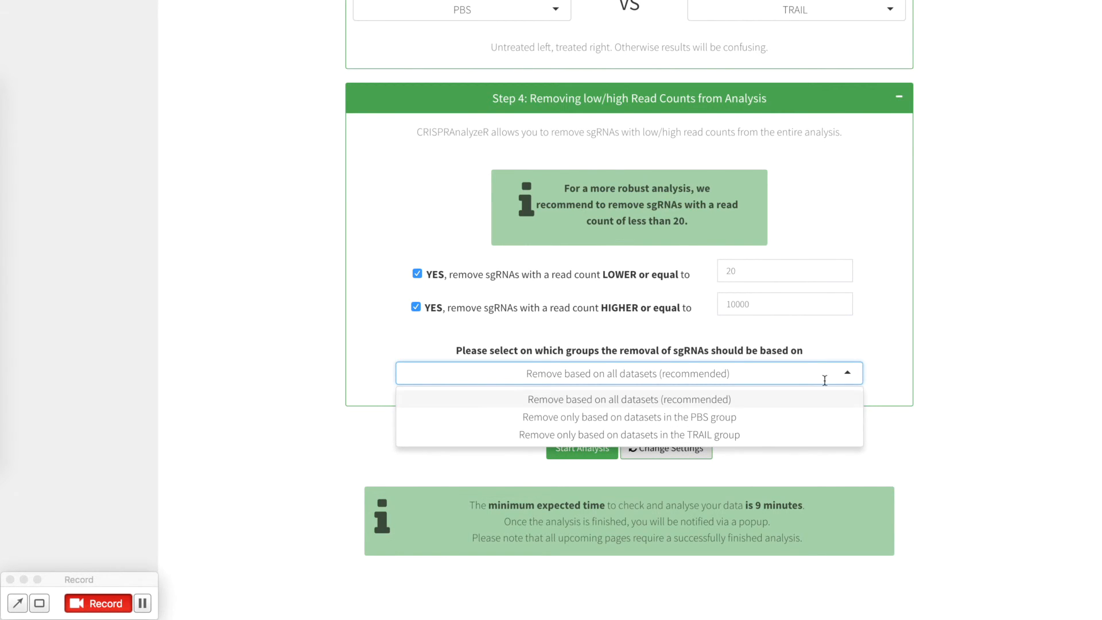
left_click(629, 400)
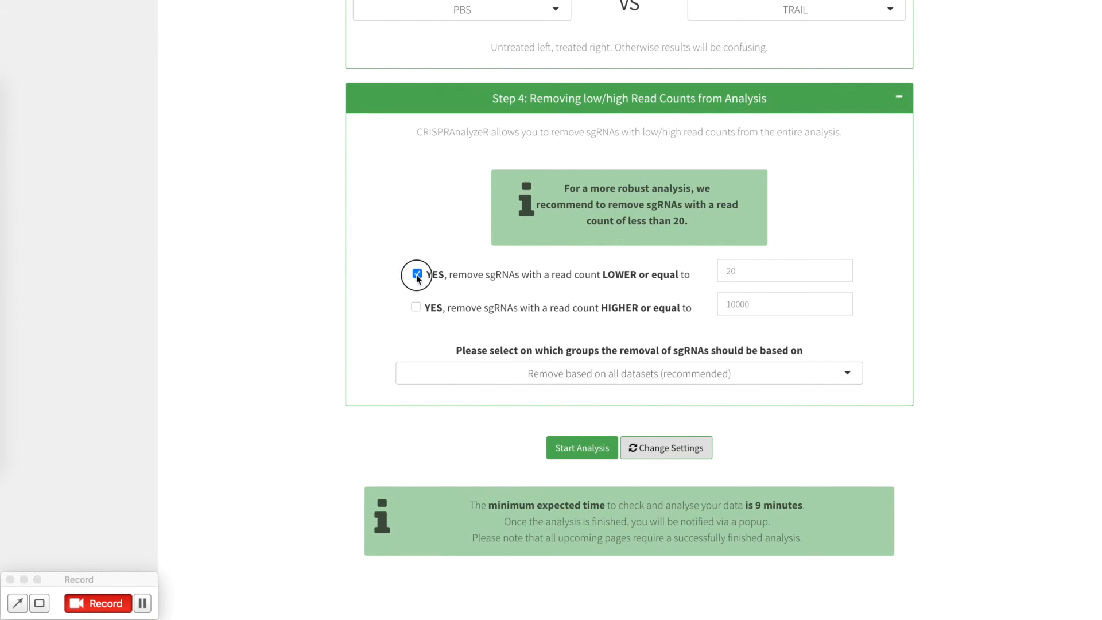
left_click(416, 274)
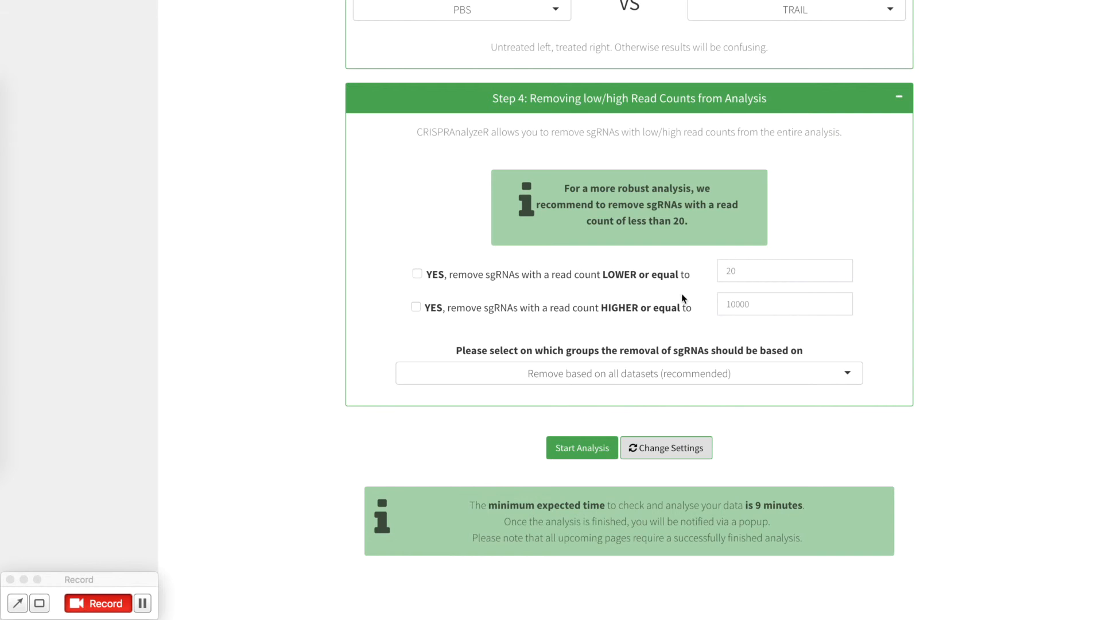
mouse_move(545, 470)
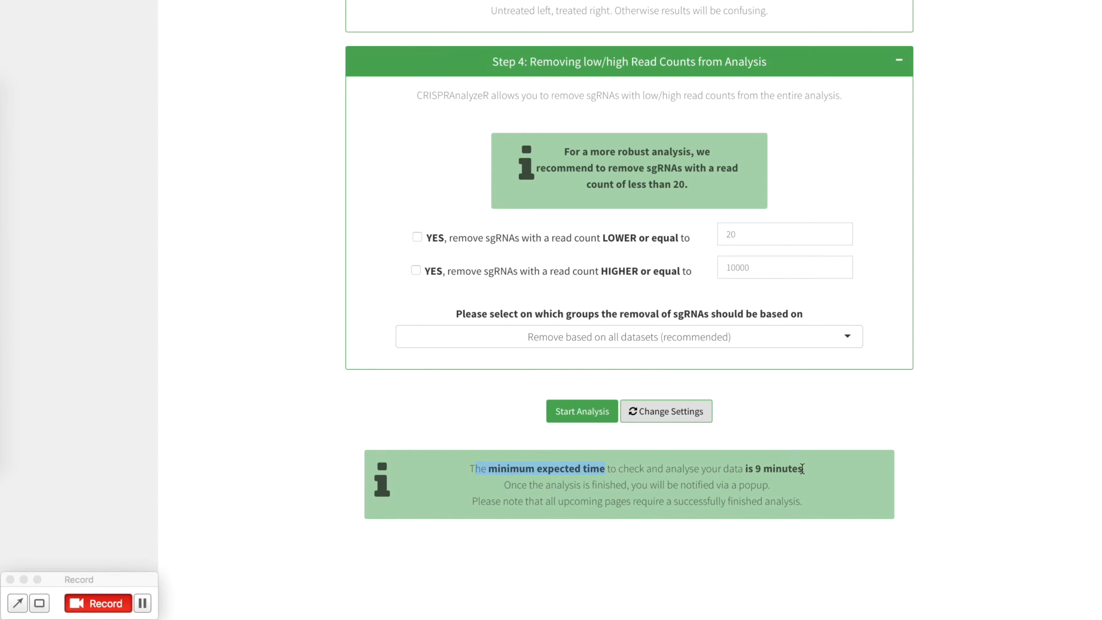
mouse_move(567, 441)
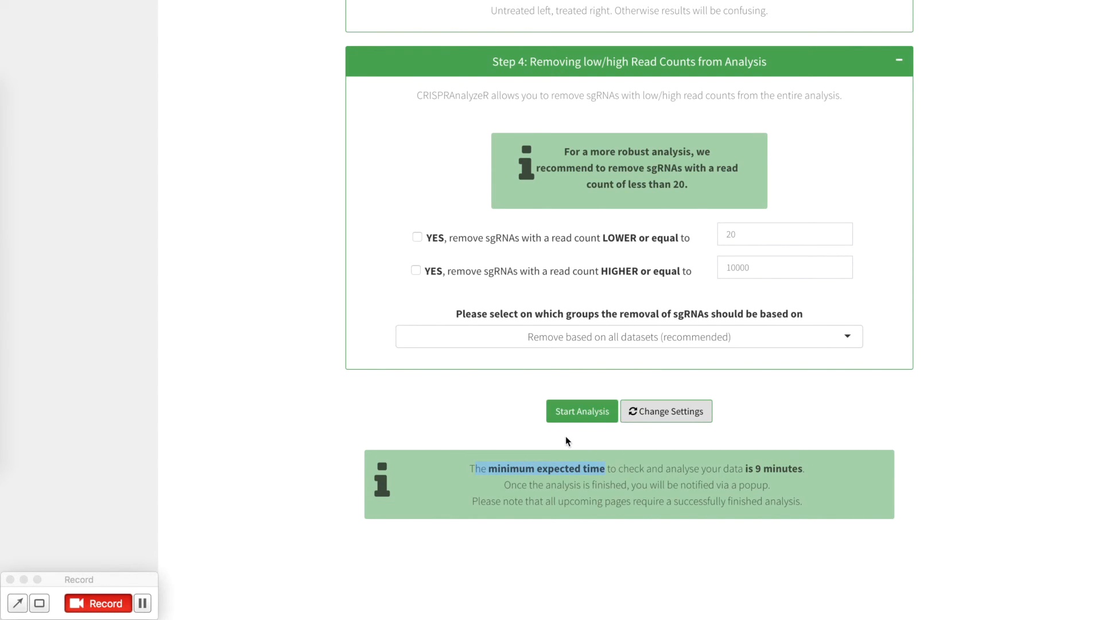
mouse_move(582, 411)
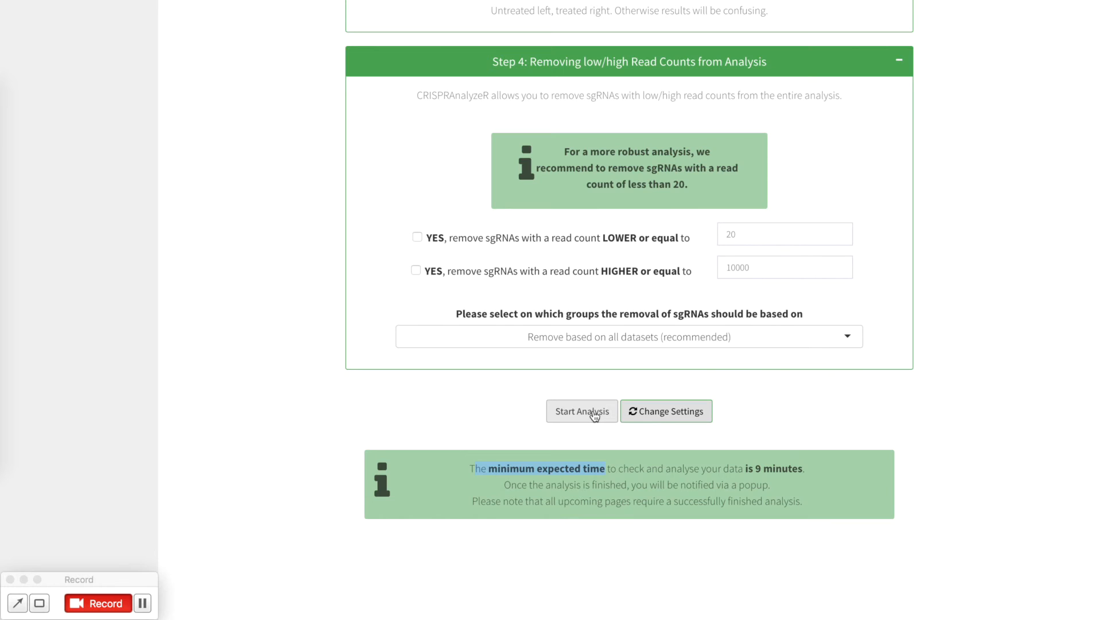
- Start the analysis with the current settings and clear the notice text highlight
left_click(582, 411)
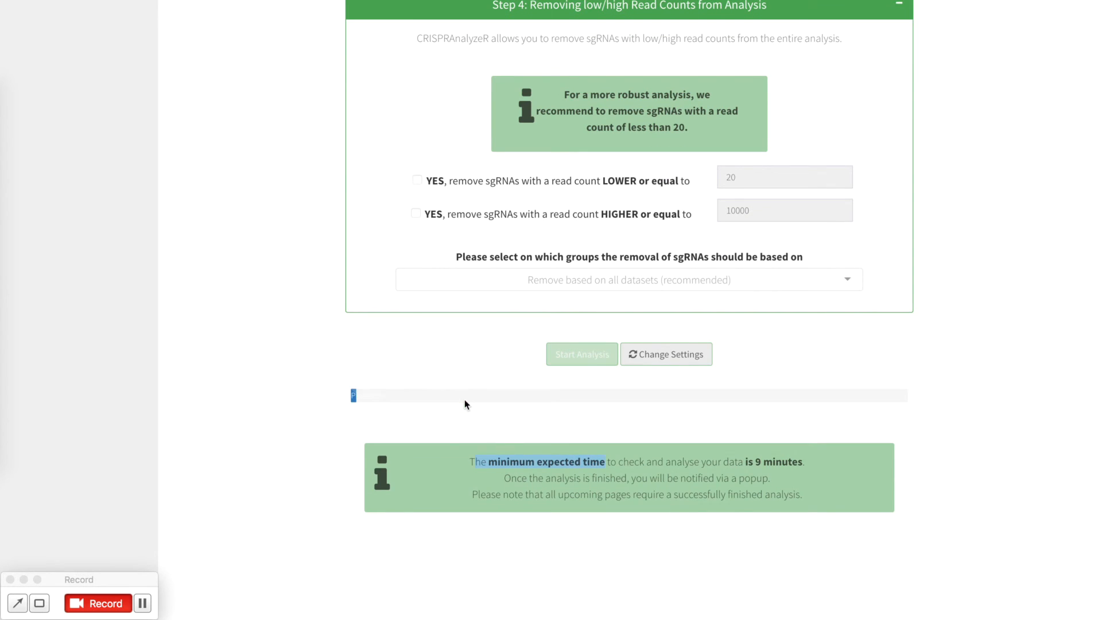
mouse_move(731, 375)
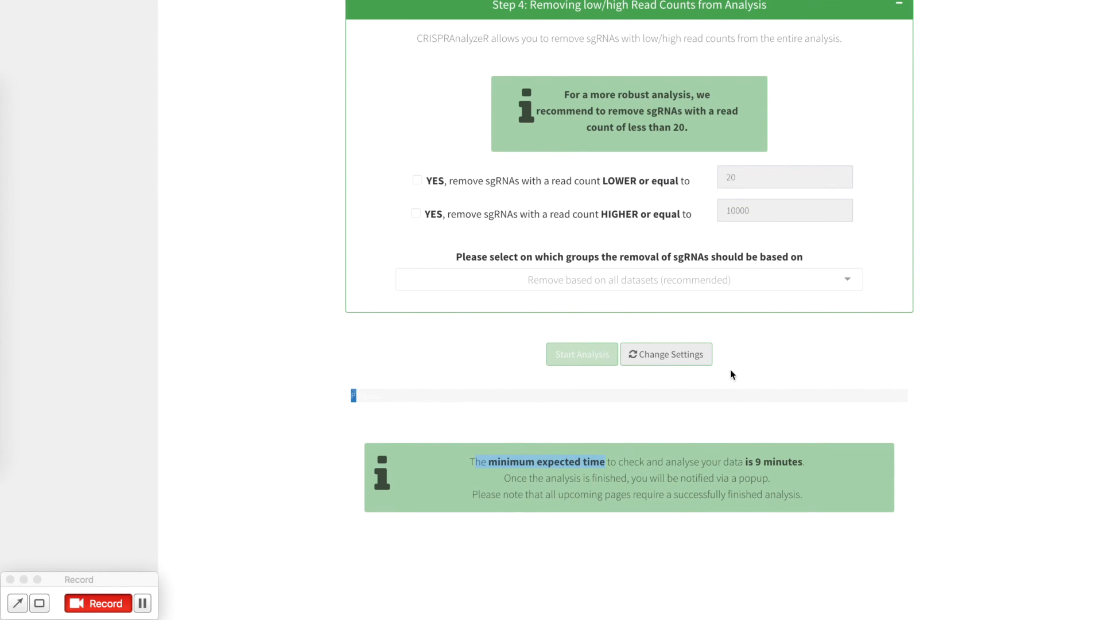
mouse_move(826, 418)
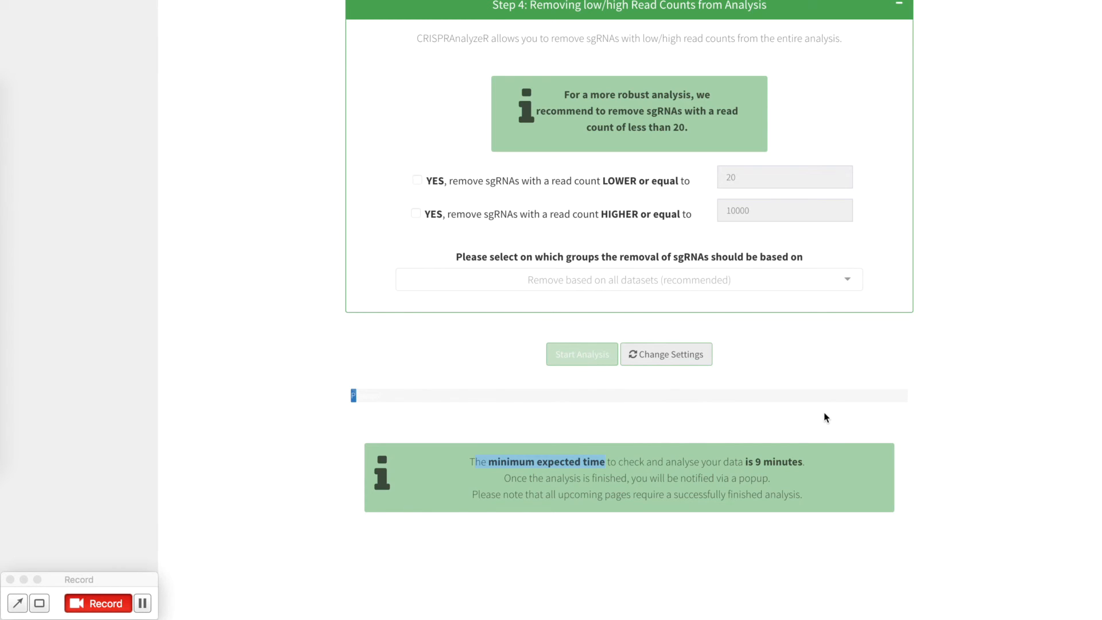
mouse_move(914, 420)
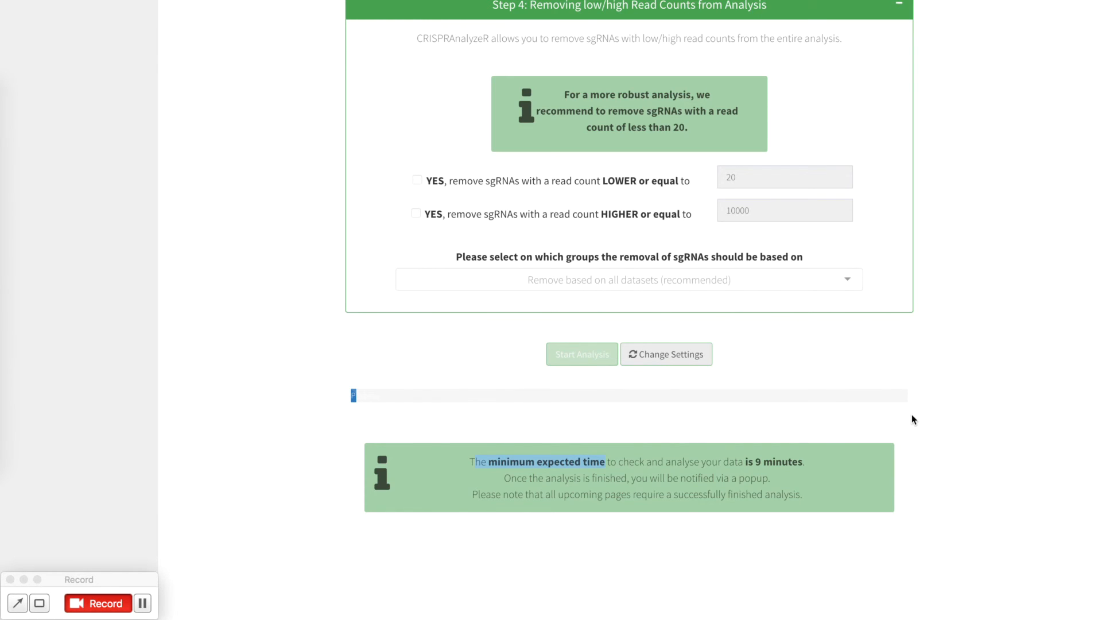
left_click(581, 354)
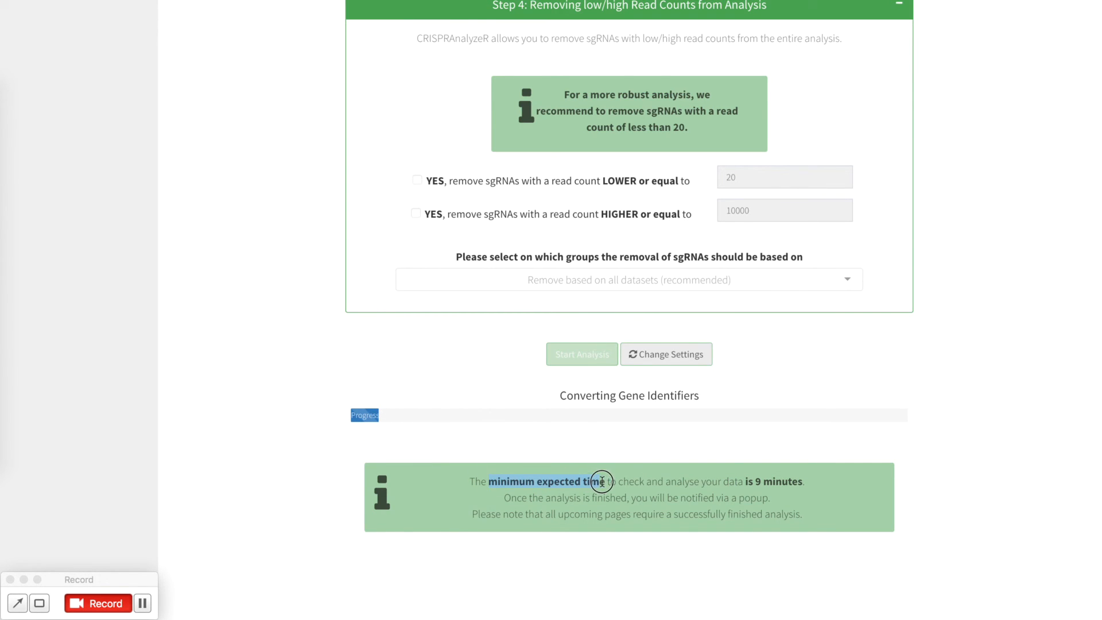
mouse_move(832, 498)
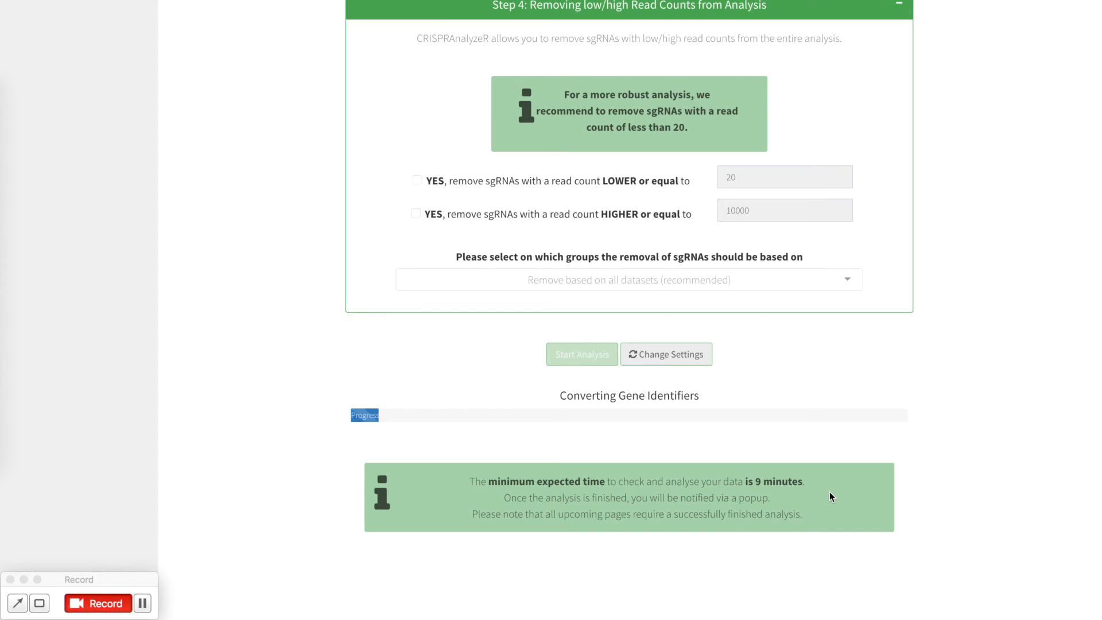
mouse_move(753, 482)
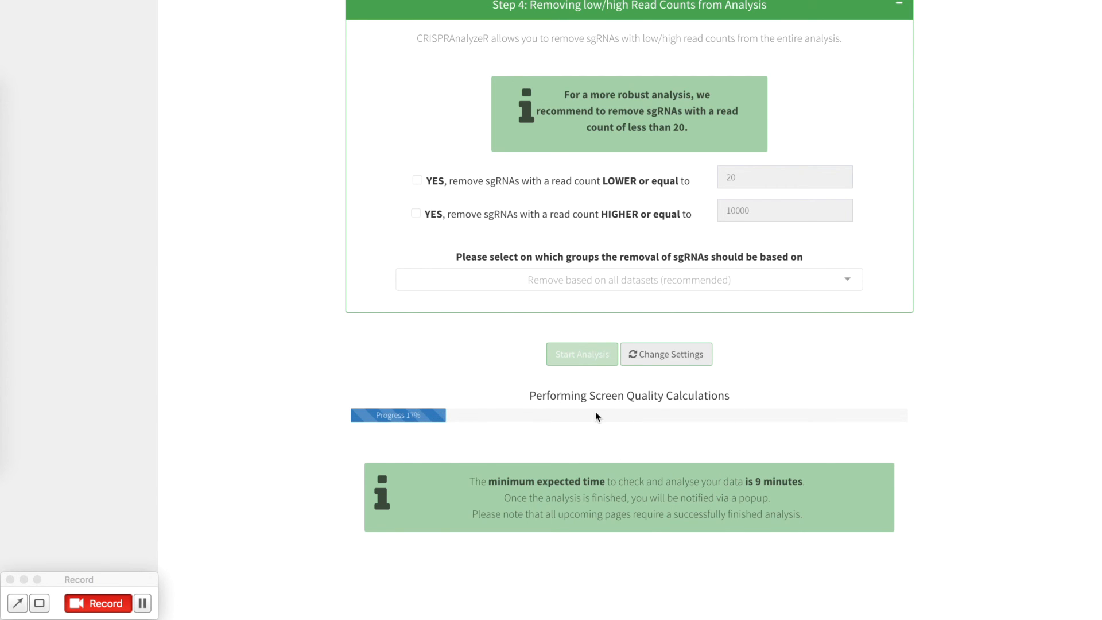
mouse_move(654, 458)
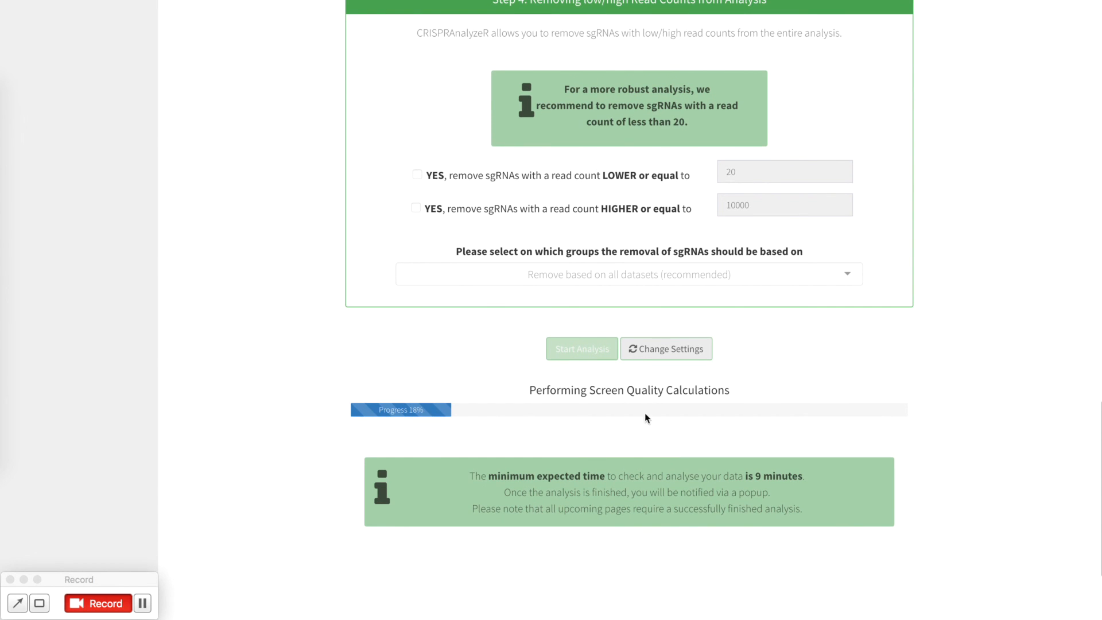
mouse_move(976, 426)
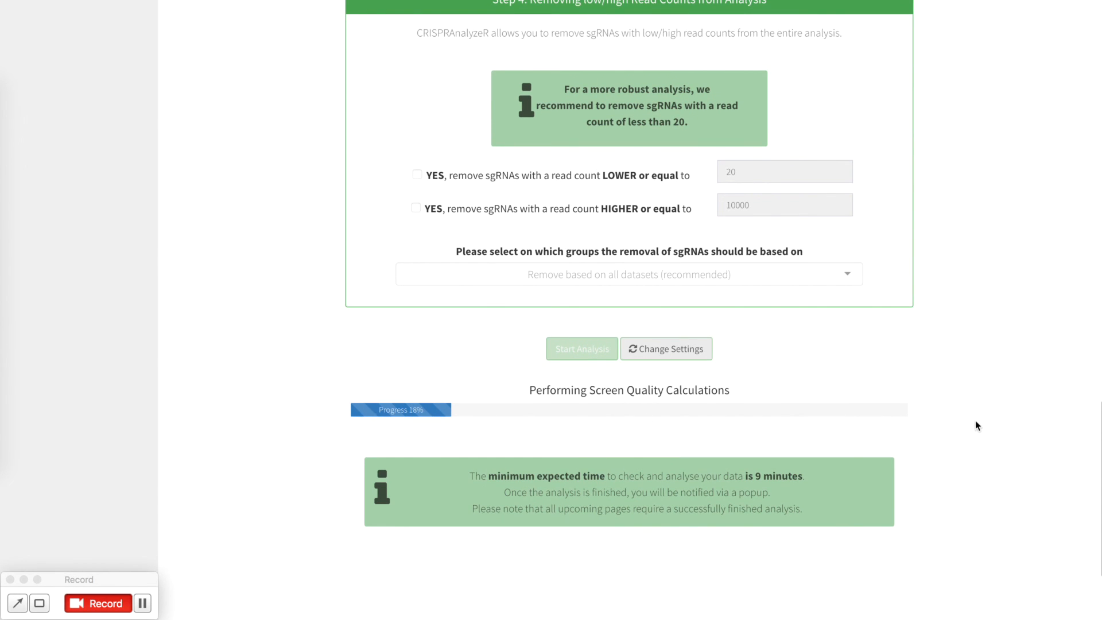
mouse_move(945, 438)
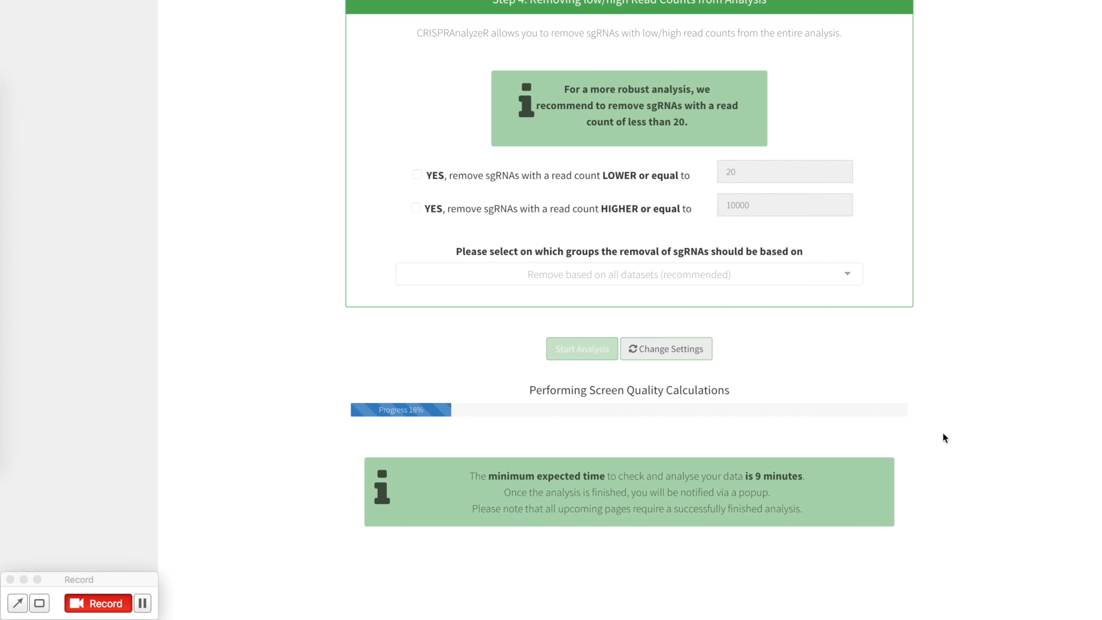